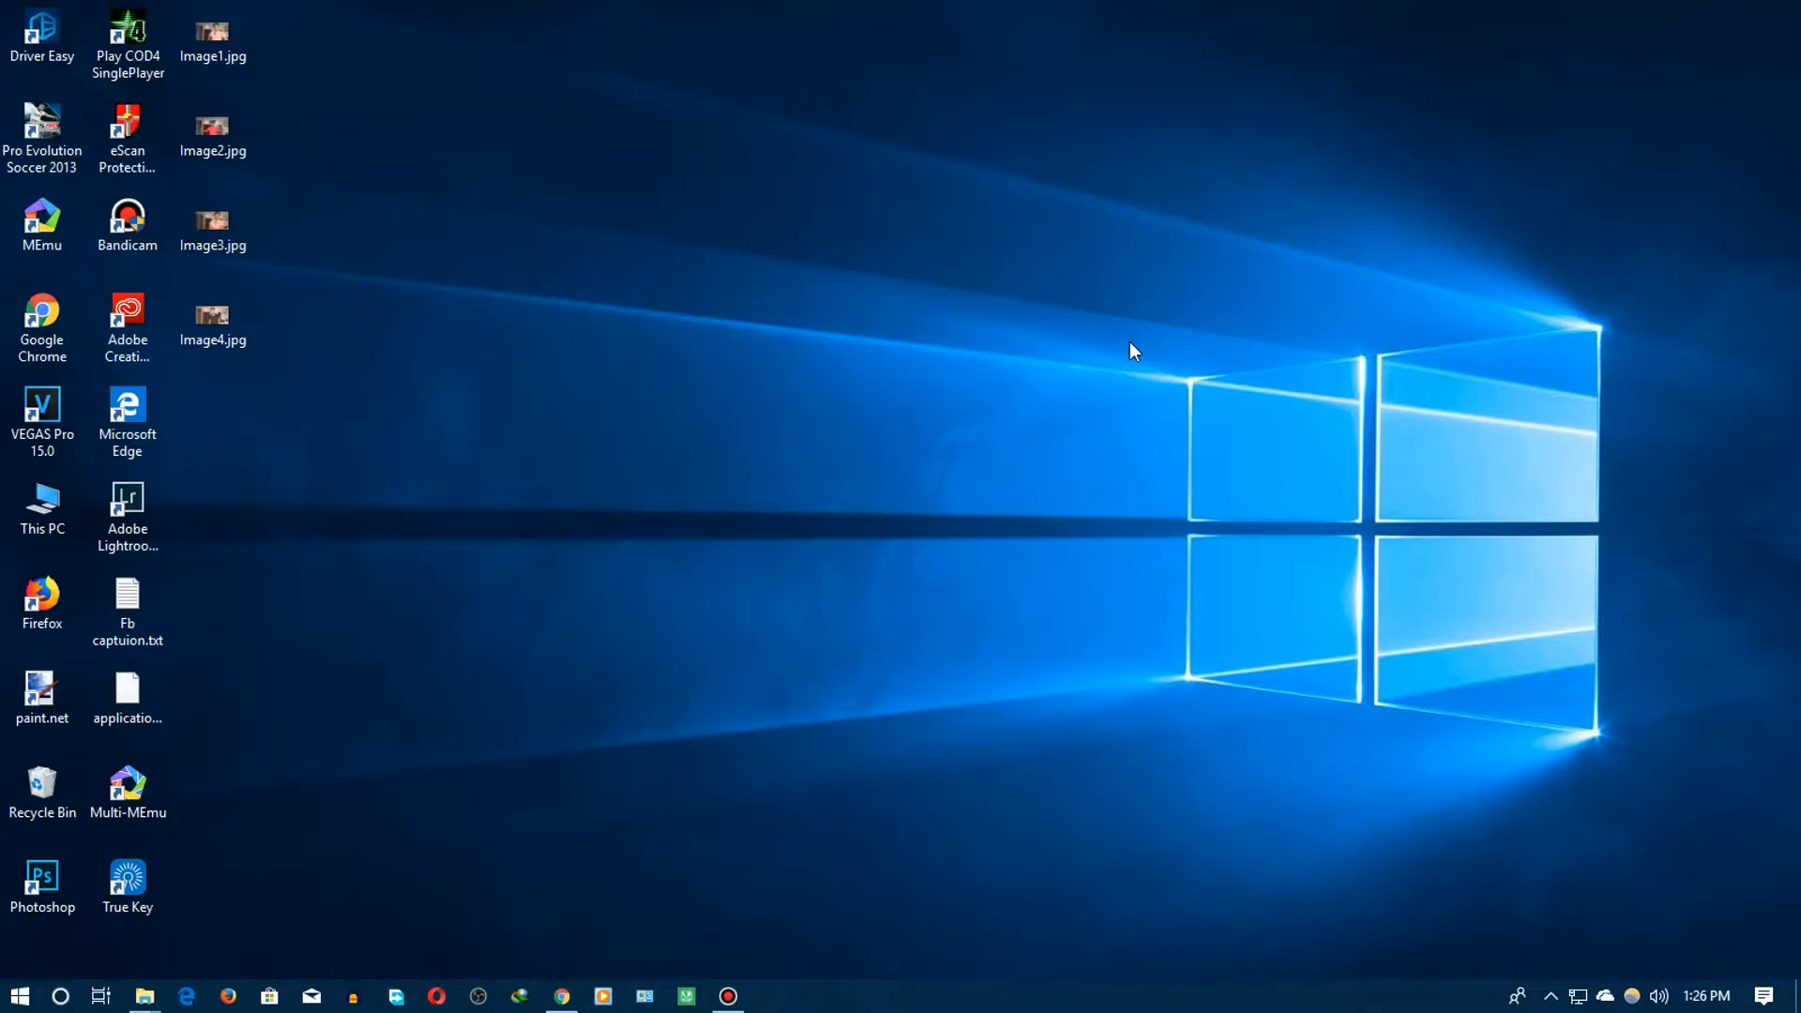
{"action": "mouse_move", "coordinate": [1141, 350]}
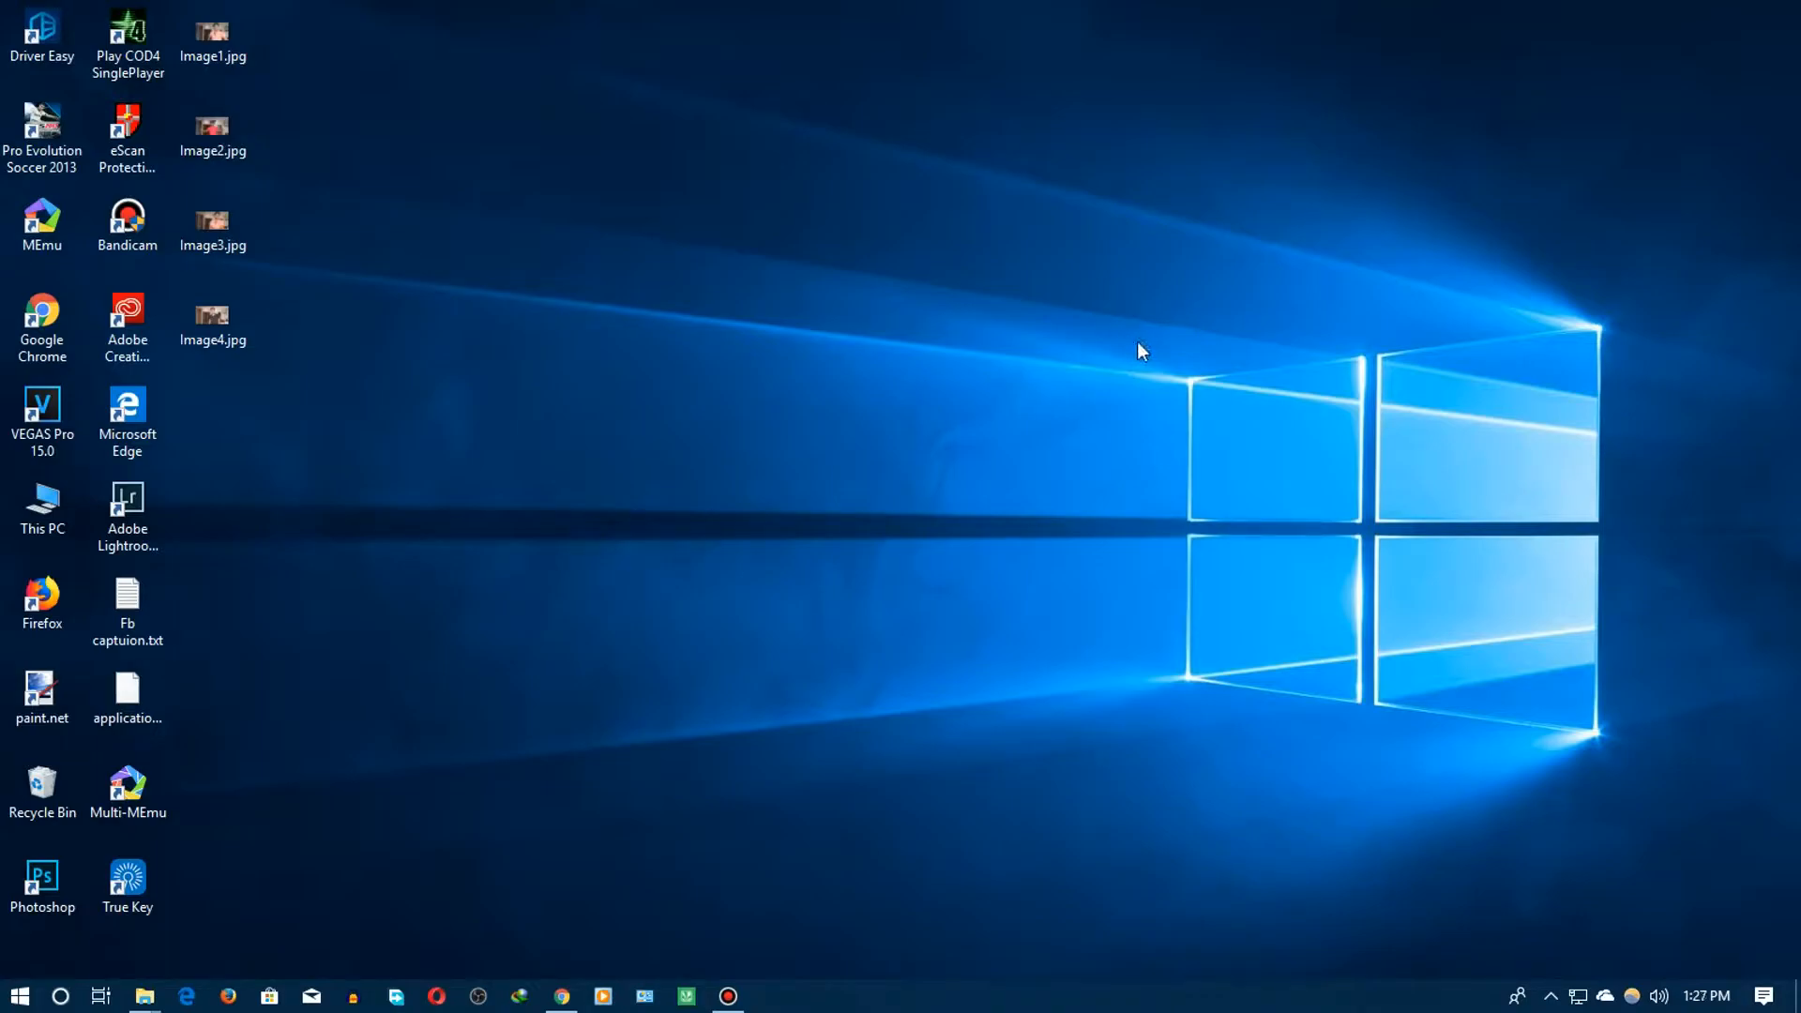
{"action": "mouse_move", "coordinate": [844, 497]}
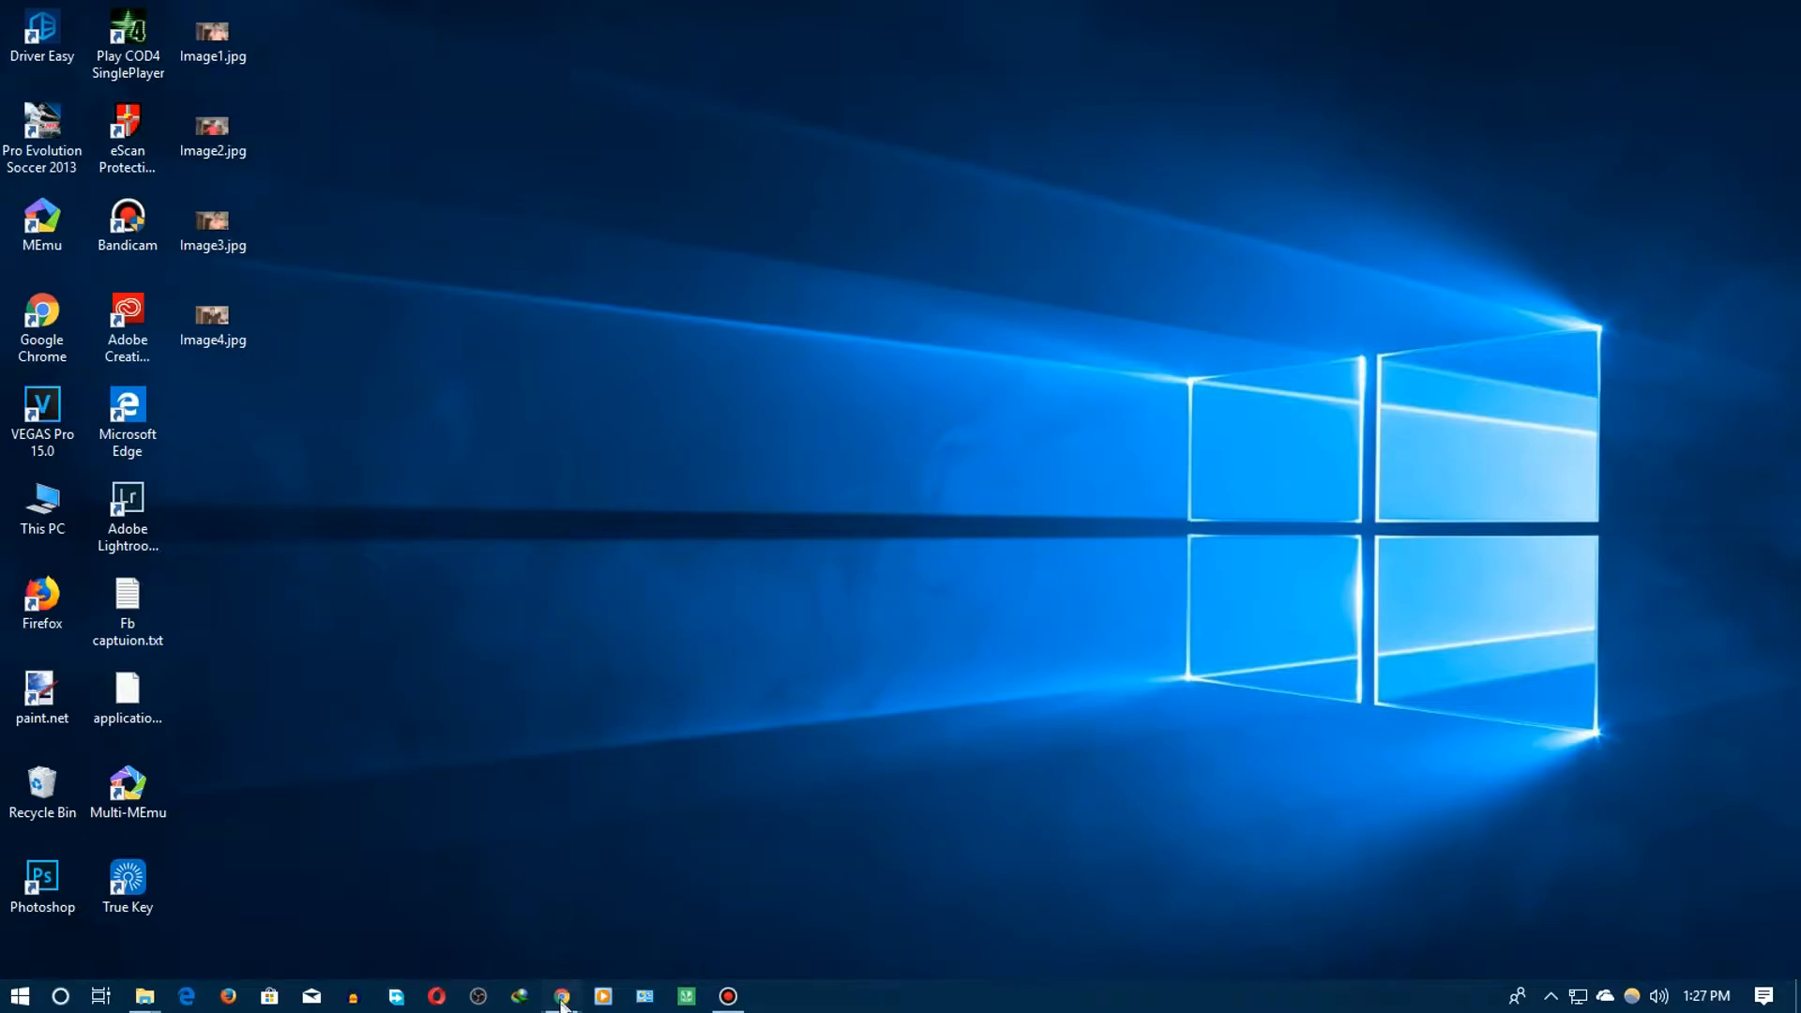
Show the cliff-climber wallpaper page scrolled to its PC & laptop download resolution list
{"action": "left_click", "coordinate": [561, 996]}
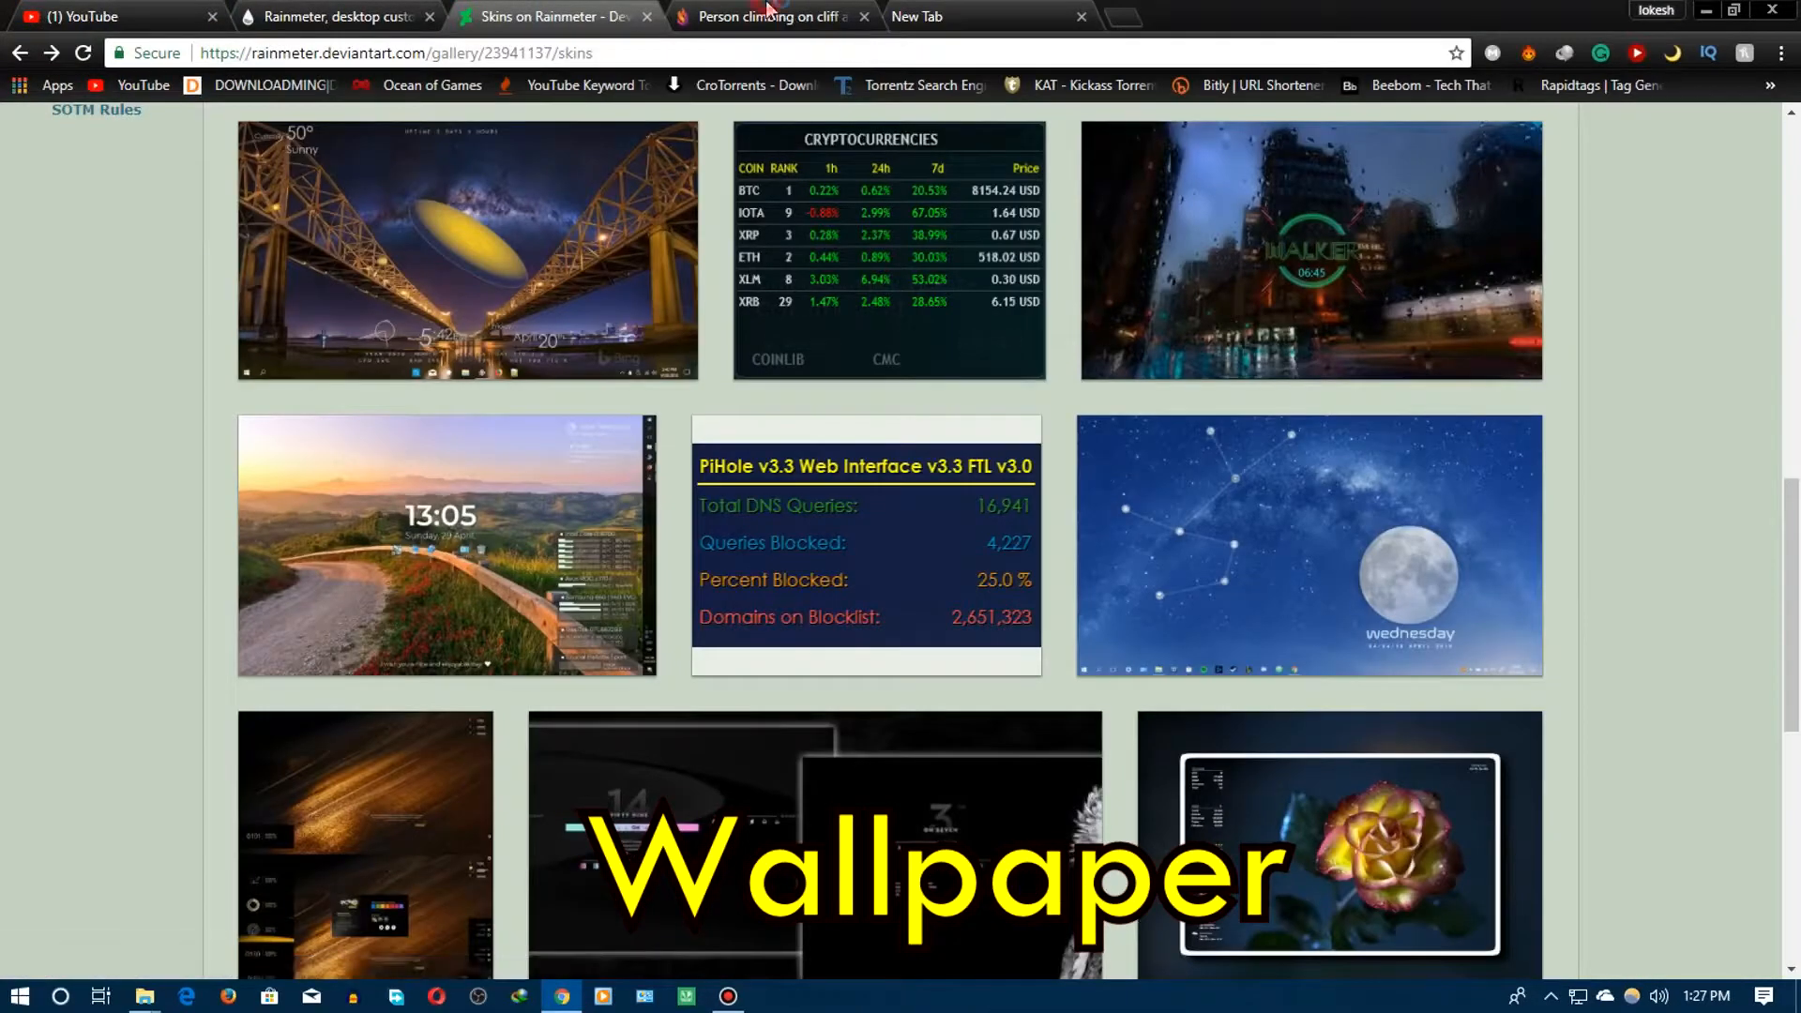
{"action": "left_click", "coordinate": [763, 17]}
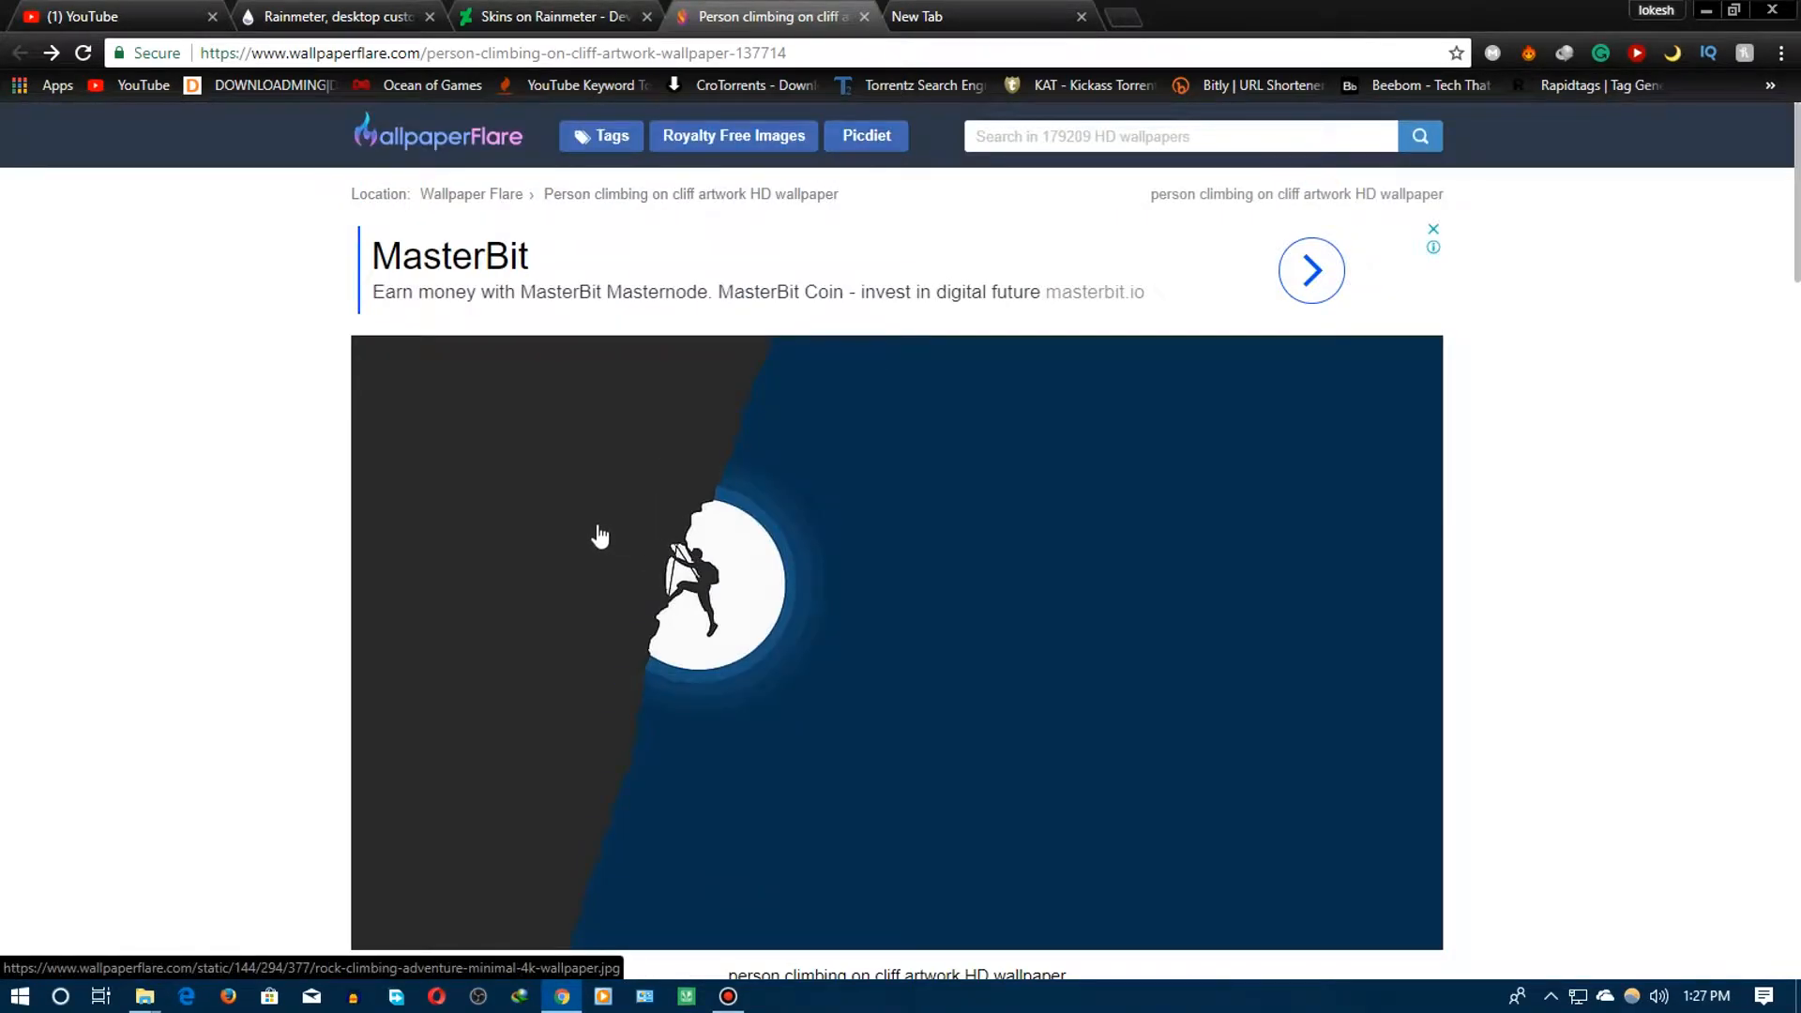
{"action": "scroll", "scroll_direction": "down", "scroll_amount": 3}
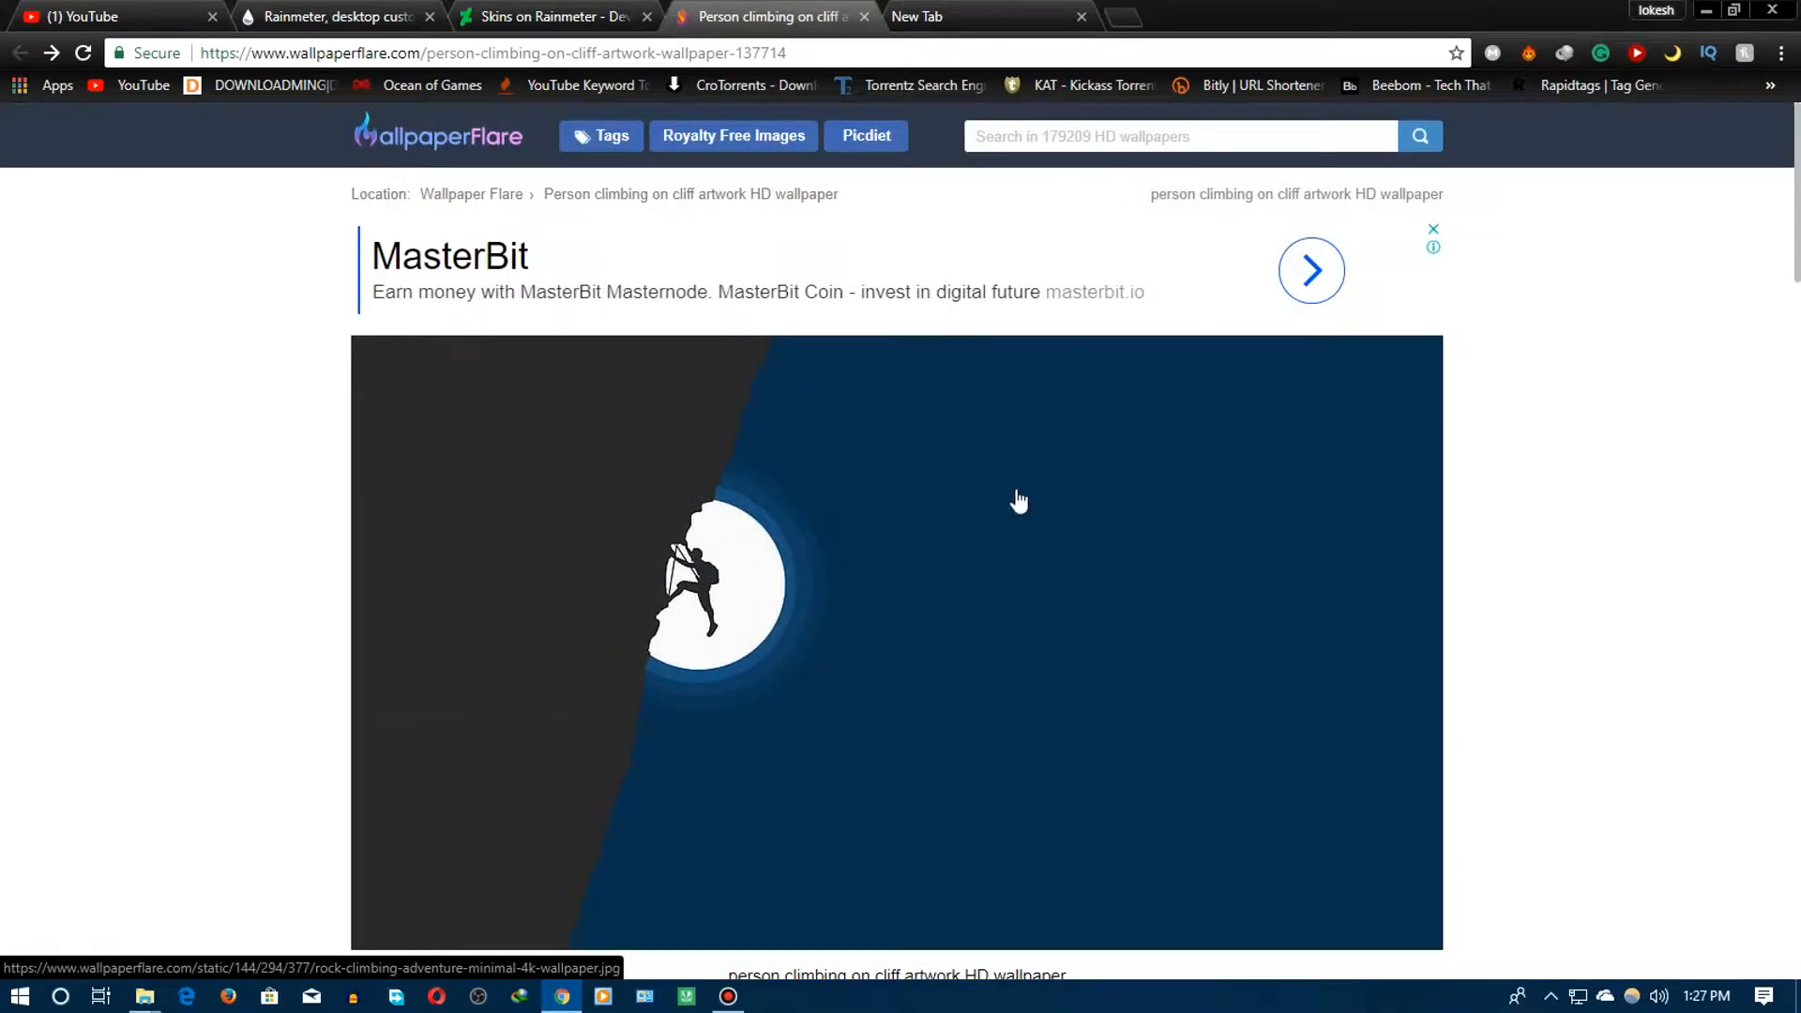
{"action": "mouse_move", "coordinate": [1027, 471]}
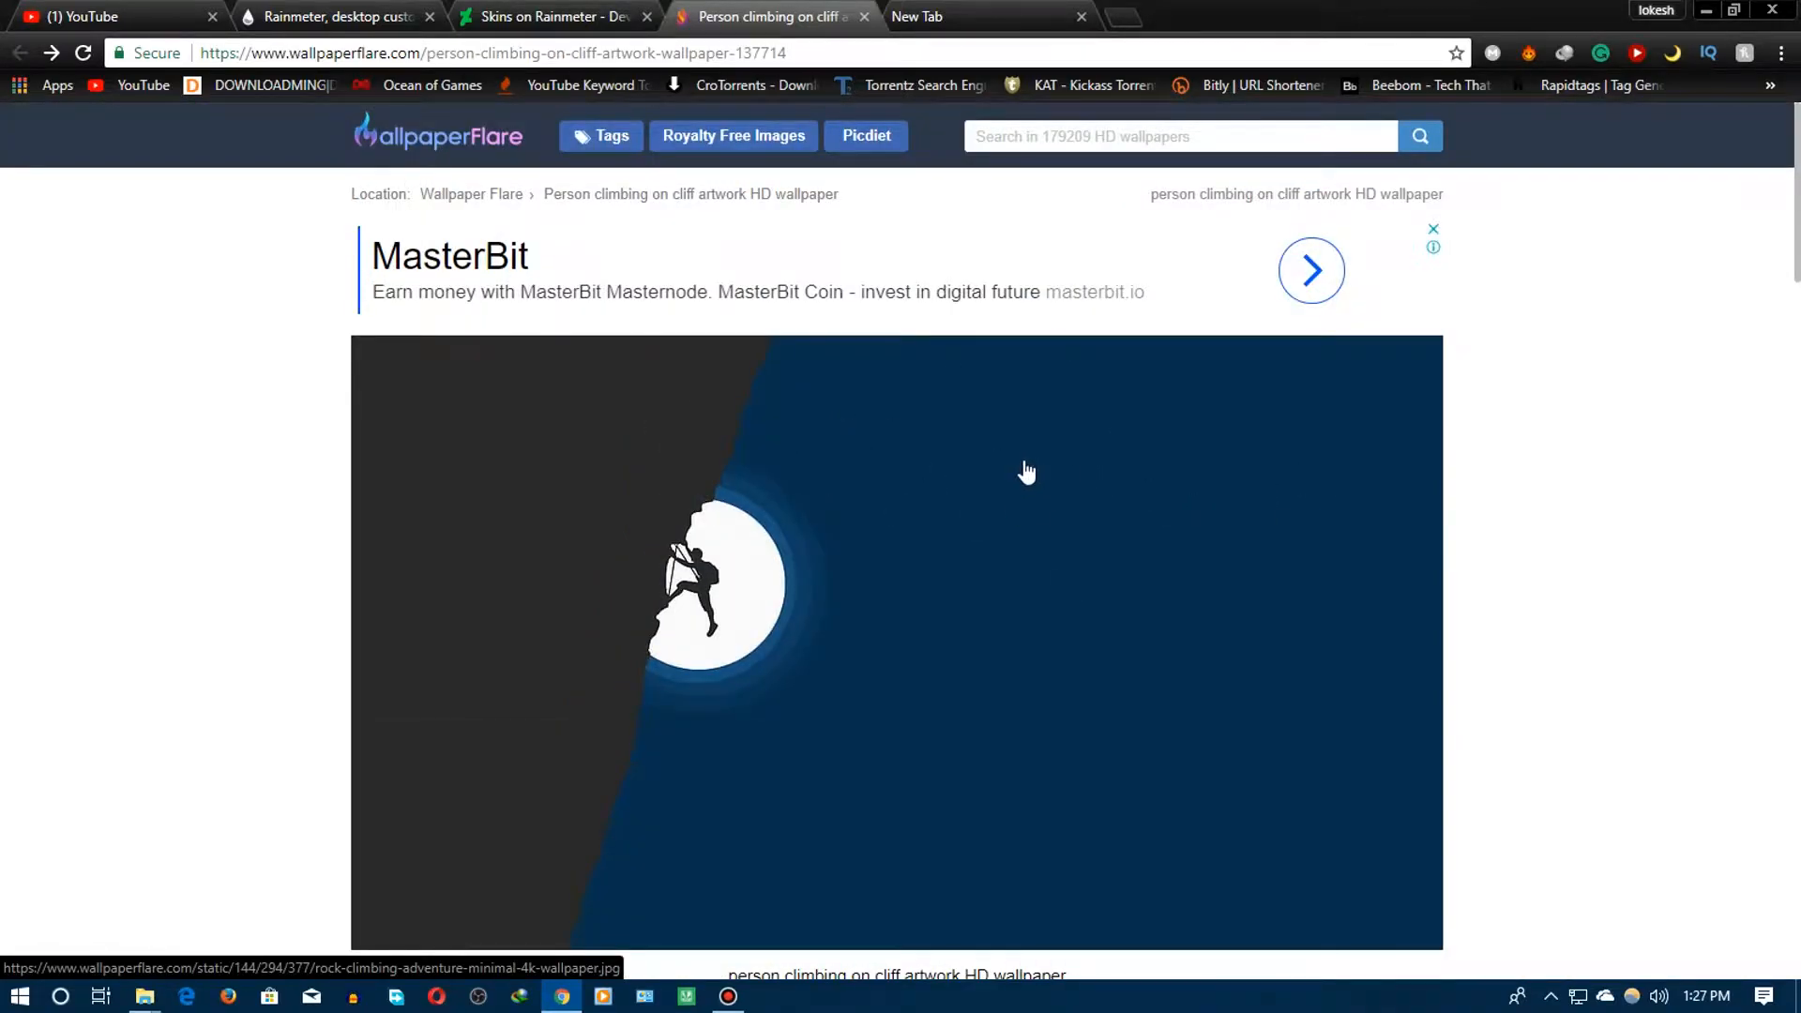
{"action": "mouse_move", "coordinate": [1027, 484]}
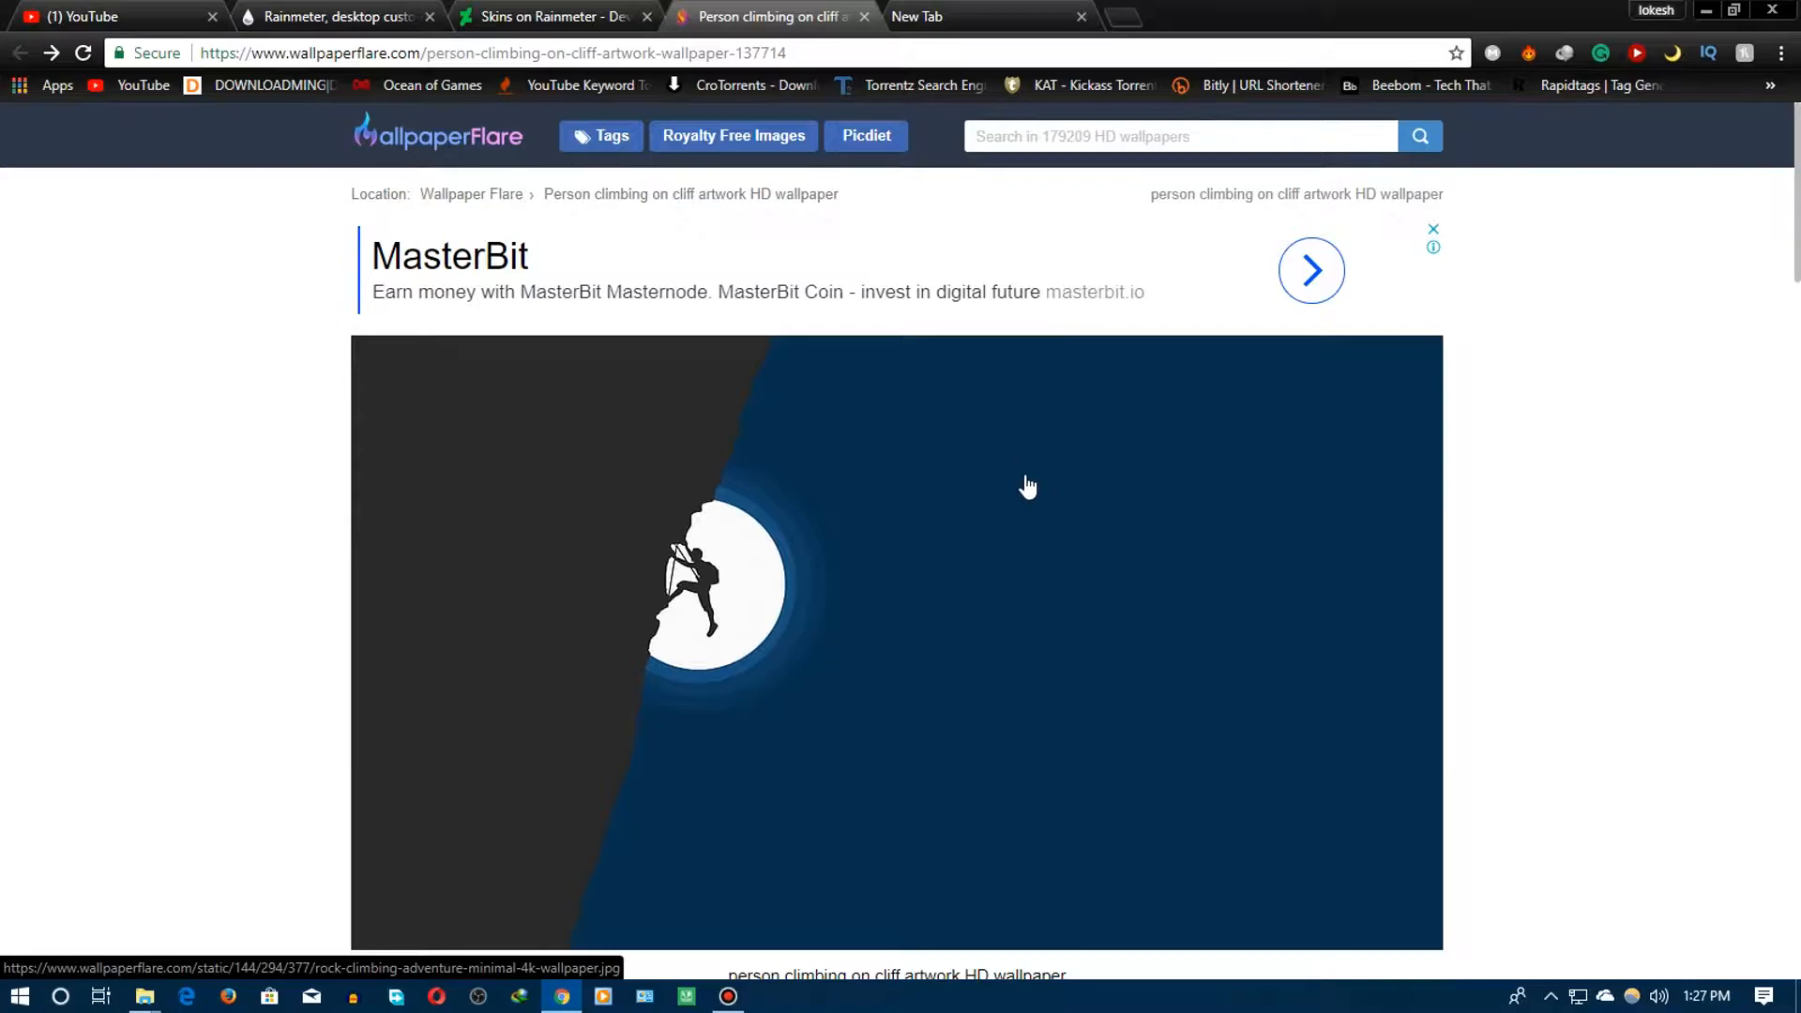
{"action": "scroll", "scroll_direction": "down", "scroll_amount": 3}
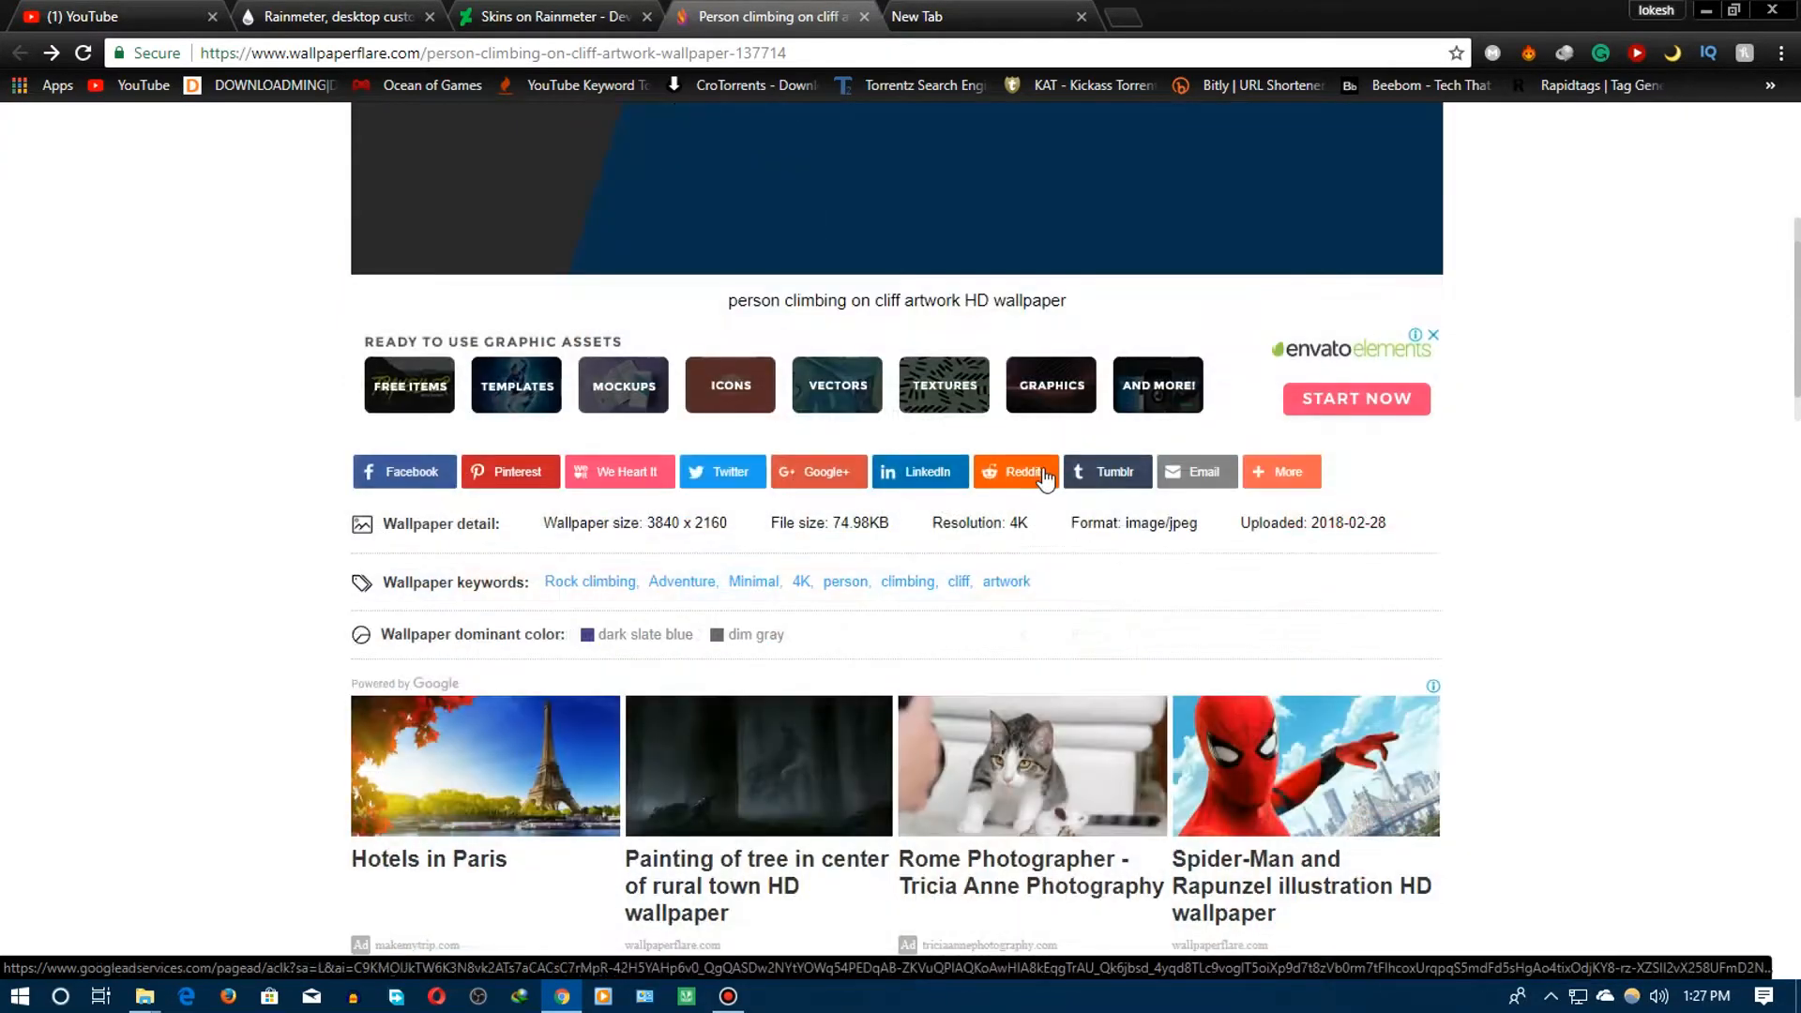
{"action": "scroll", "scroll_direction": "down", "scroll_amount": 3}
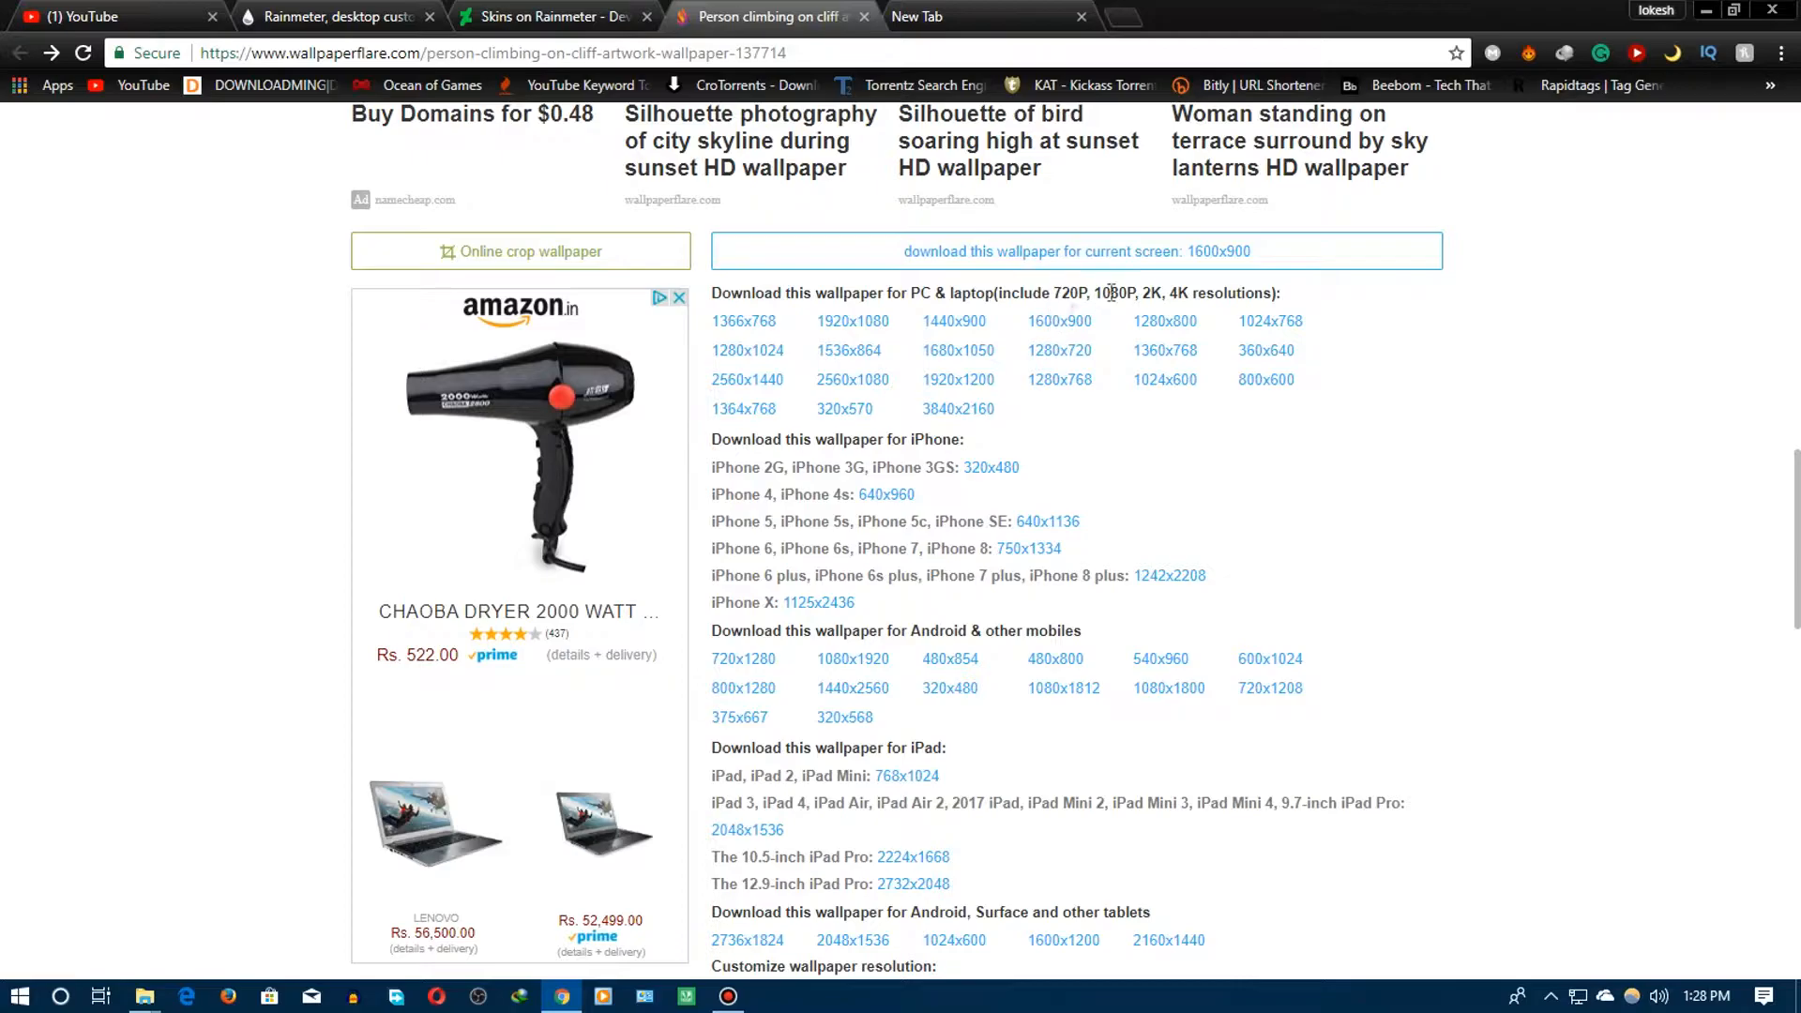
{"action": "mouse_move", "coordinate": [1163, 417]}
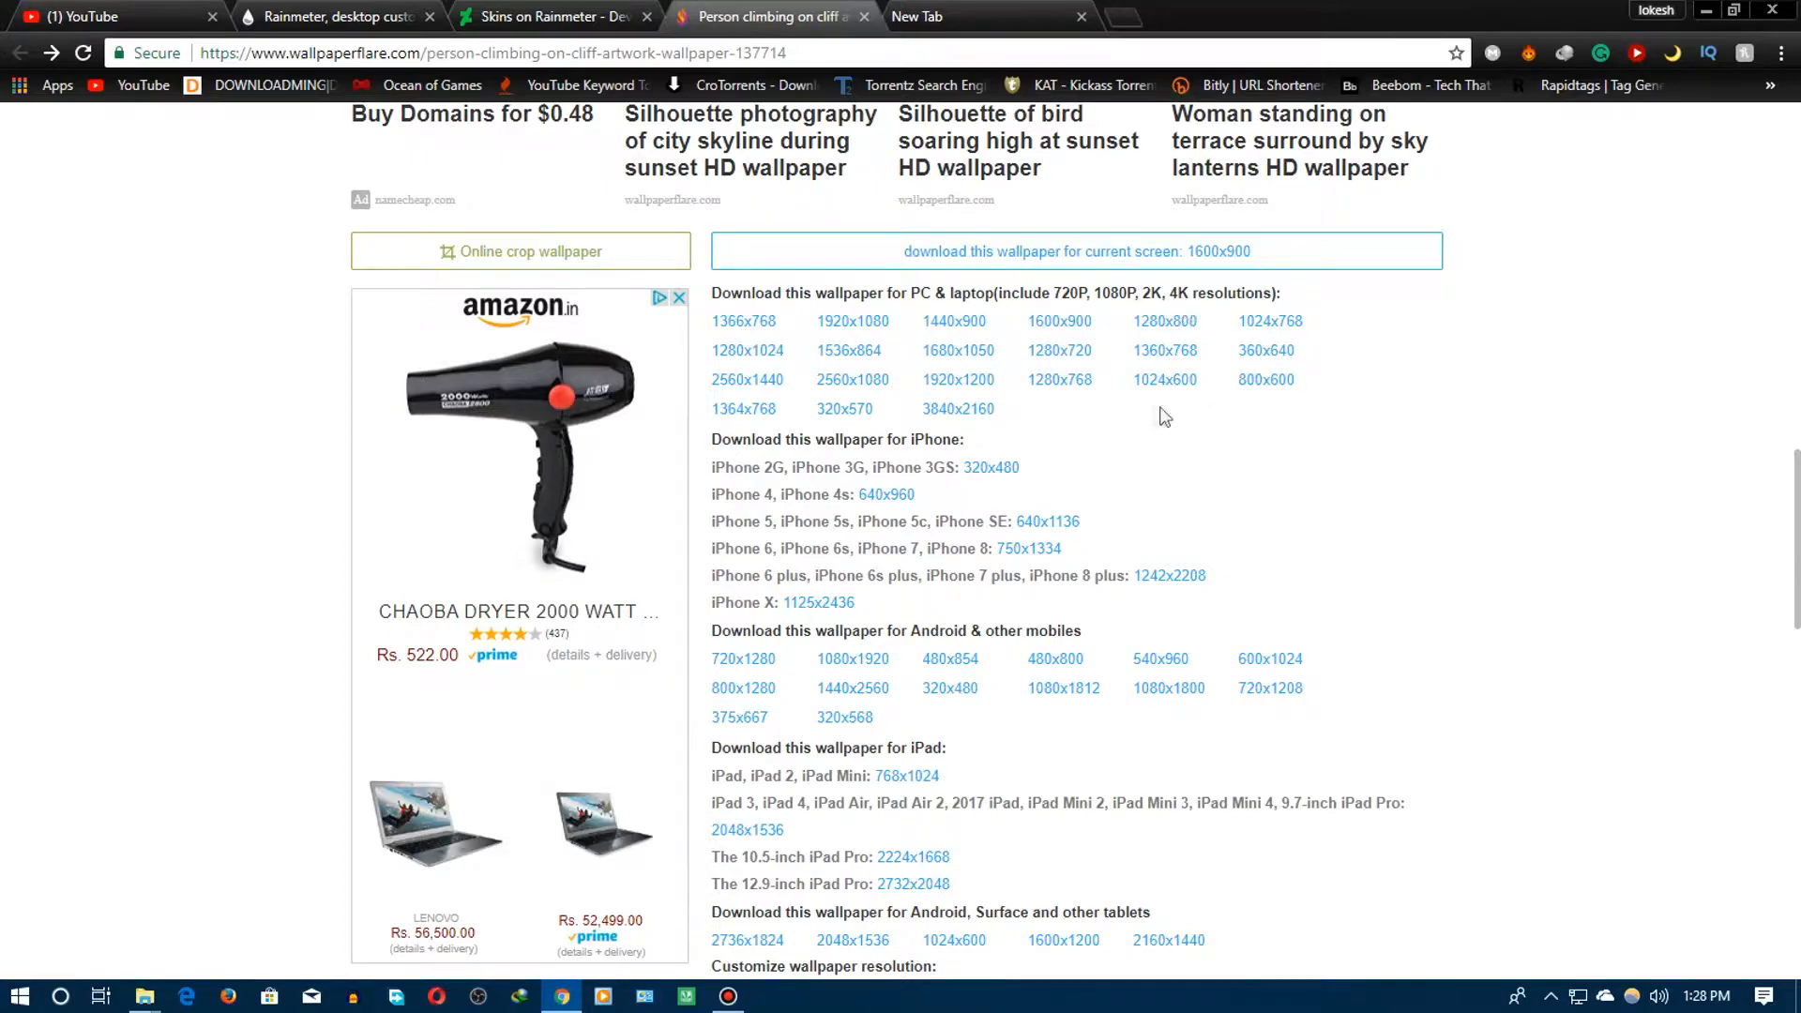
{"action": "mouse_move", "coordinate": [1178, 401]}
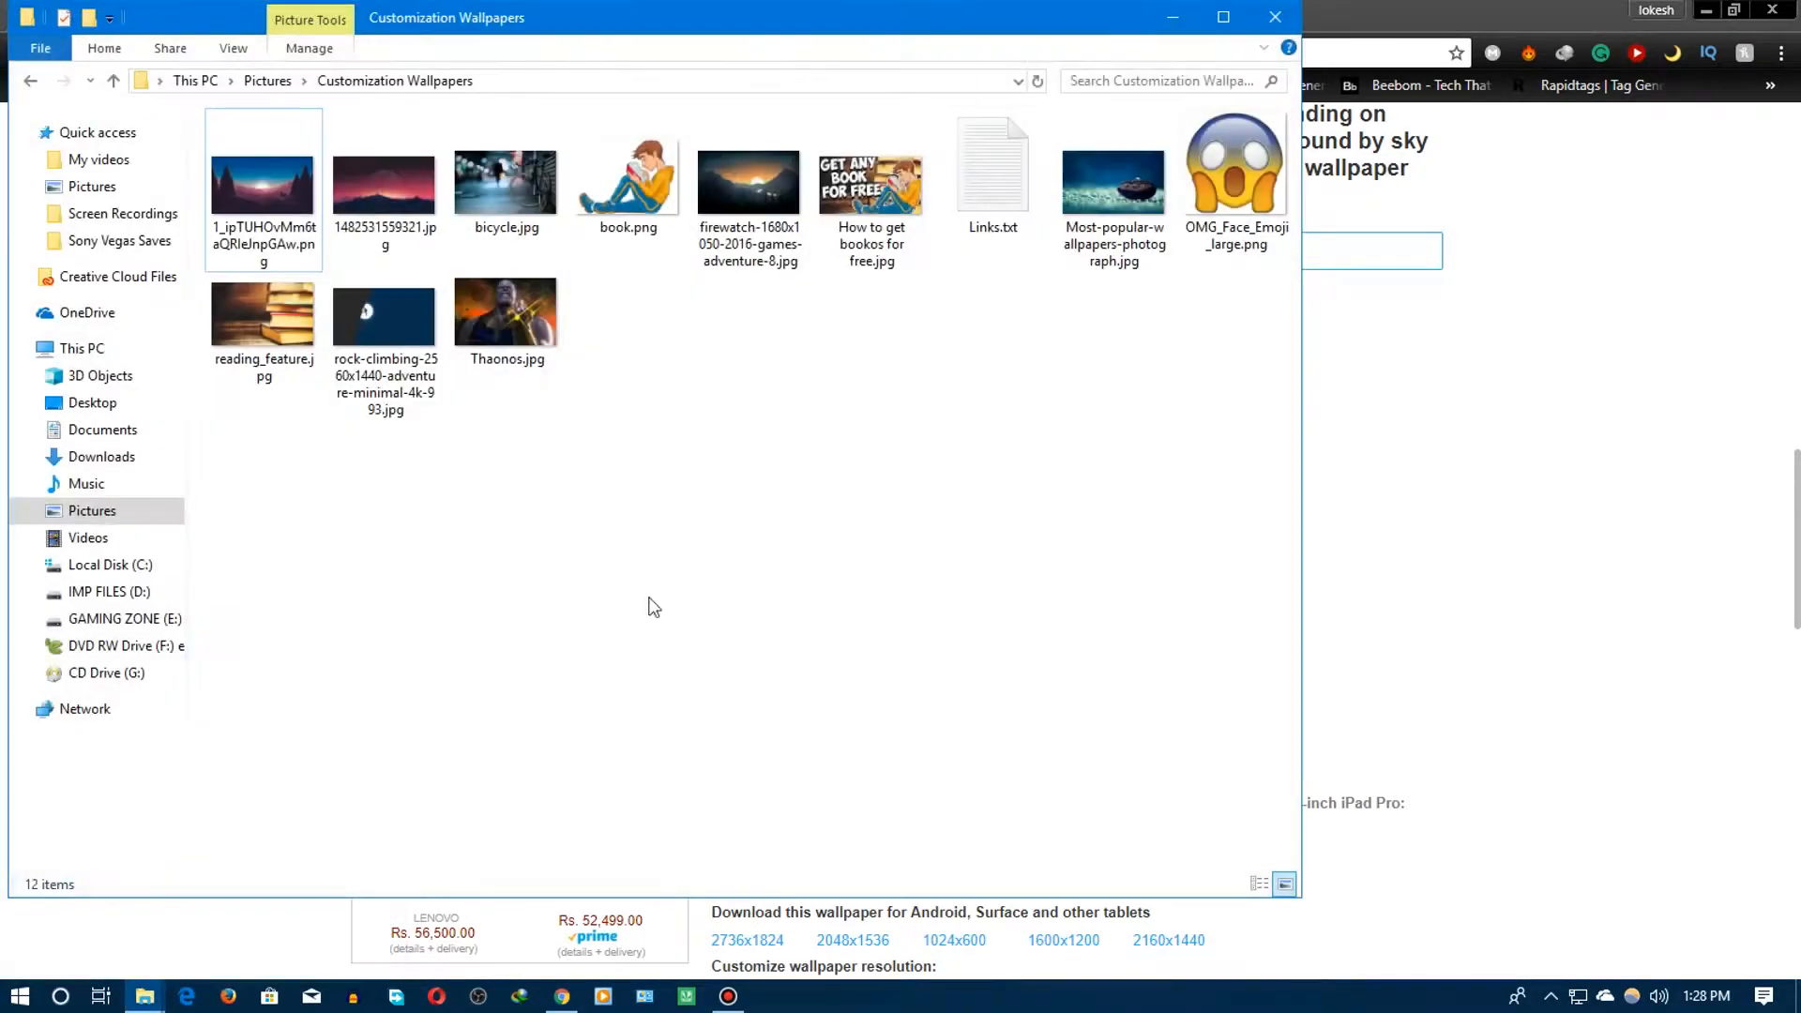
Set the rock-climbing jpg as desktop background via its context menu, then return to Chrome
{"action": "left_click", "coordinate": [887, 413]}
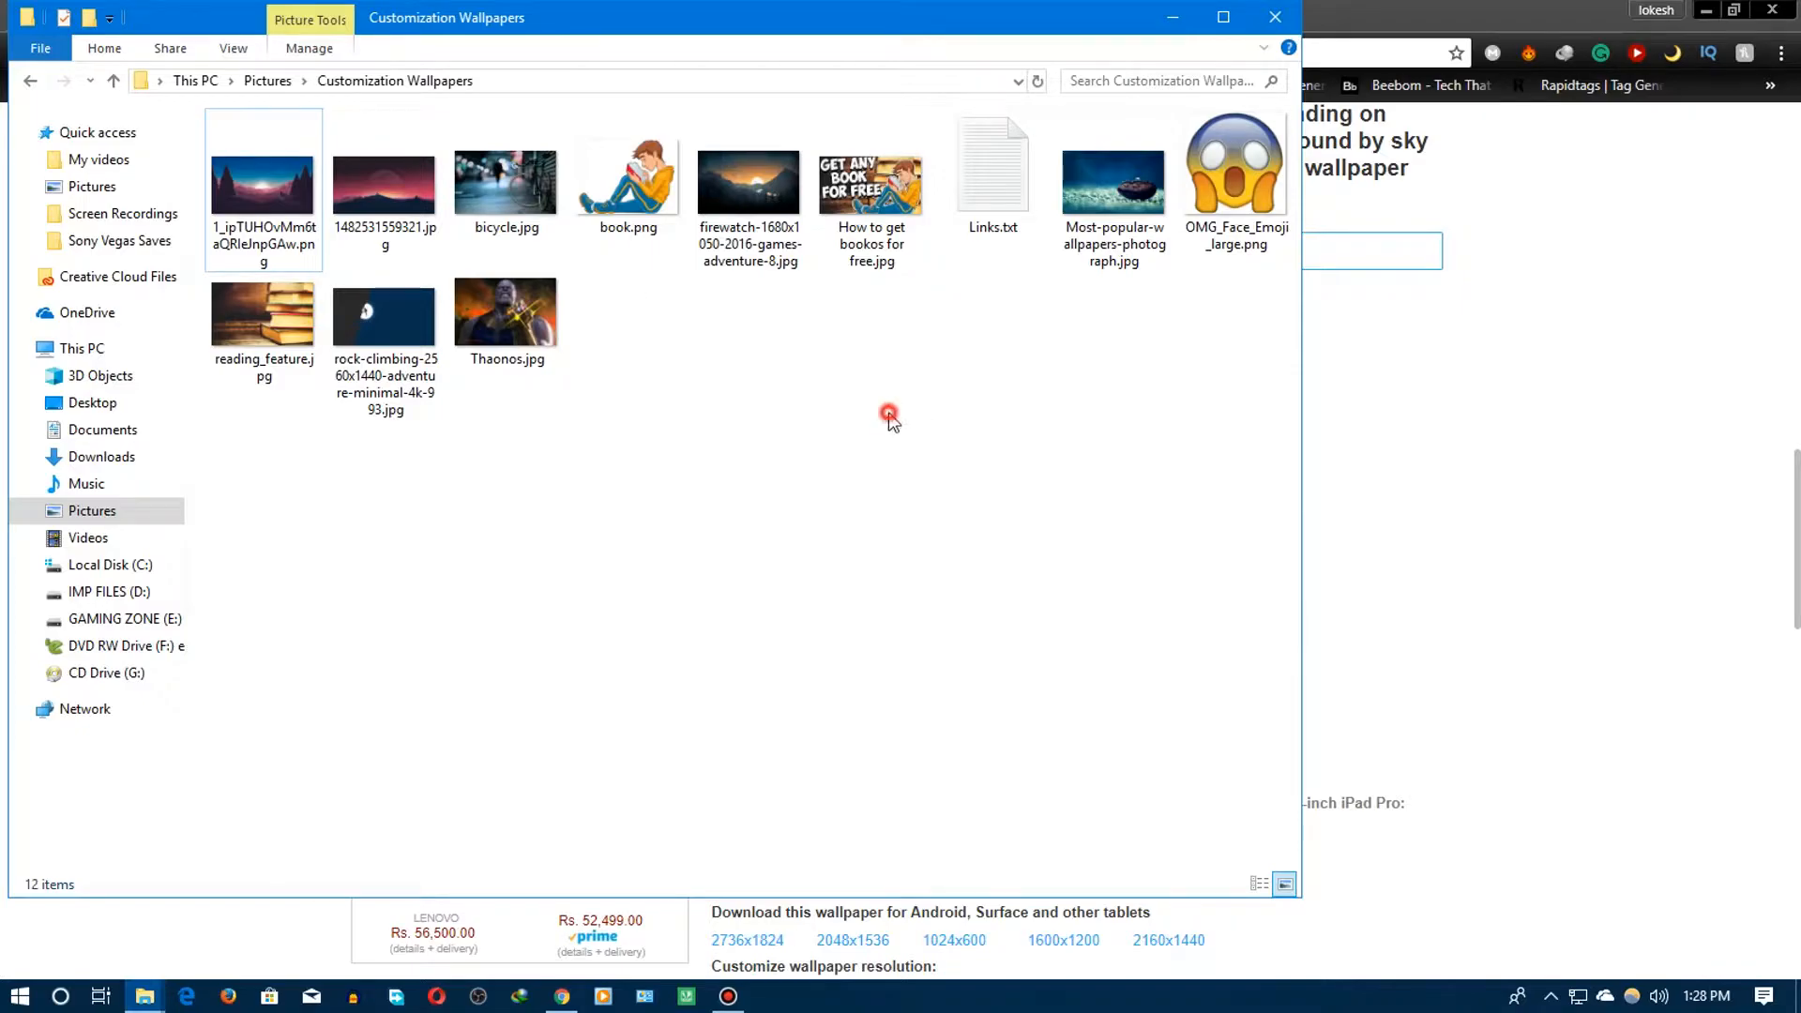
{"action": "left_click", "coordinate": [384, 314]}
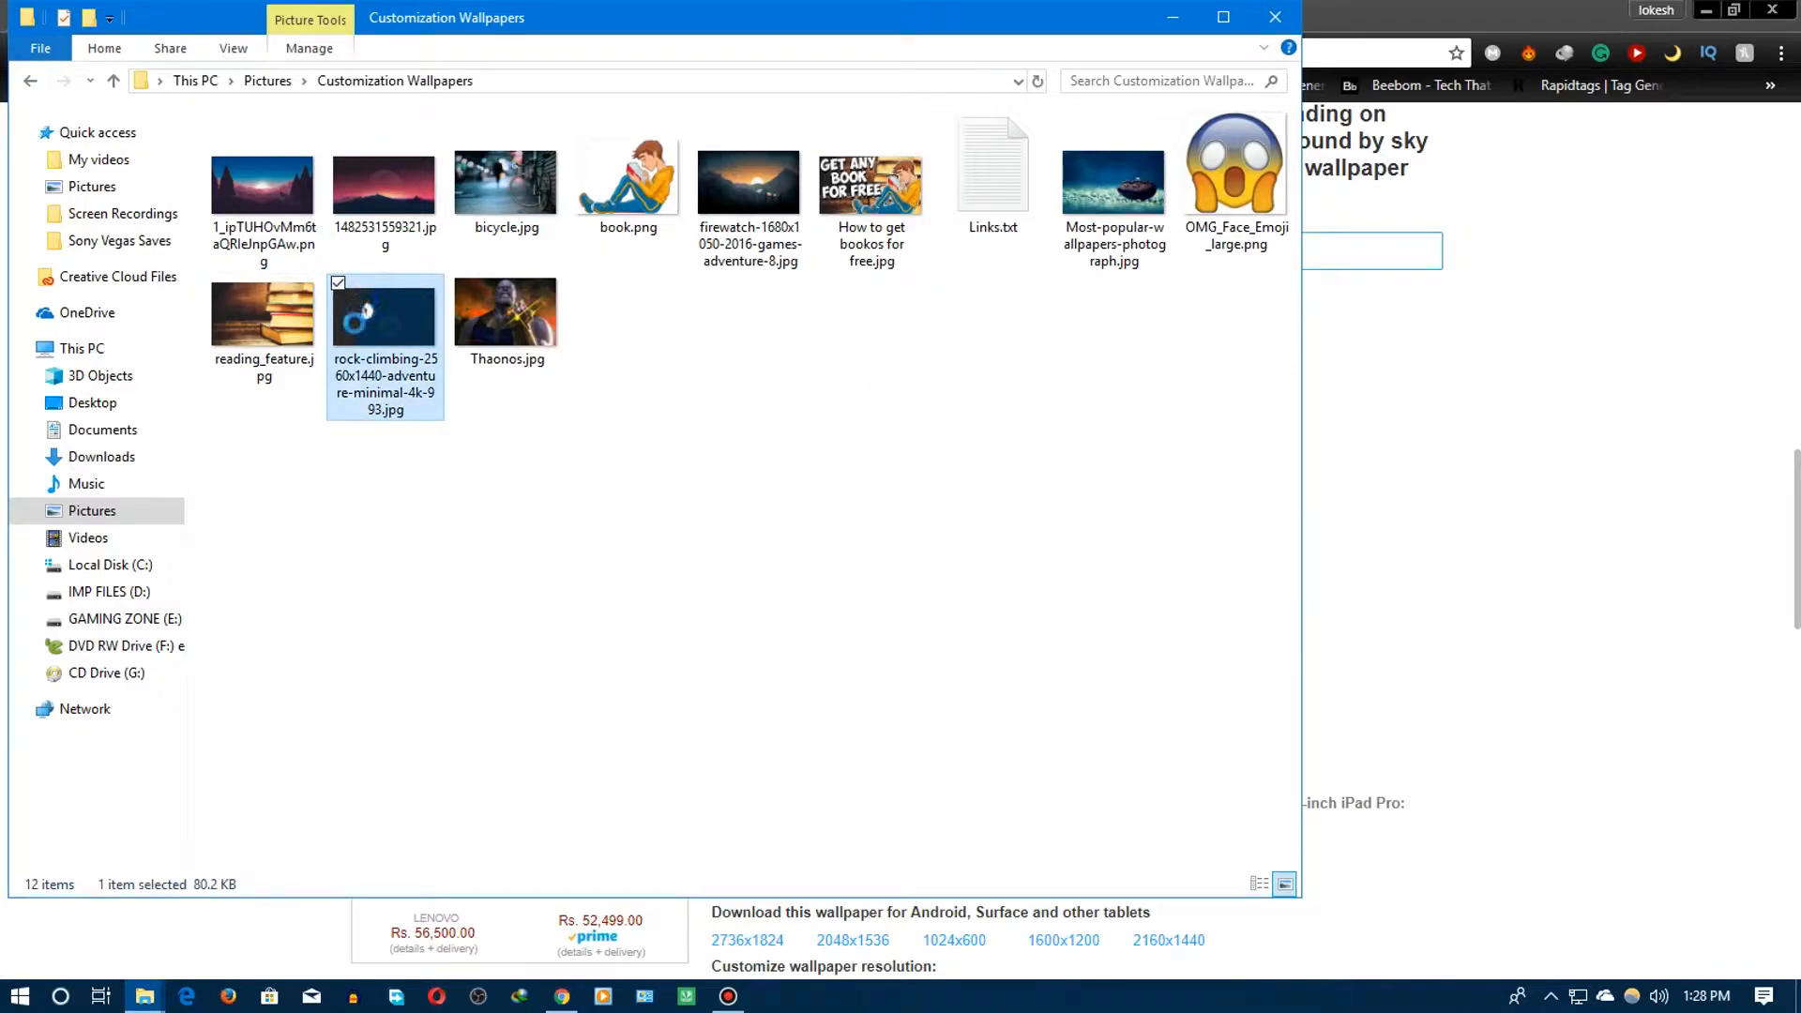
{"action": "right_click", "coordinate": [384, 315]}
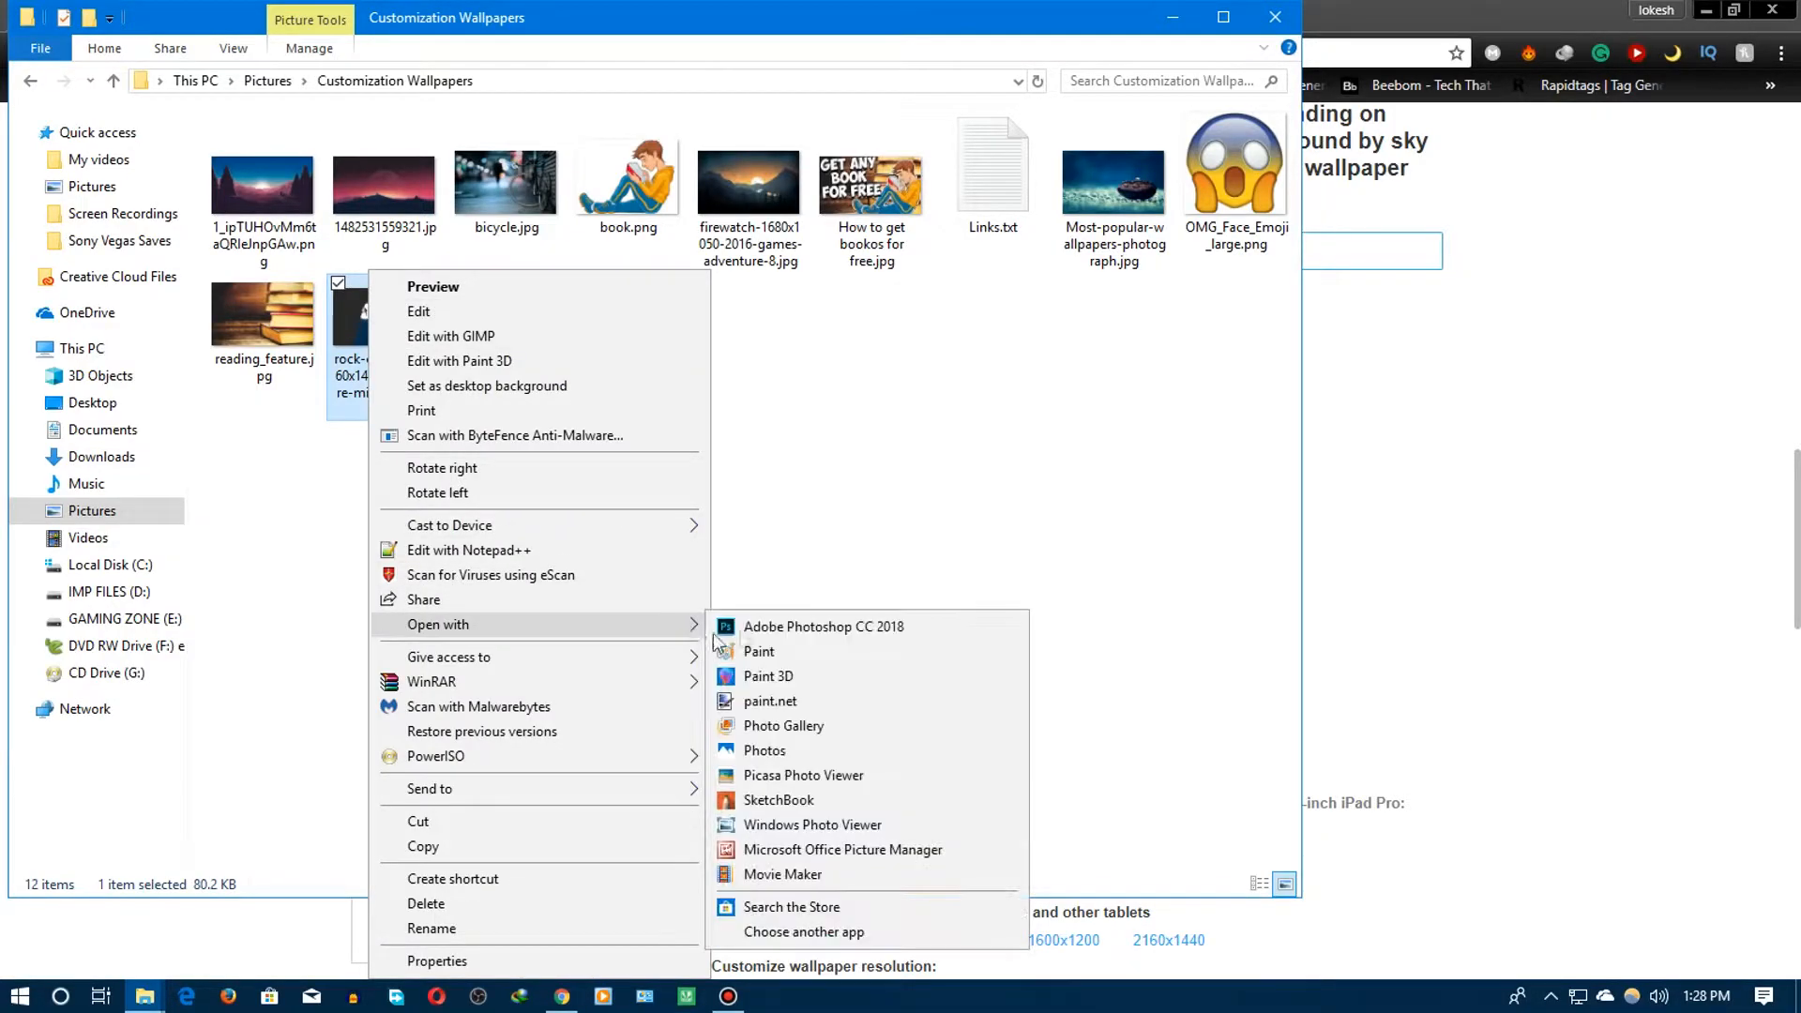
{"action": "mouse_move", "coordinate": [763, 751]}
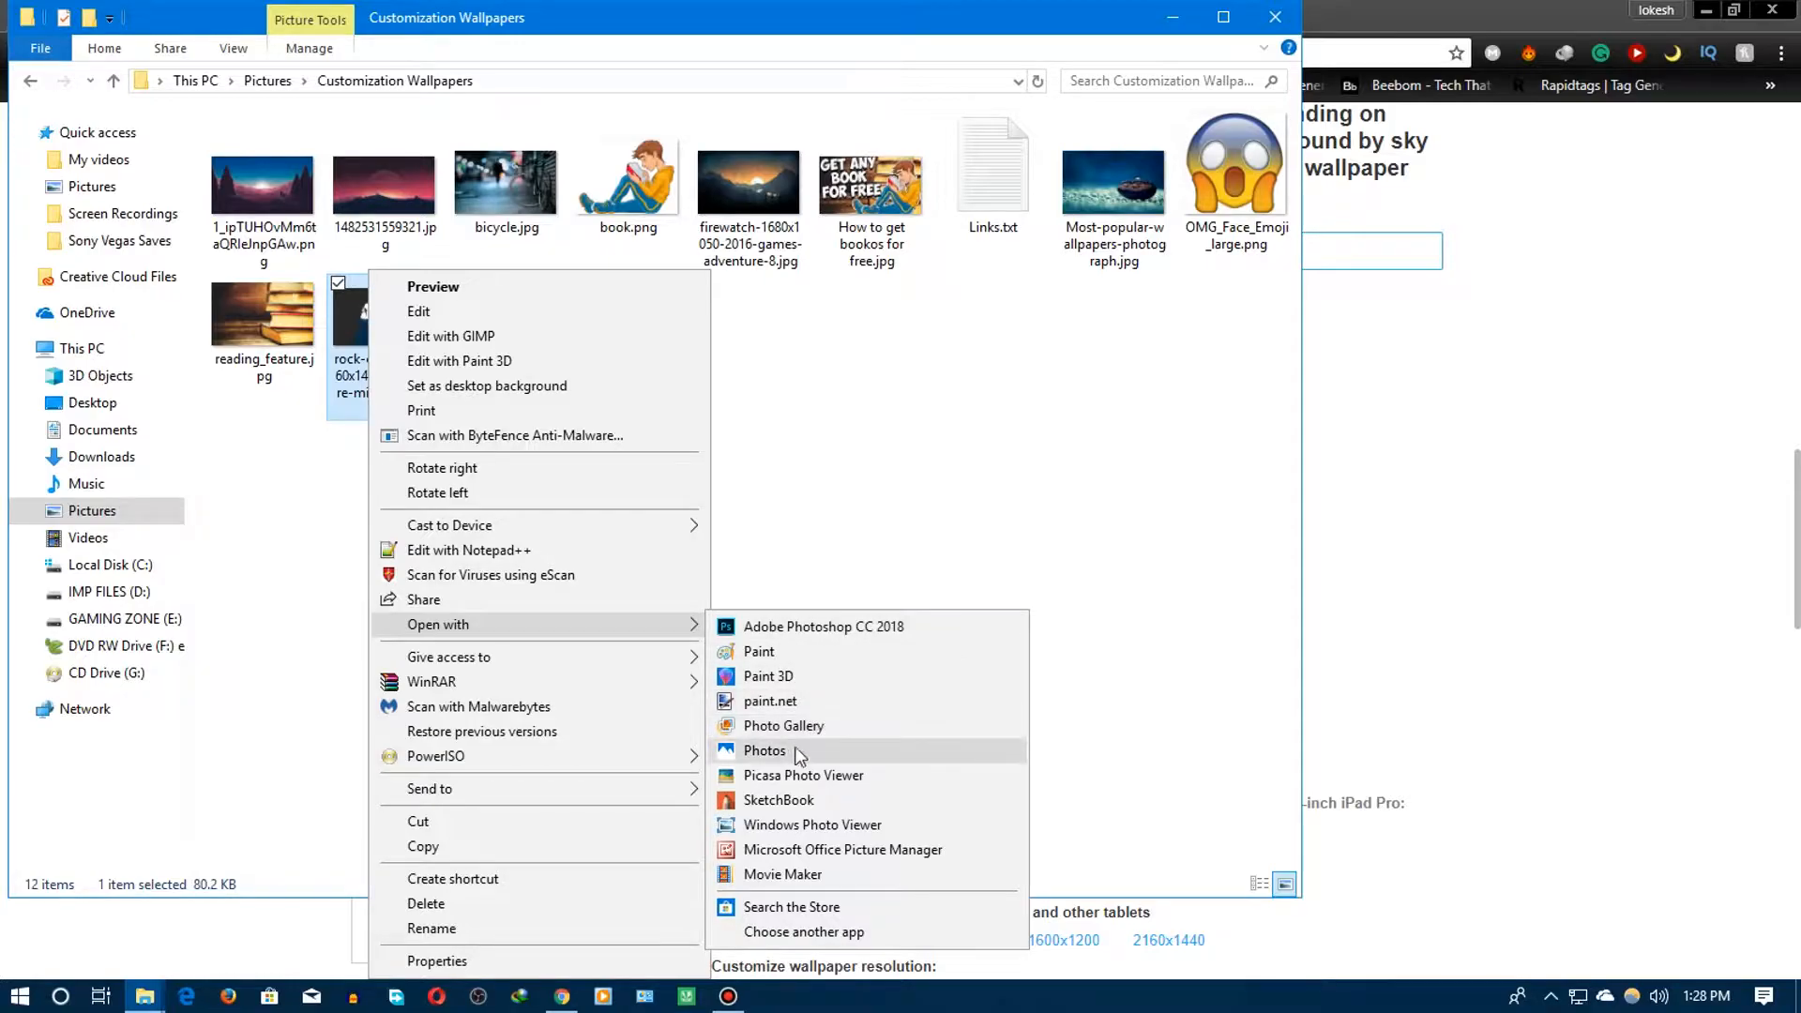
{"action": "mouse_move", "coordinate": [813, 825]}
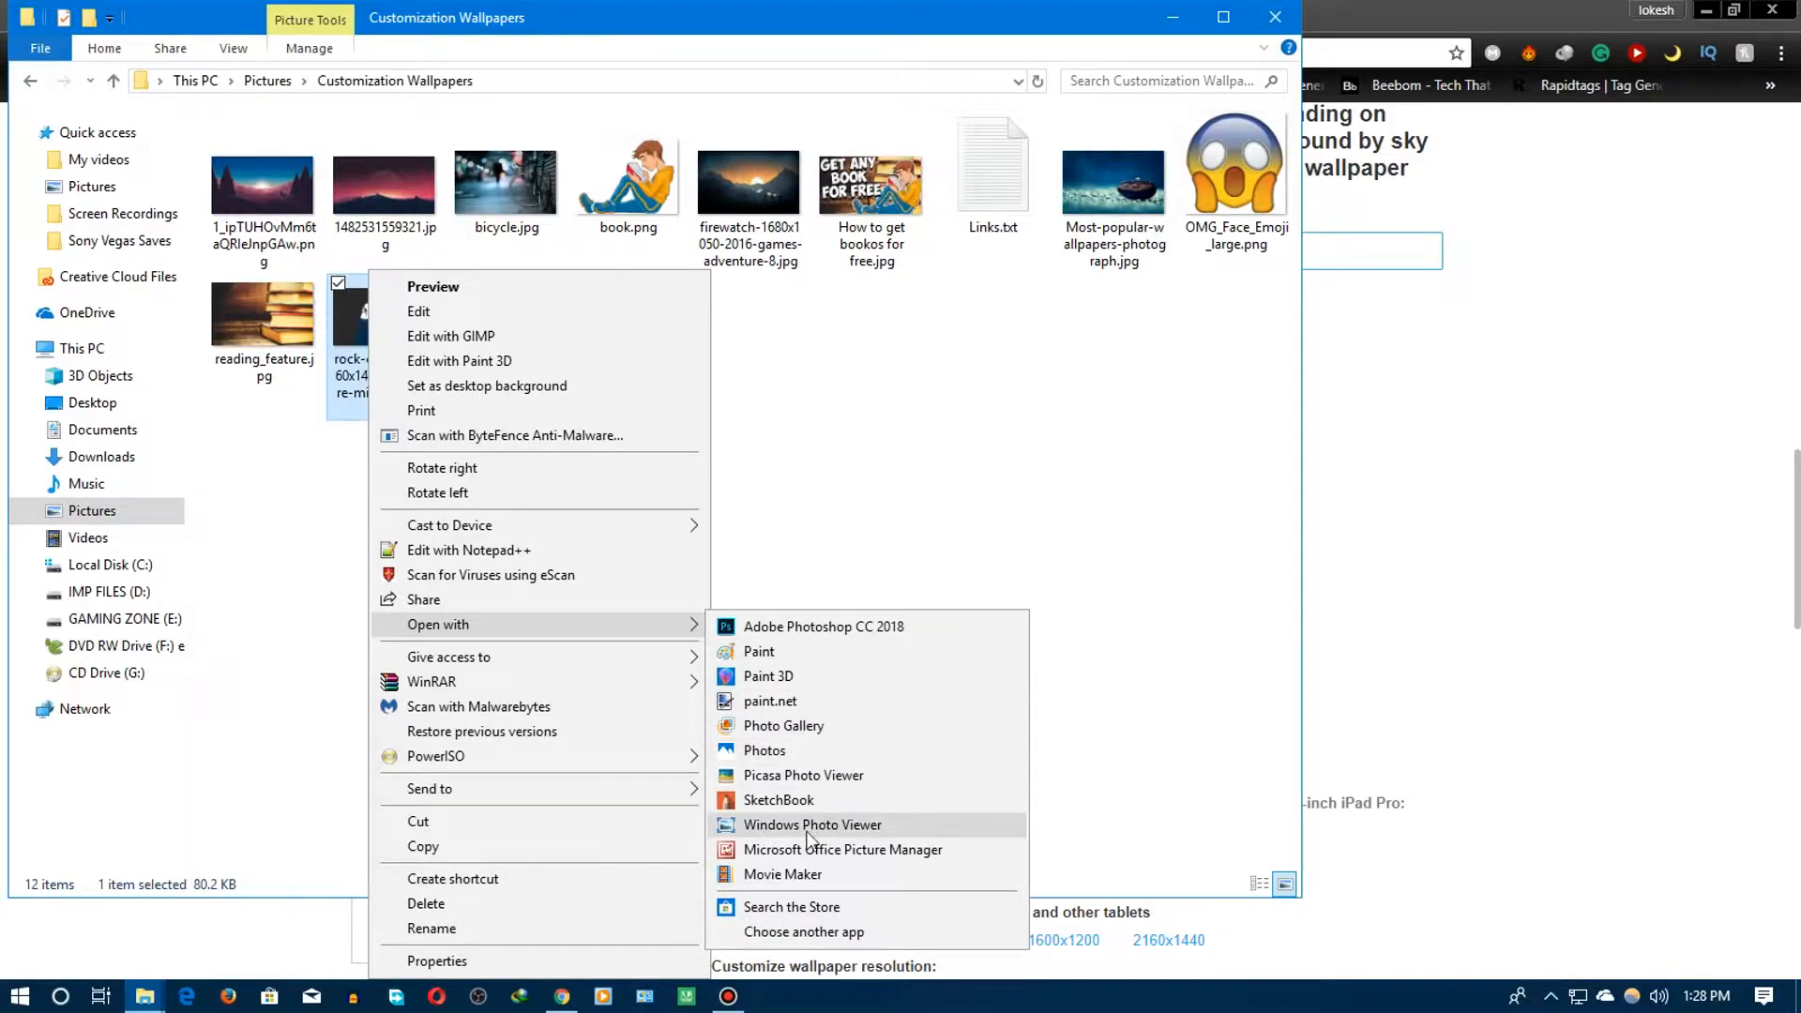
{"action": "left_click", "coordinate": [812, 825]}
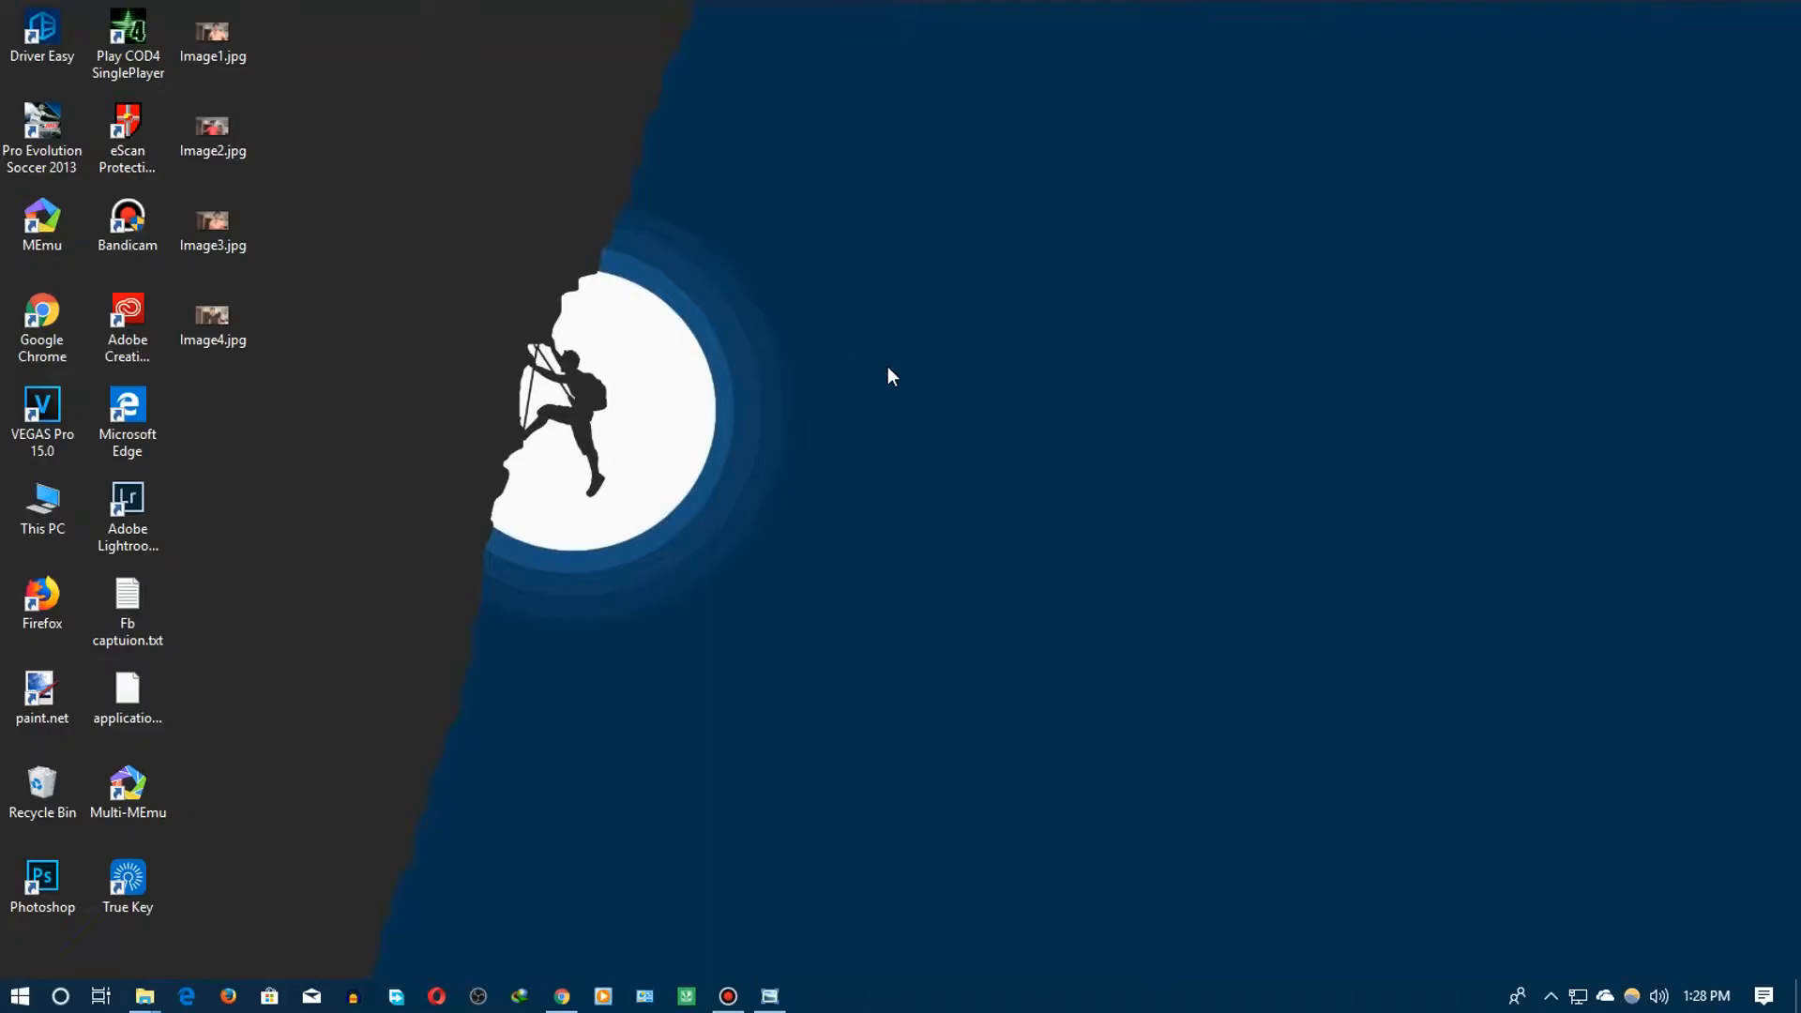
{"action": "left_click", "coordinate": [561, 996]}
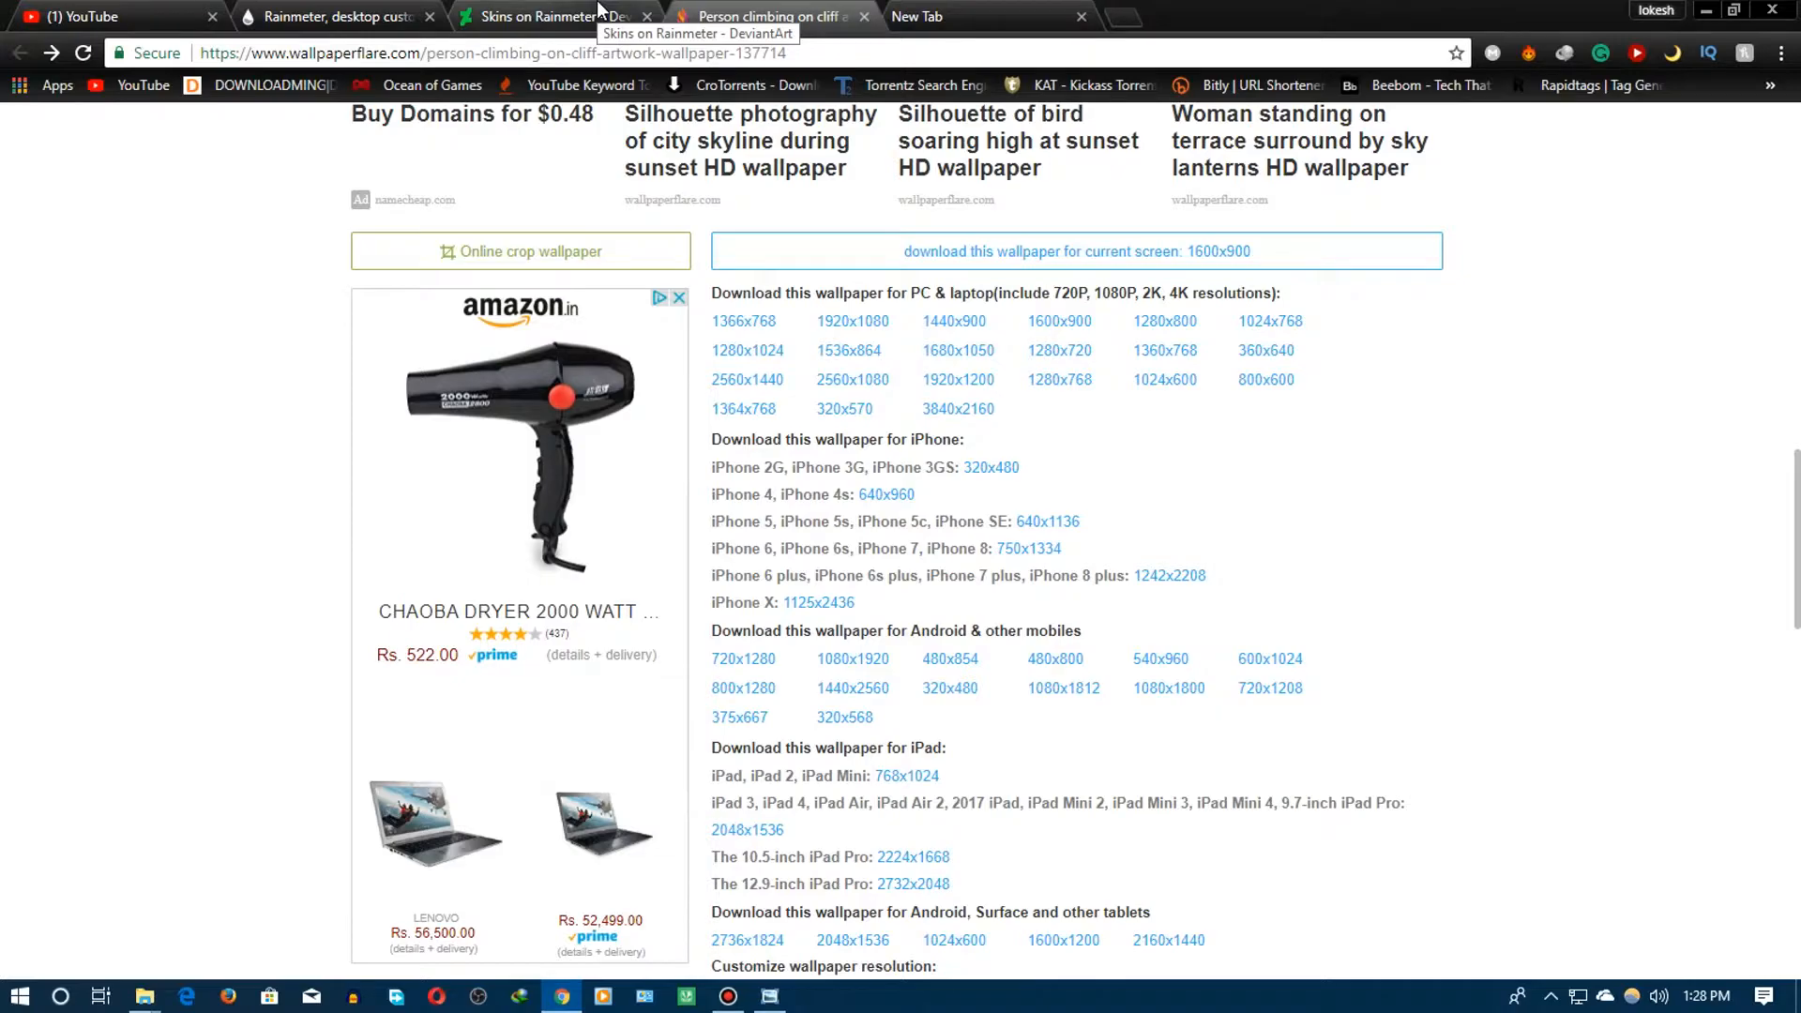
Find the Natural skin in the Rainmeter skins gallery and go to its DeviantArt page
{"action": "left_click", "coordinate": [541, 17]}
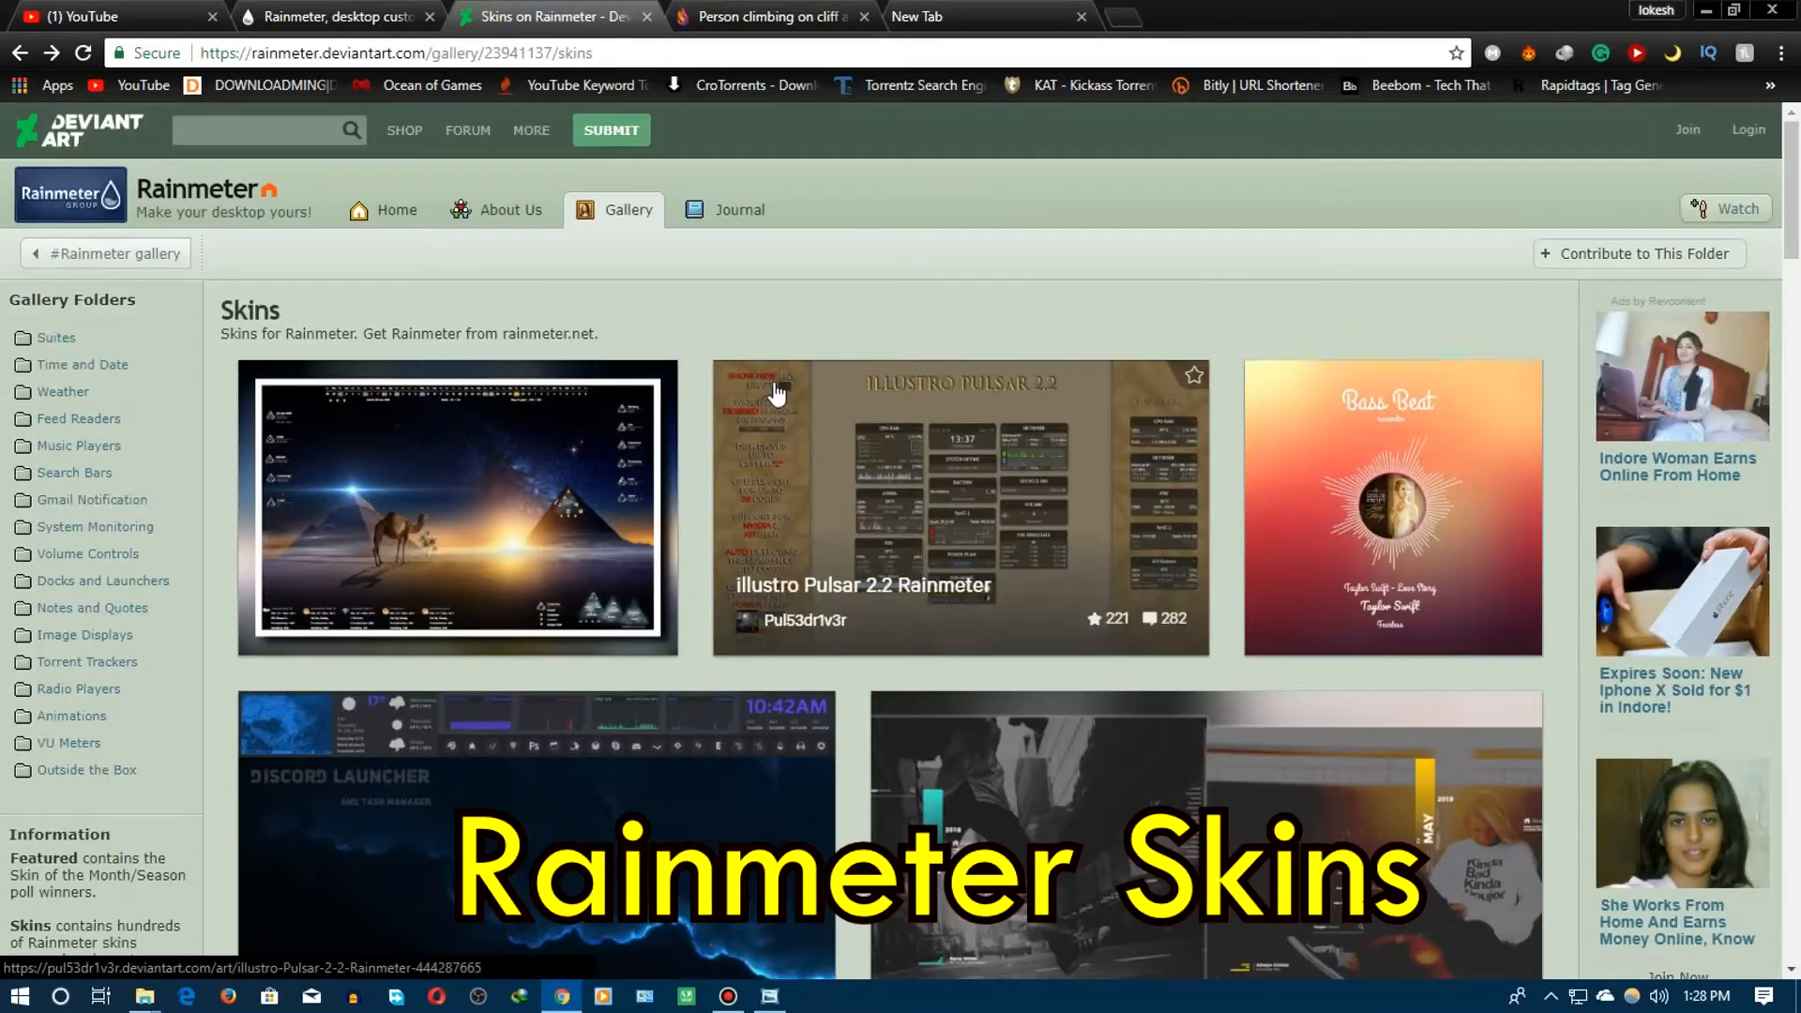
{"action": "scroll", "scroll_direction": "down", "scroll_amount": 3}
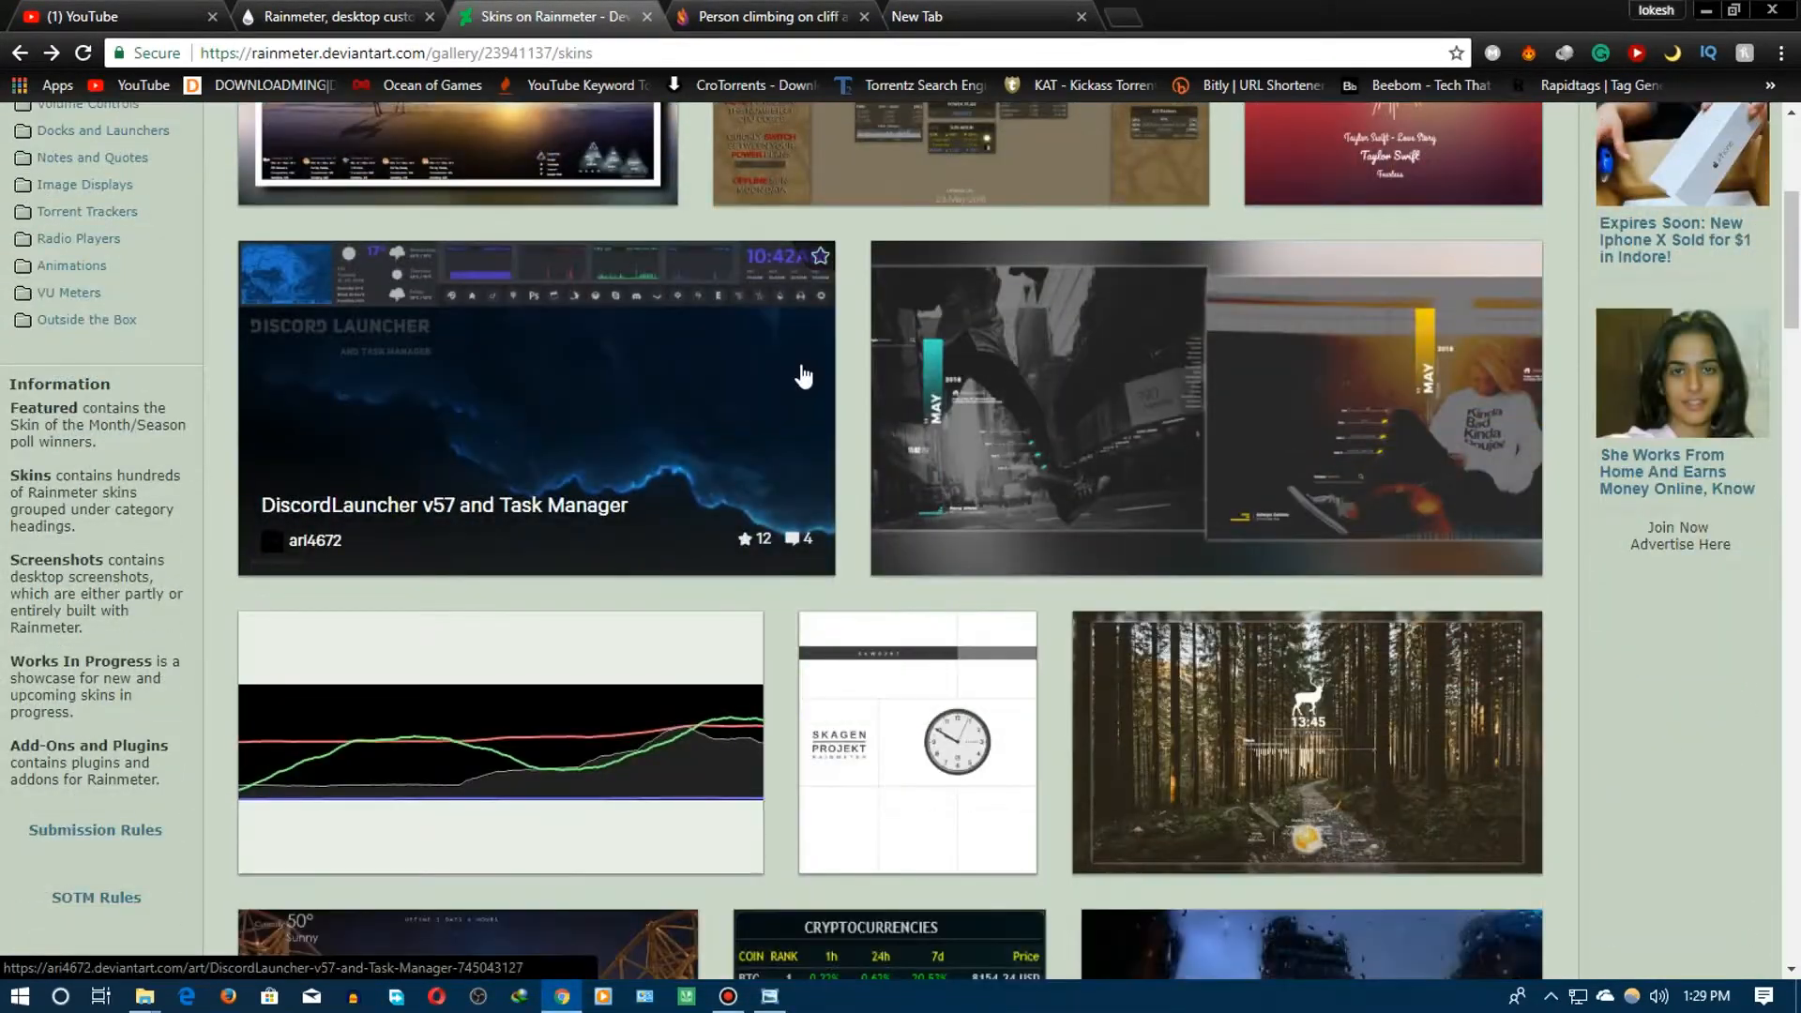
{"action": "scroll", "scroll_direction": "down", "scroll_amount": 3}
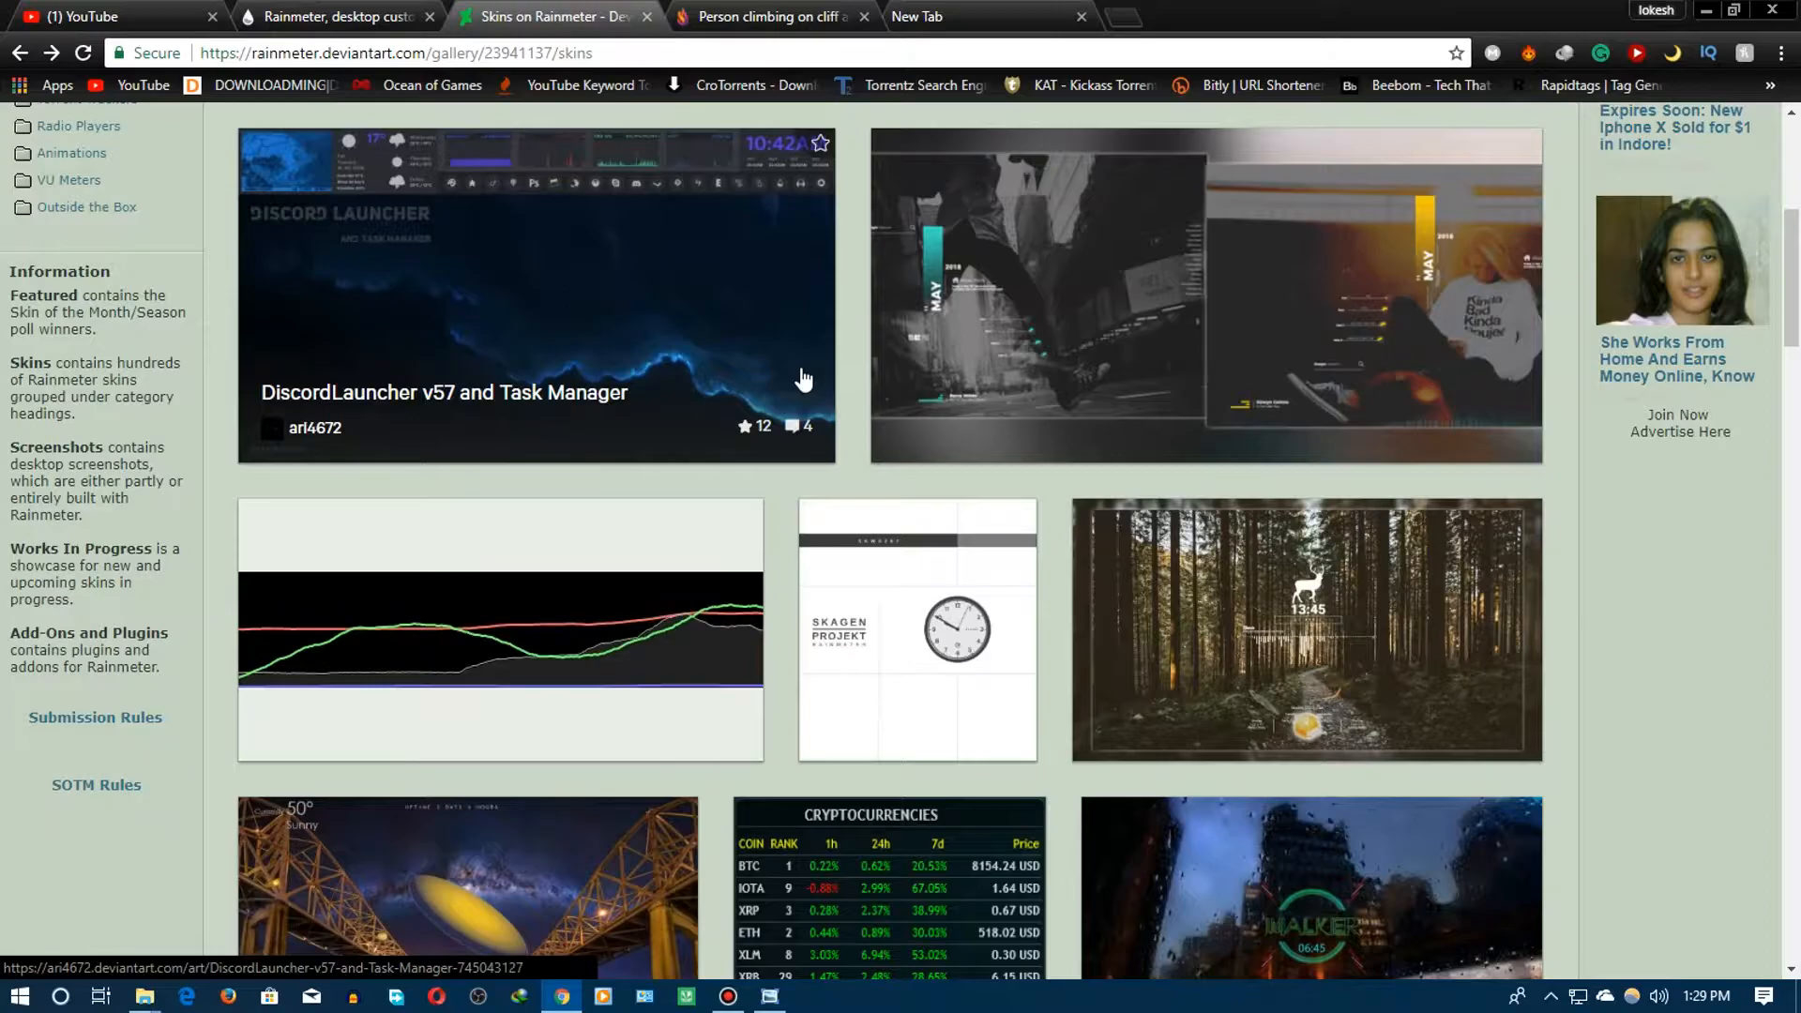
{"action": "scroll", "scroll_direction": "down", "scroll_amount": 3}
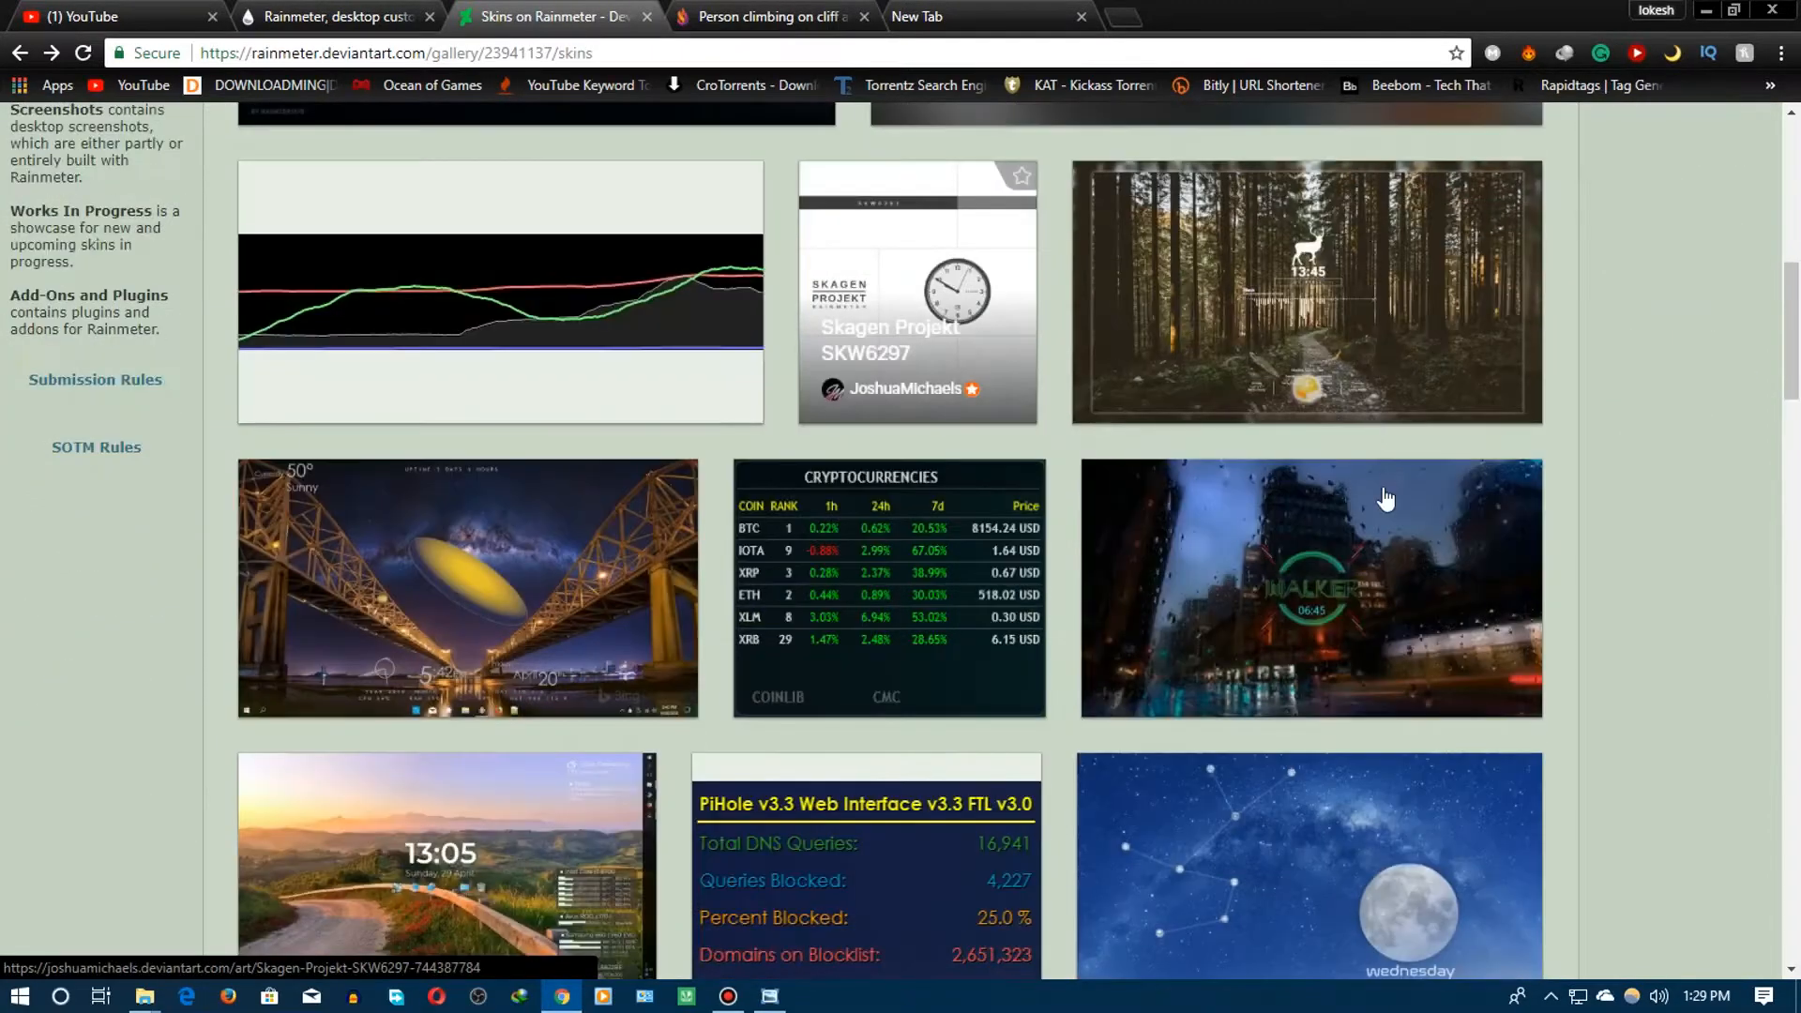
{"action": "mouse_move", "coordinate": [1356, 291]}
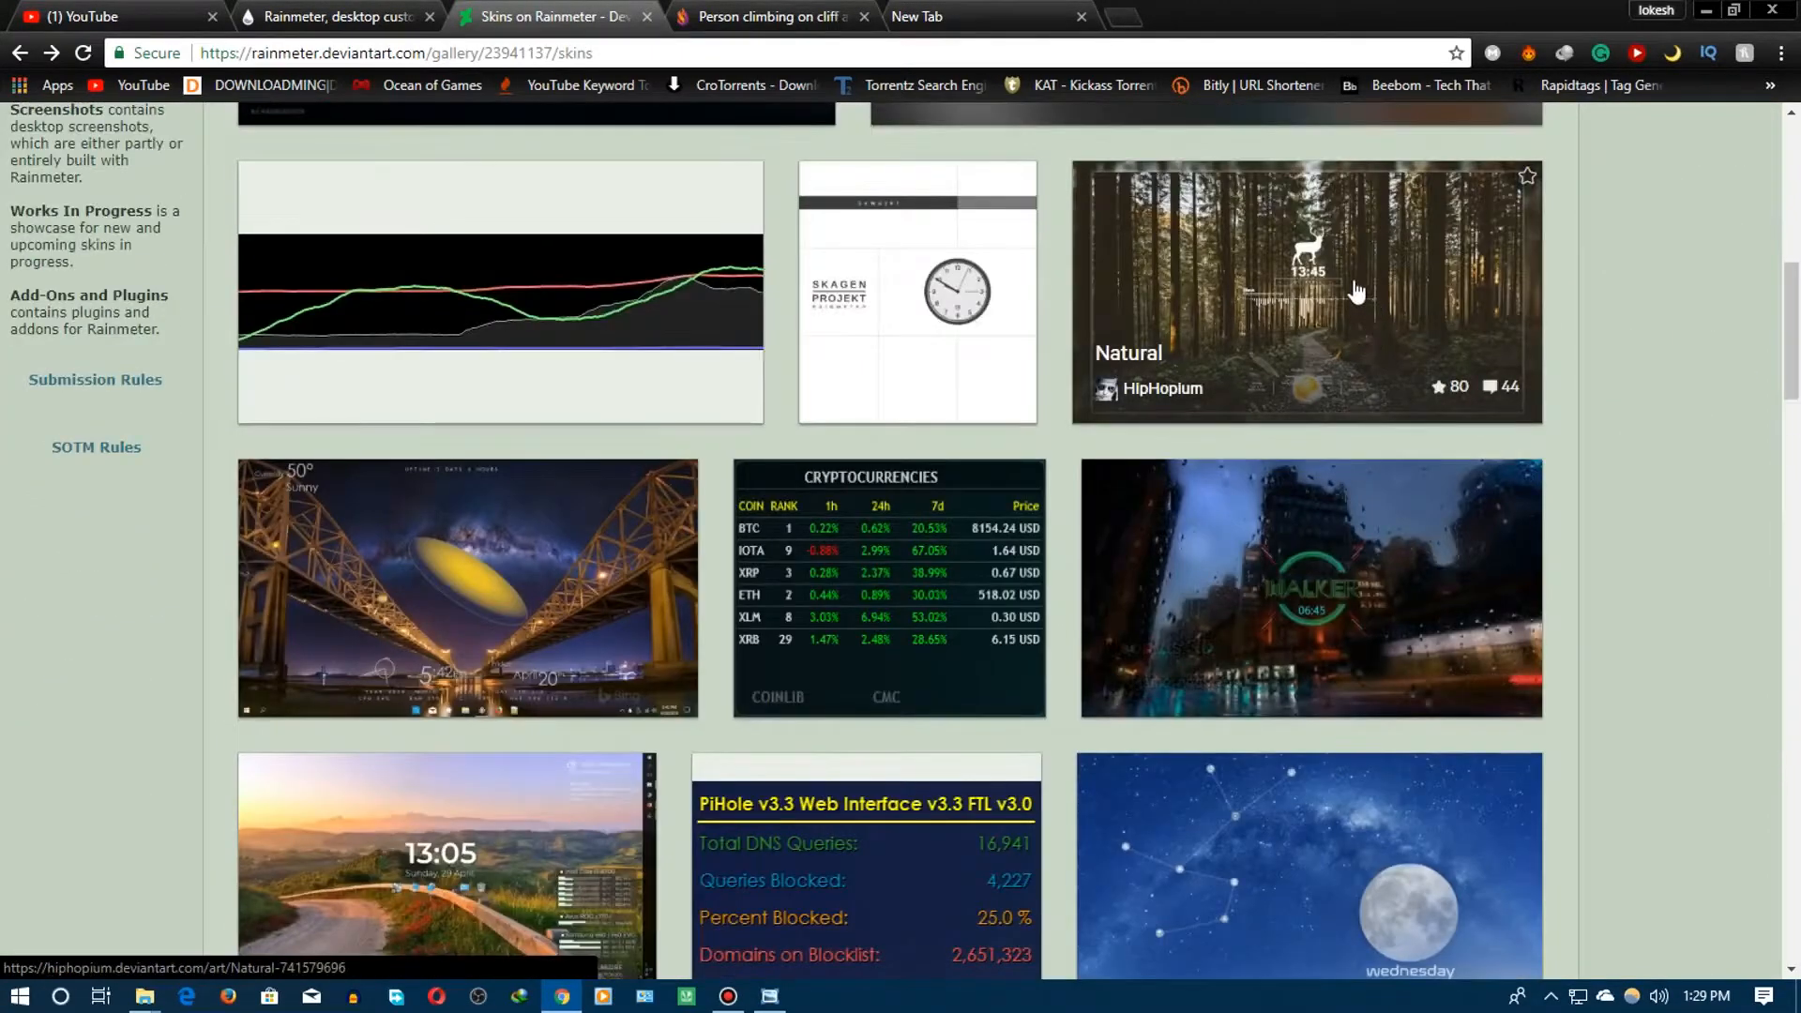
{"action": "left_click", "coordinate": [1305, 290]}
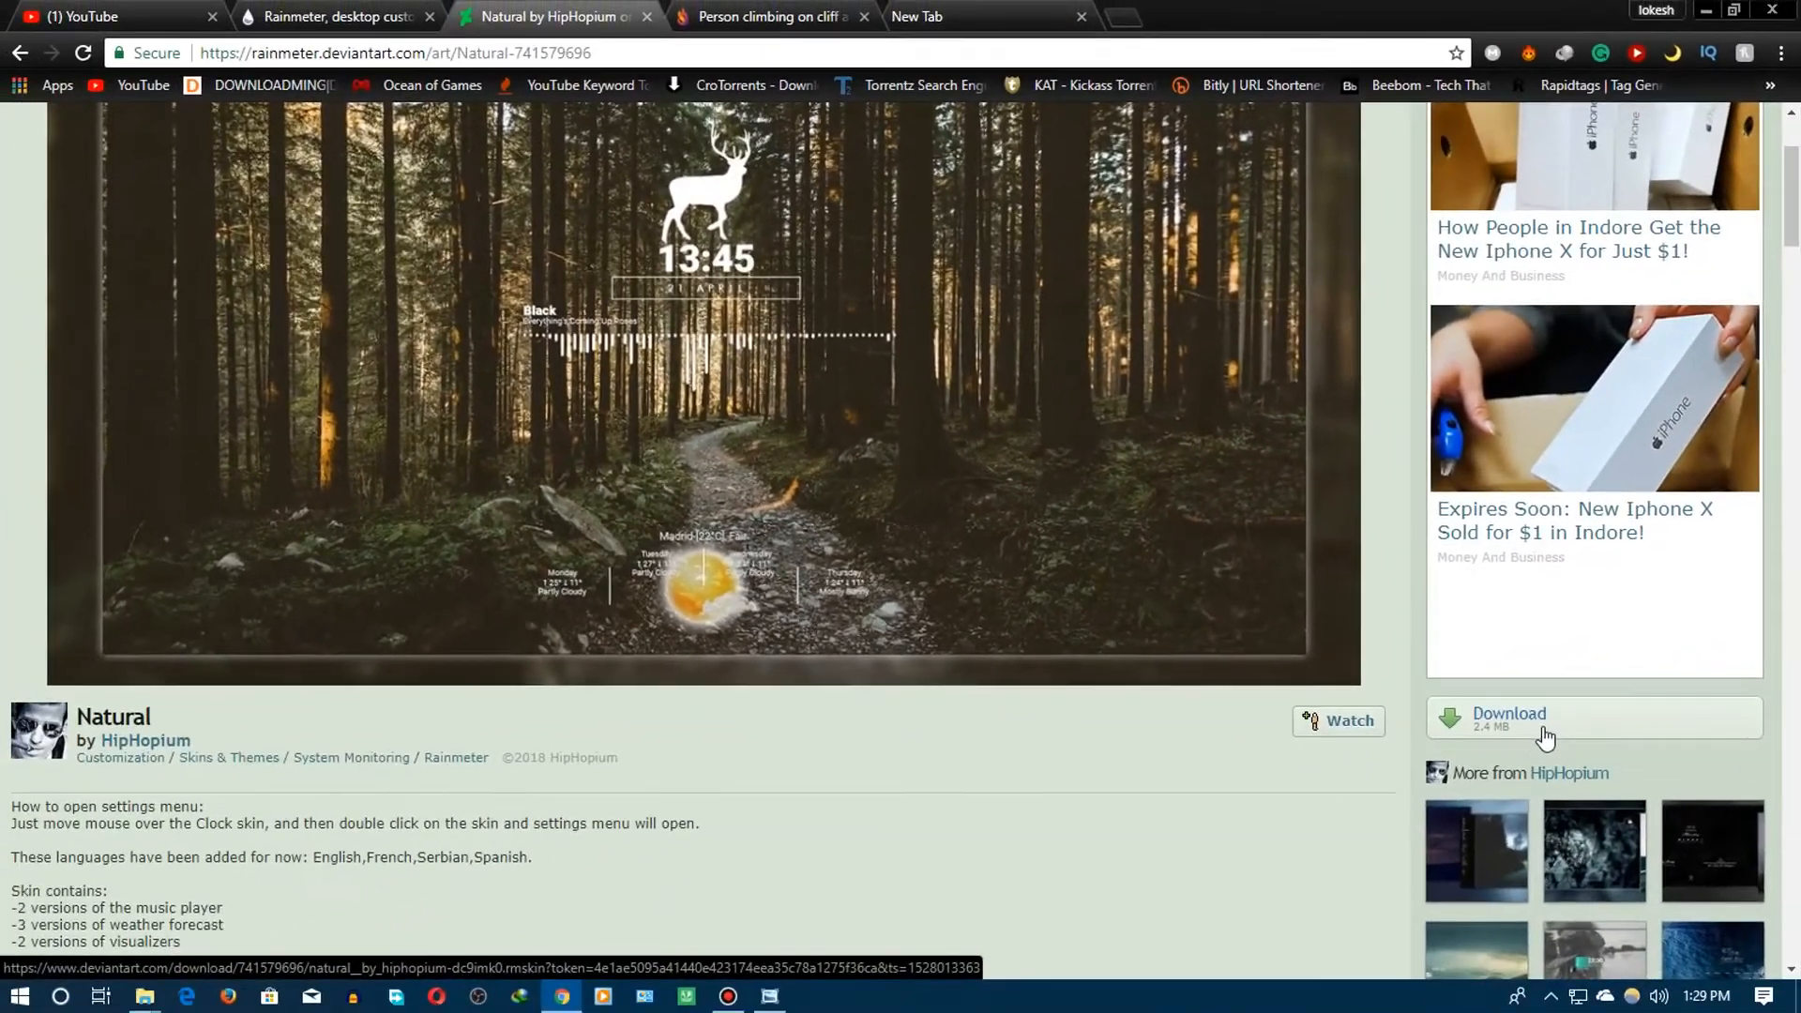
Start downloading the Natural skin and switch to the Rainmeter homepage tab
{"action": "left_click", "coordinate": [1508, 719]}
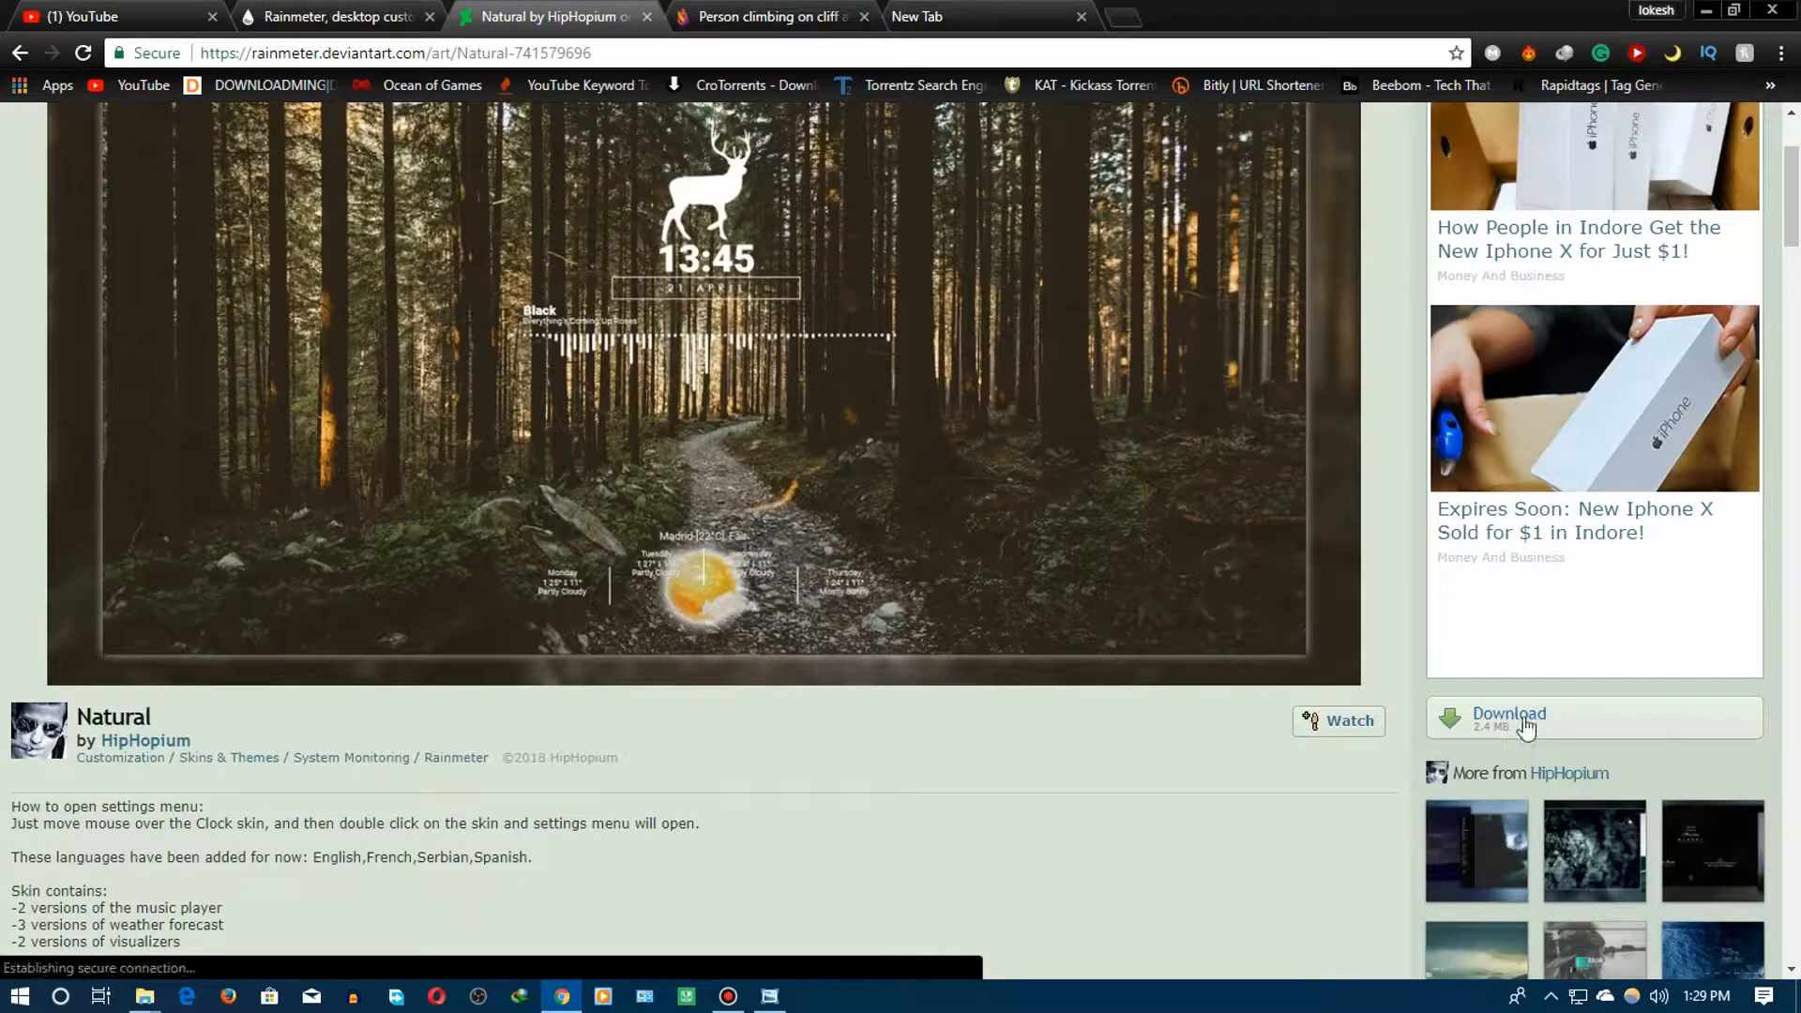
{"action": "left_click", "coordinate": [334, 17]}
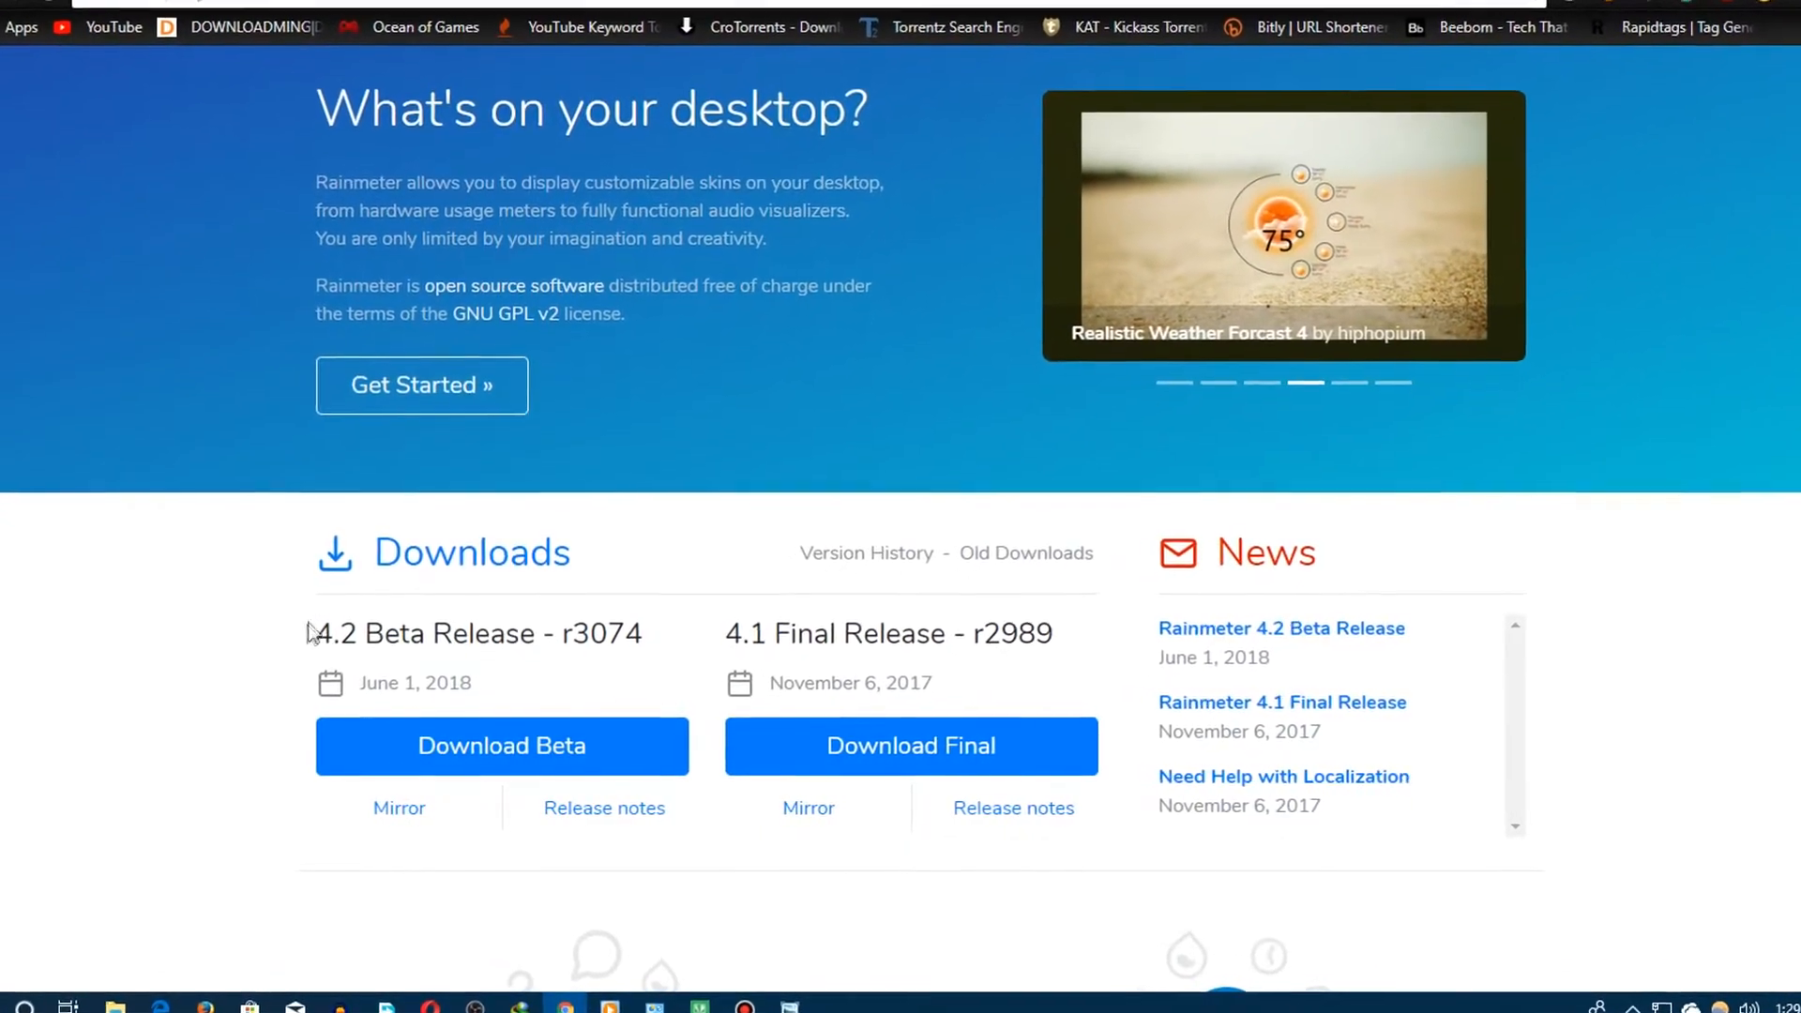
Scroll the Rainmeter site down to its Downloads section
{"action": "scroll", "scroll_direction": "down", "scroll_amount": 3}
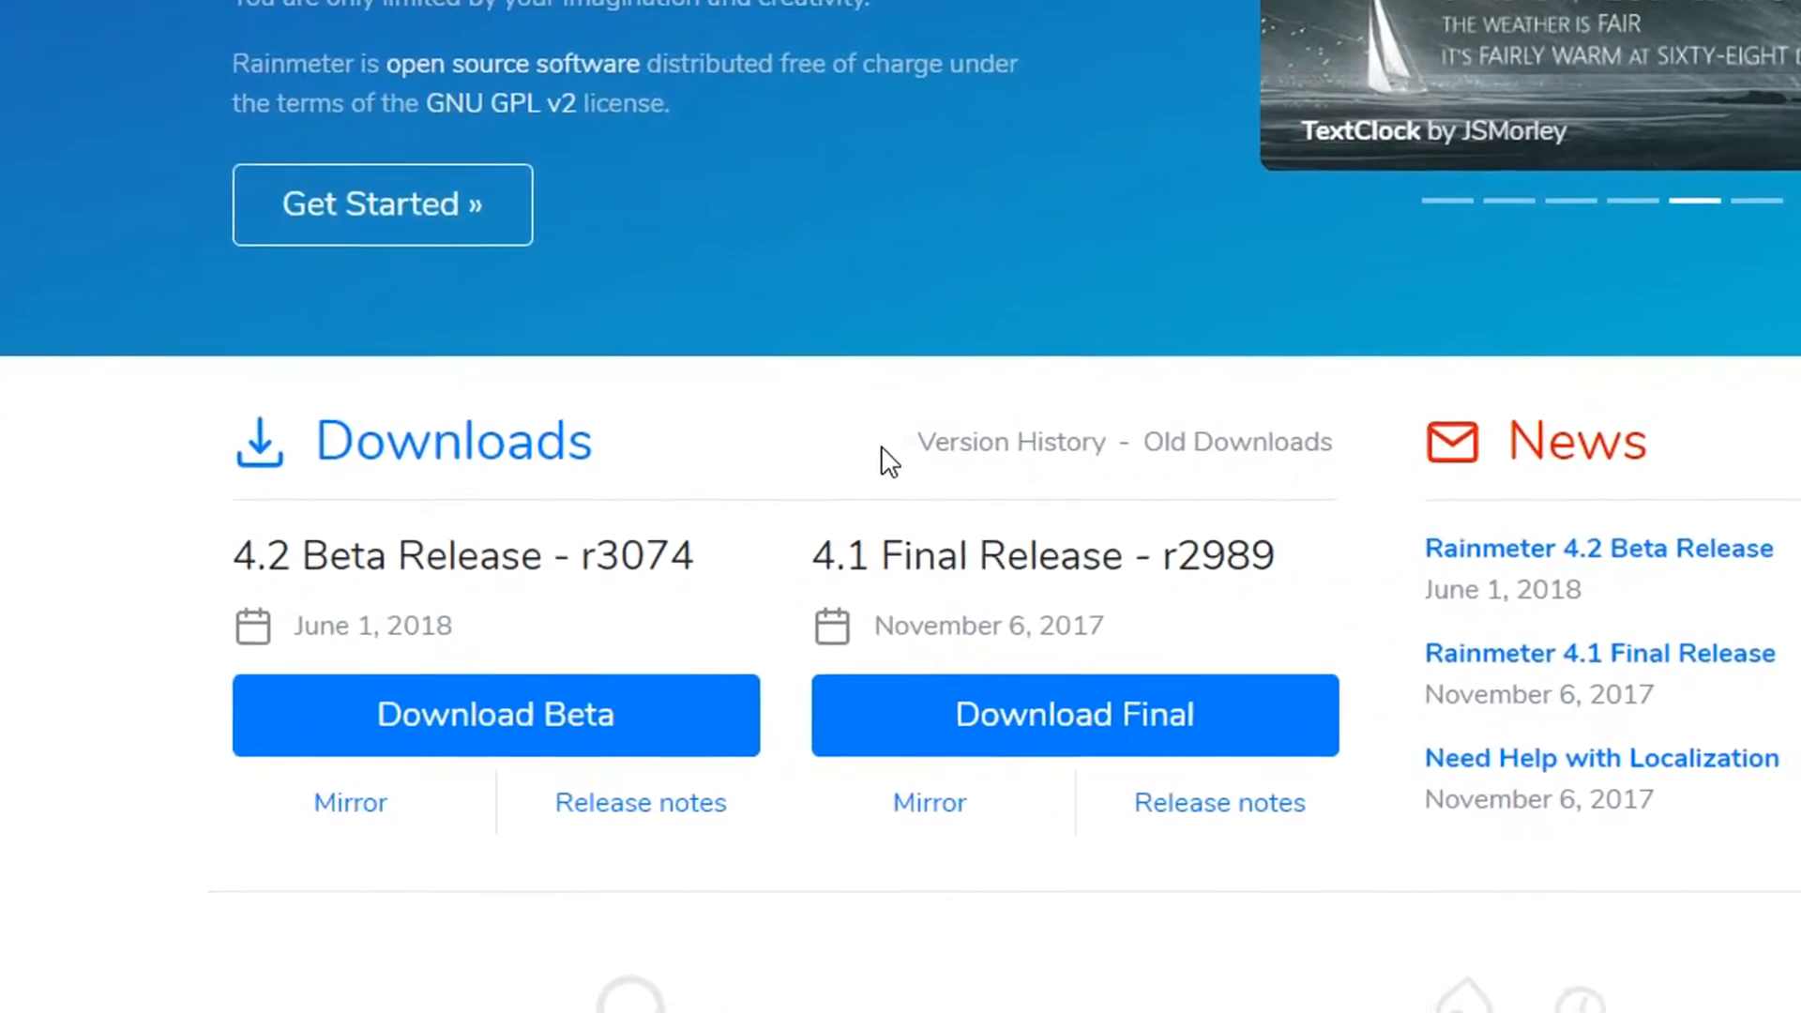
{"action": "scroll", "scroll_direction": "down", "scroll_amount": 3}
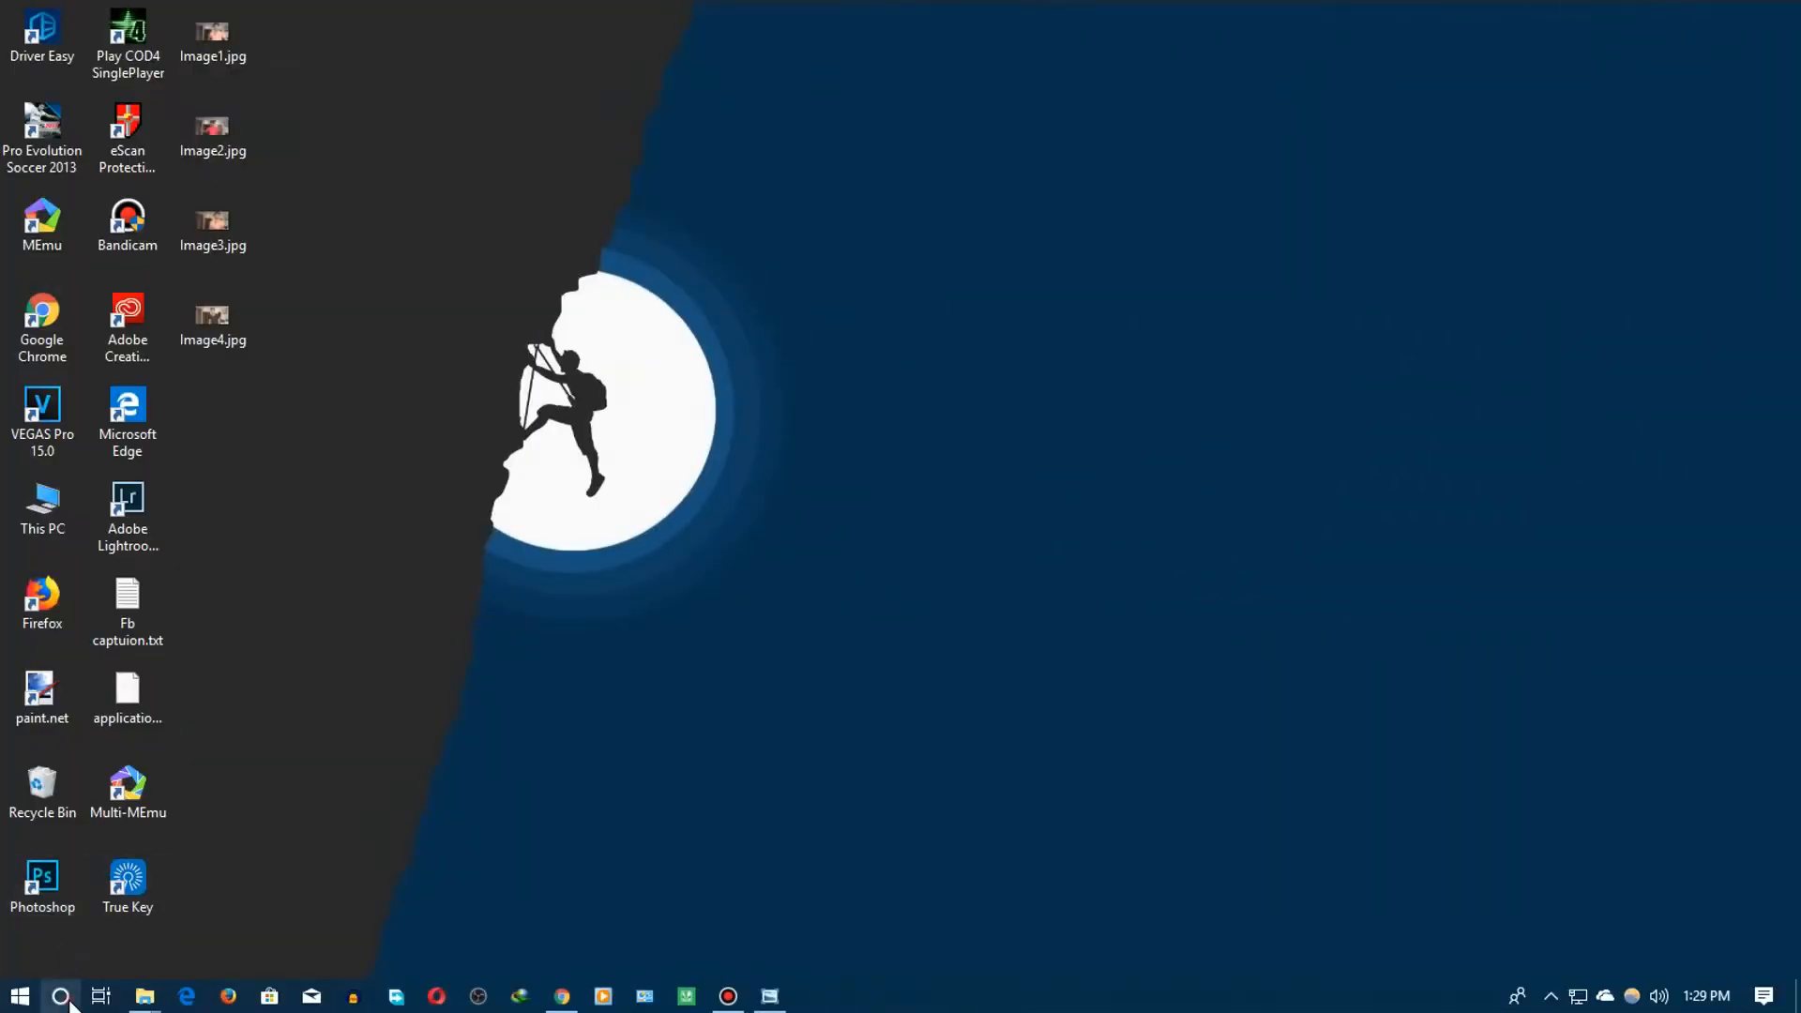
Search for 'rainmeter' in the Cortana taskbar search box
{"action": "left_click", "coordinate": [61, 996]}
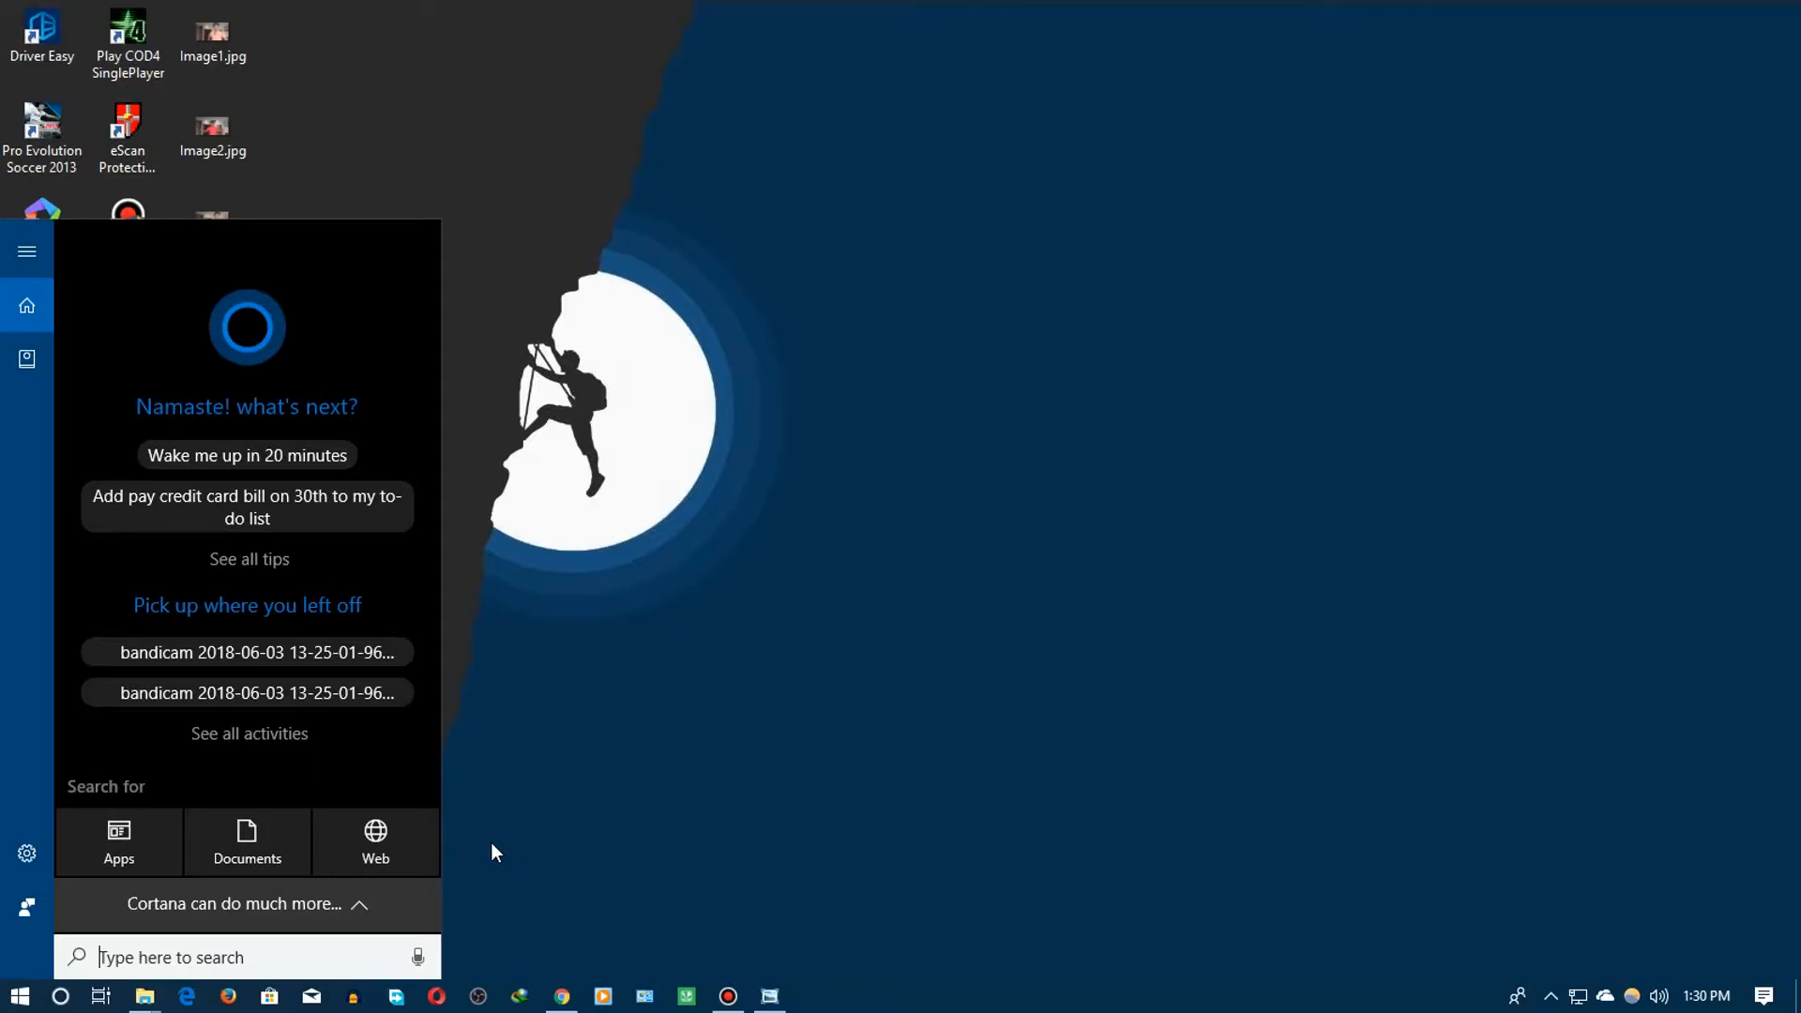
{"action": "type", "text": "rainmeter"}
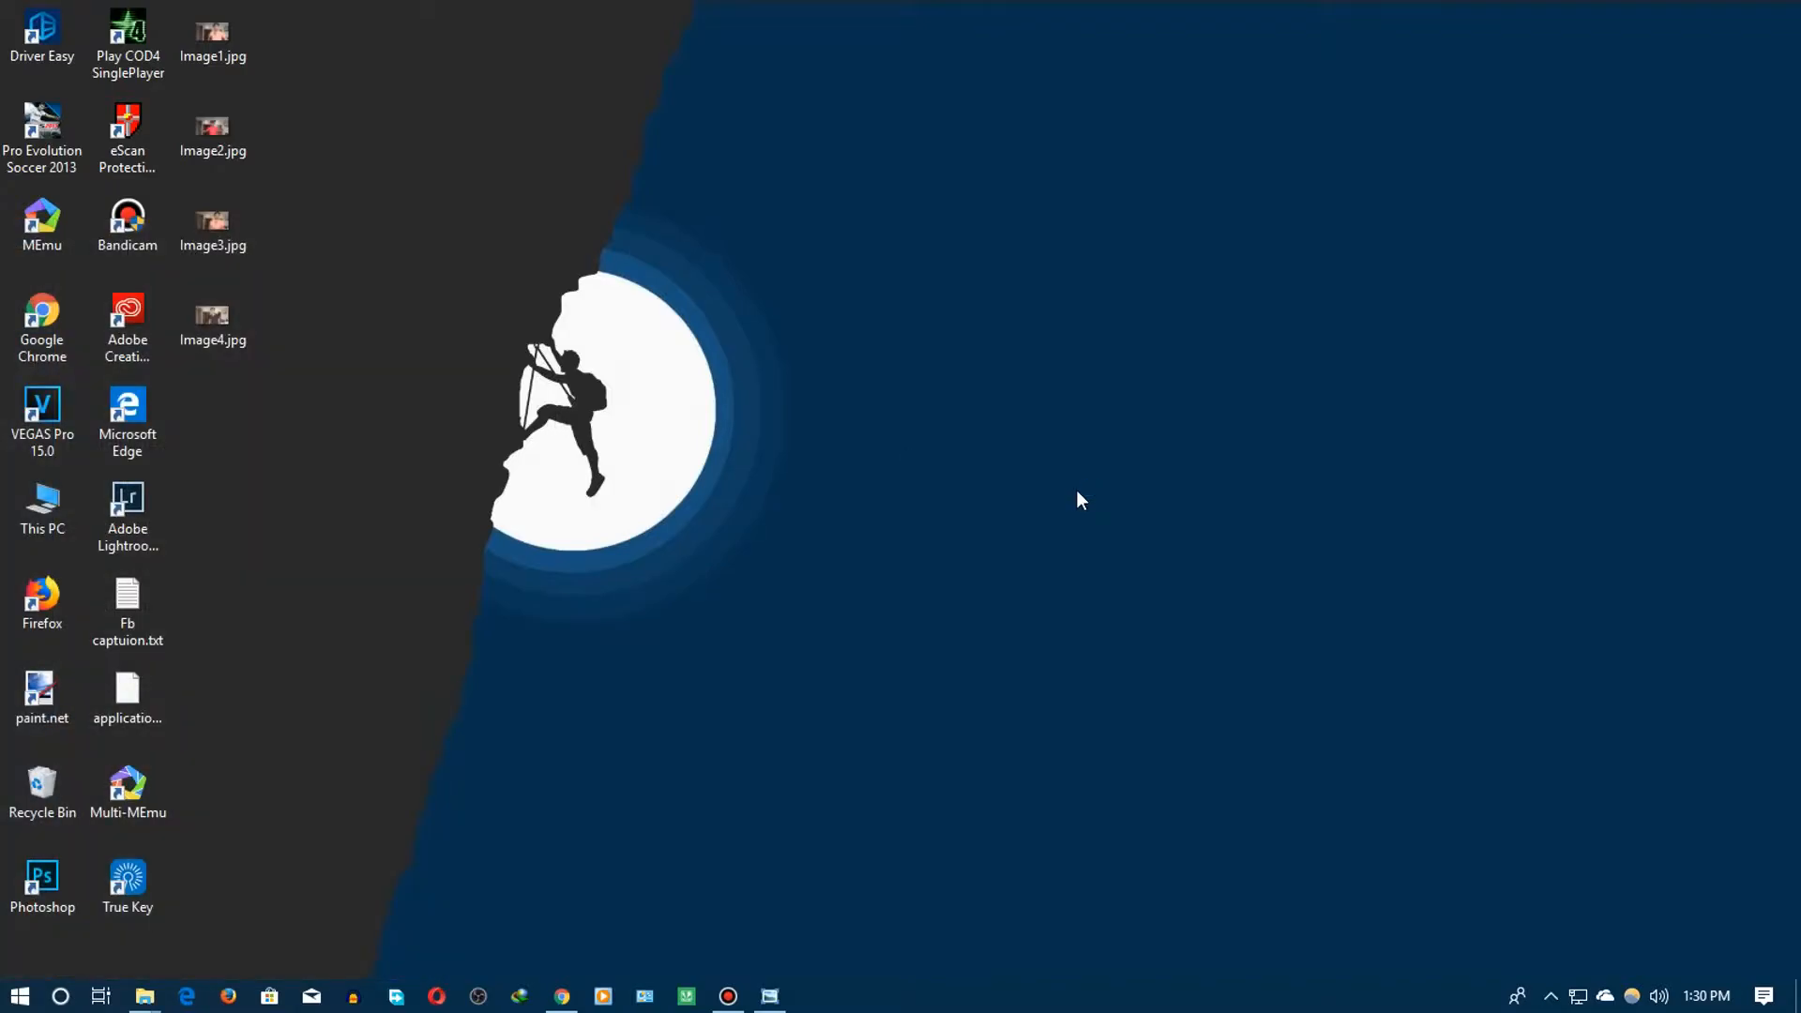
{"action": "mouse_move", "coordinate": [872, 467]}
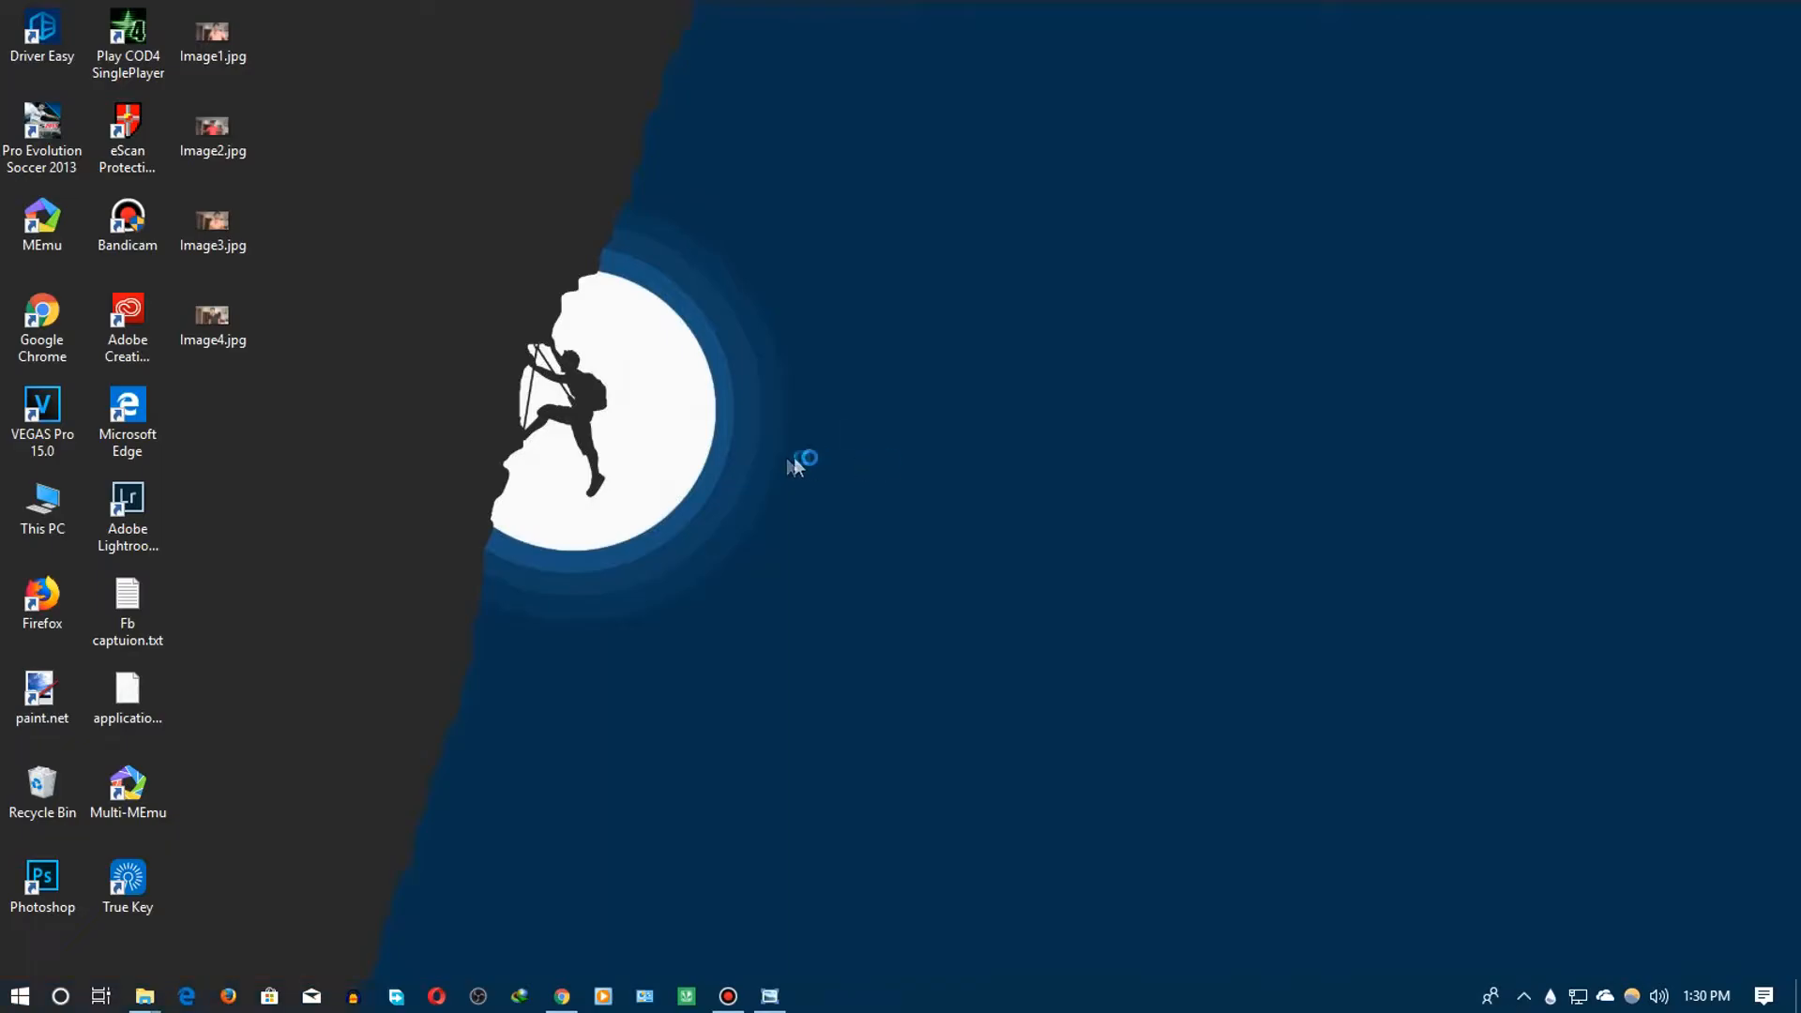
{"action": "right_click", "coordinate": [795, 468]}
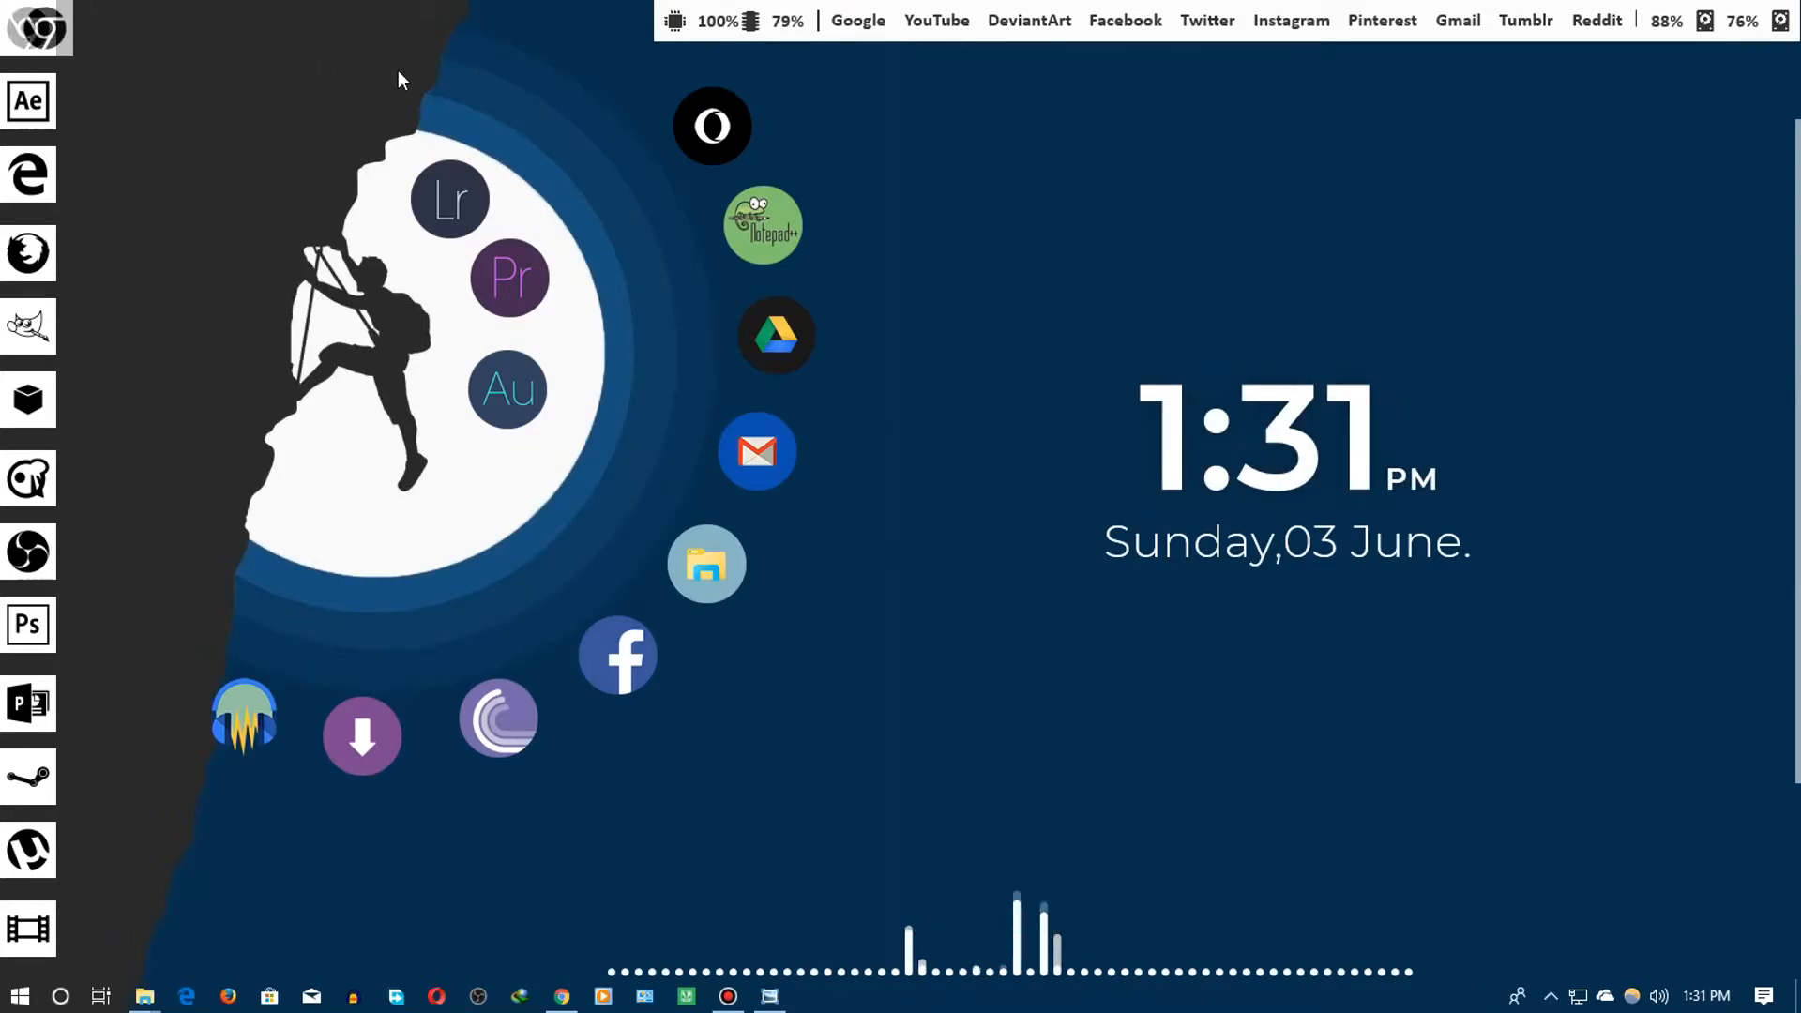
{"action": "mouse_move", "coordinate": [298, 31]}
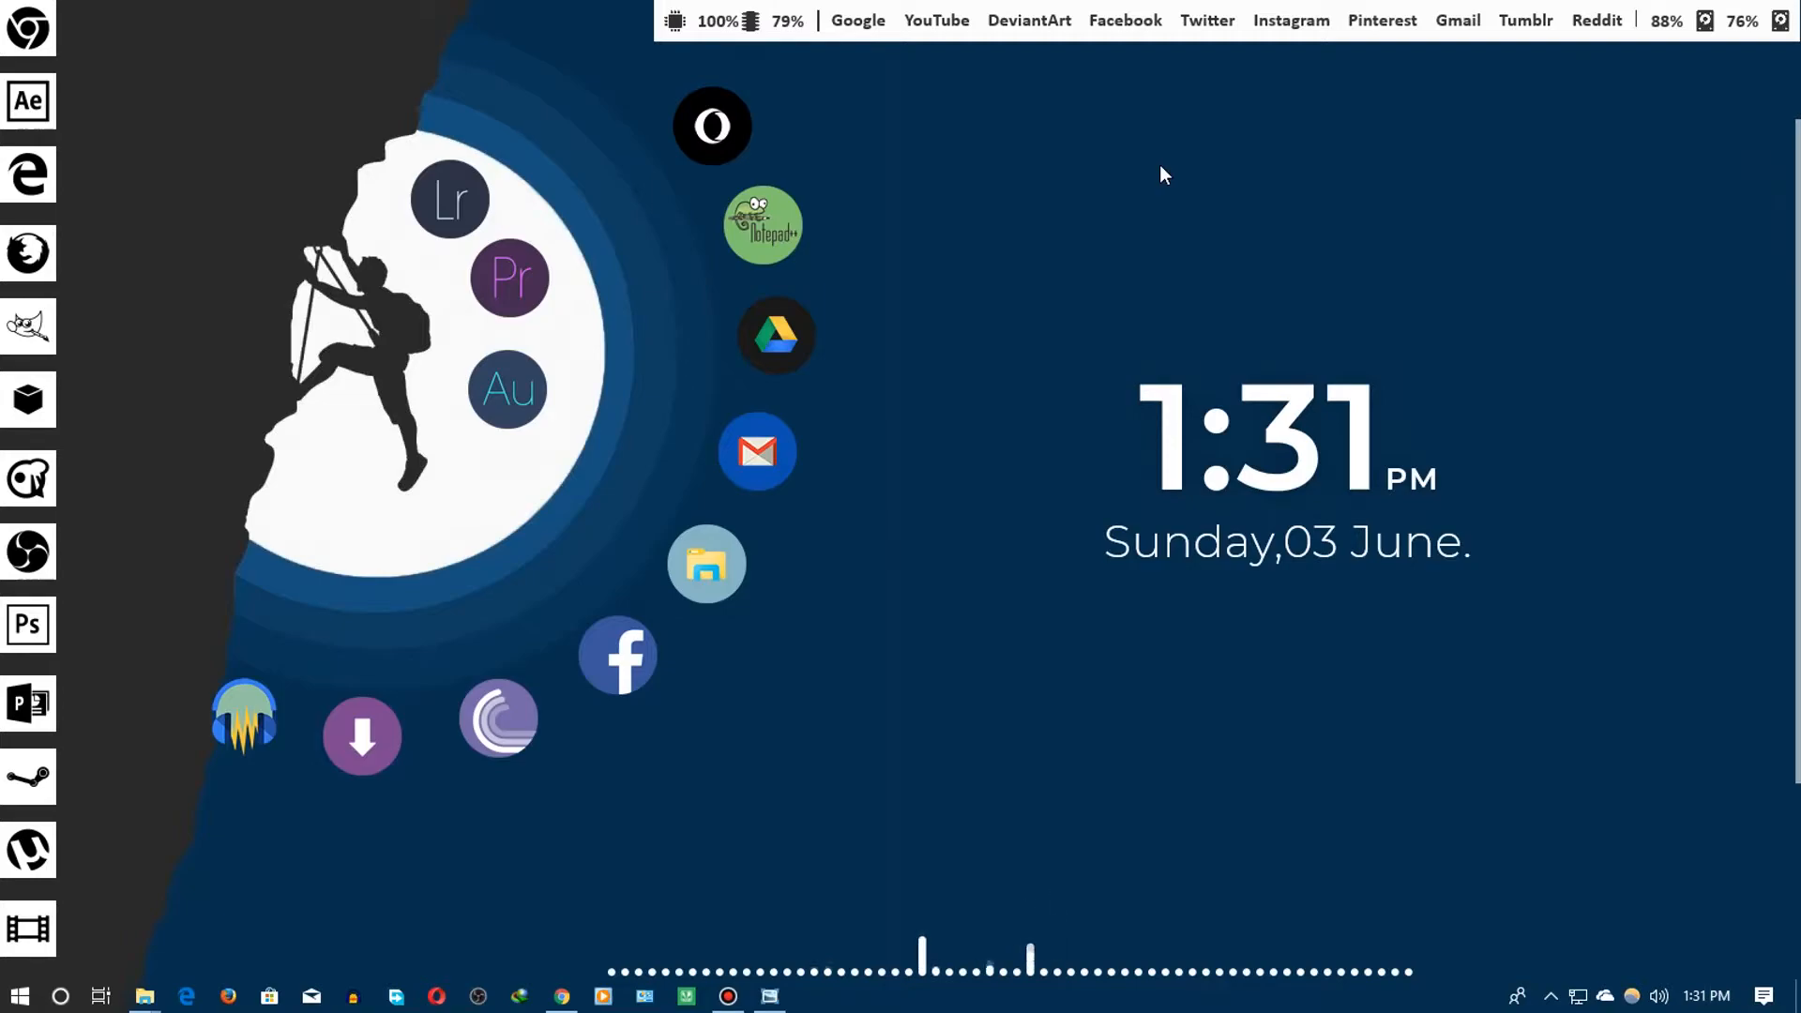
{"action": "mouse_move", "coordinate": [1036, 259]}
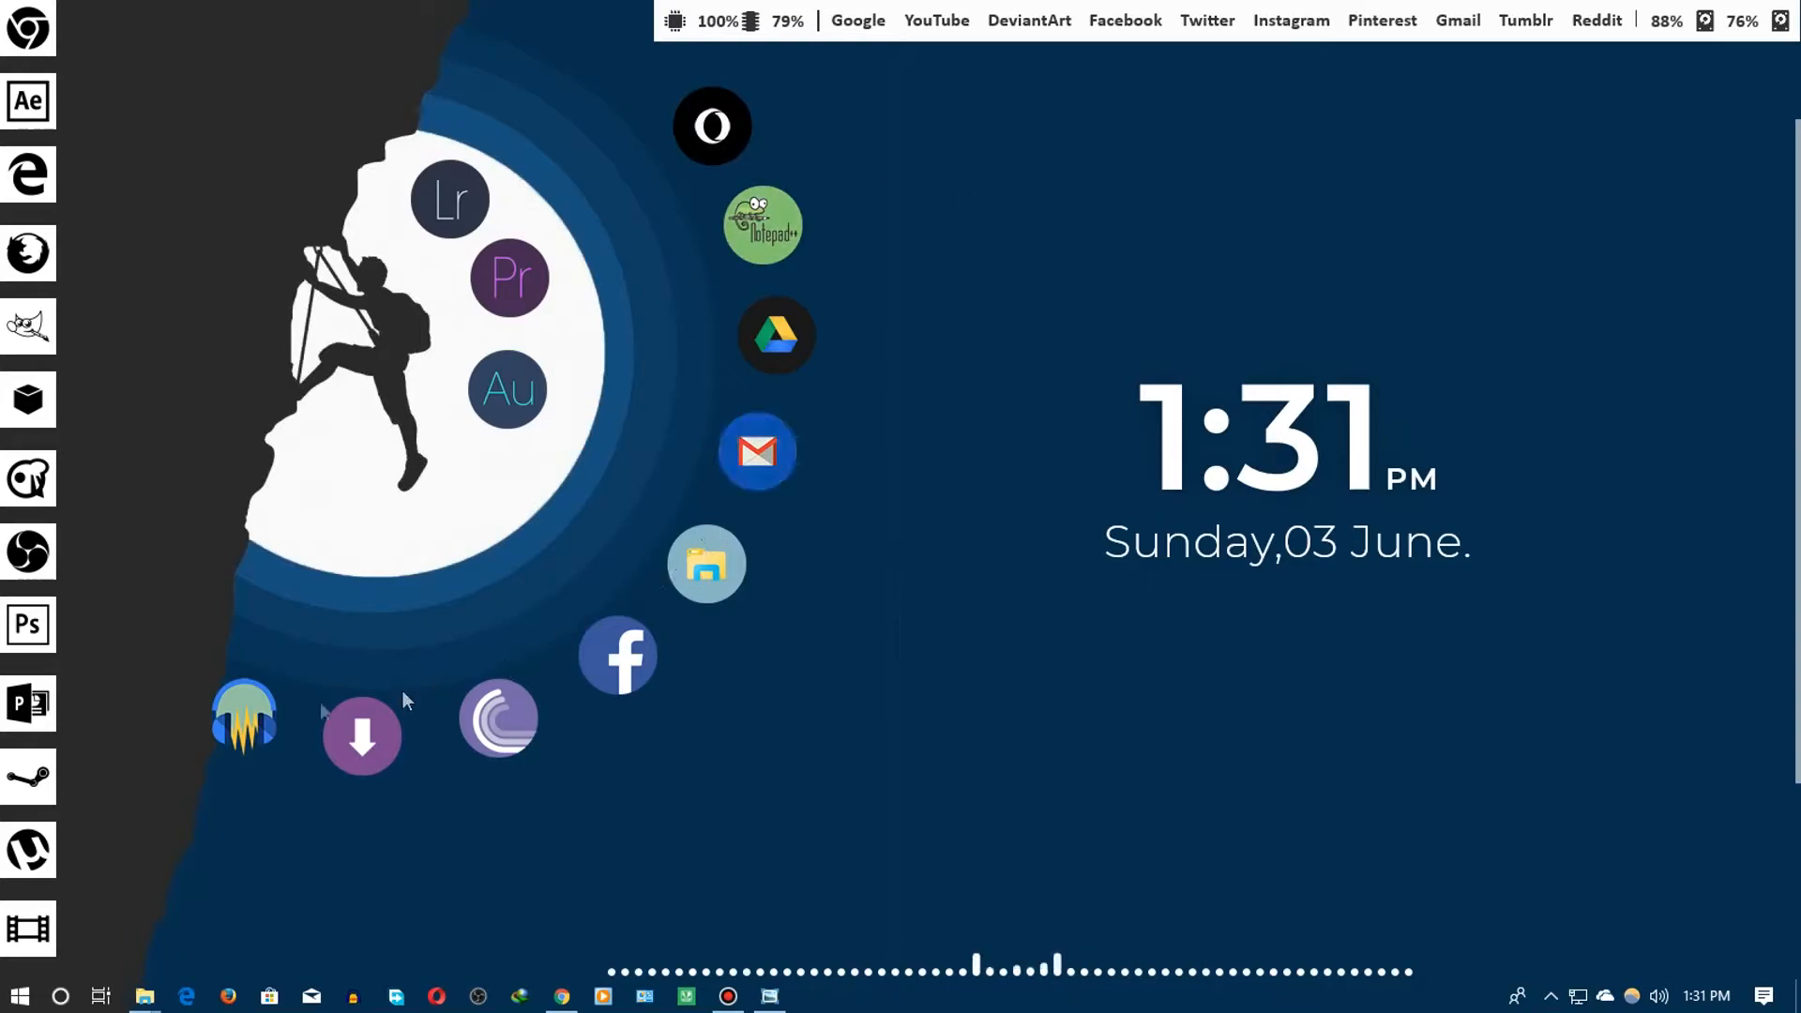
{"action": "mouse_move", "coordinate": [951, 473]}
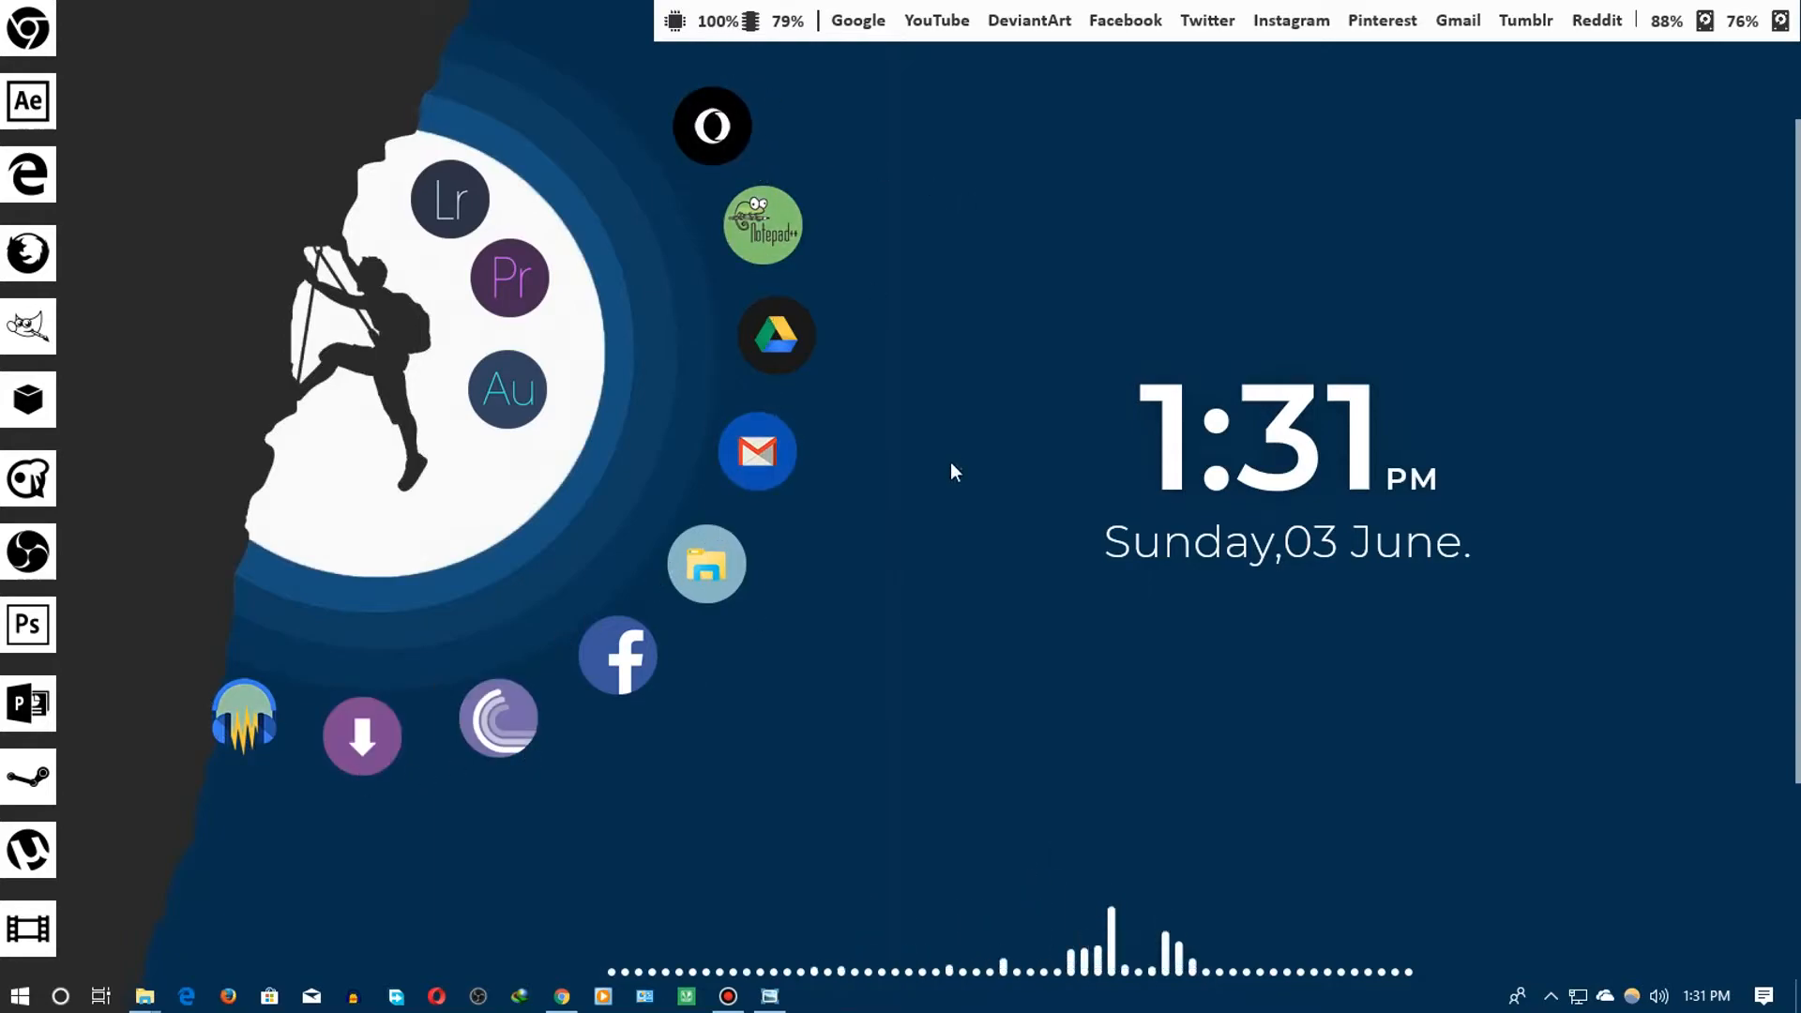
{"action": "mouse_move", "coordinate": [975, 356]}
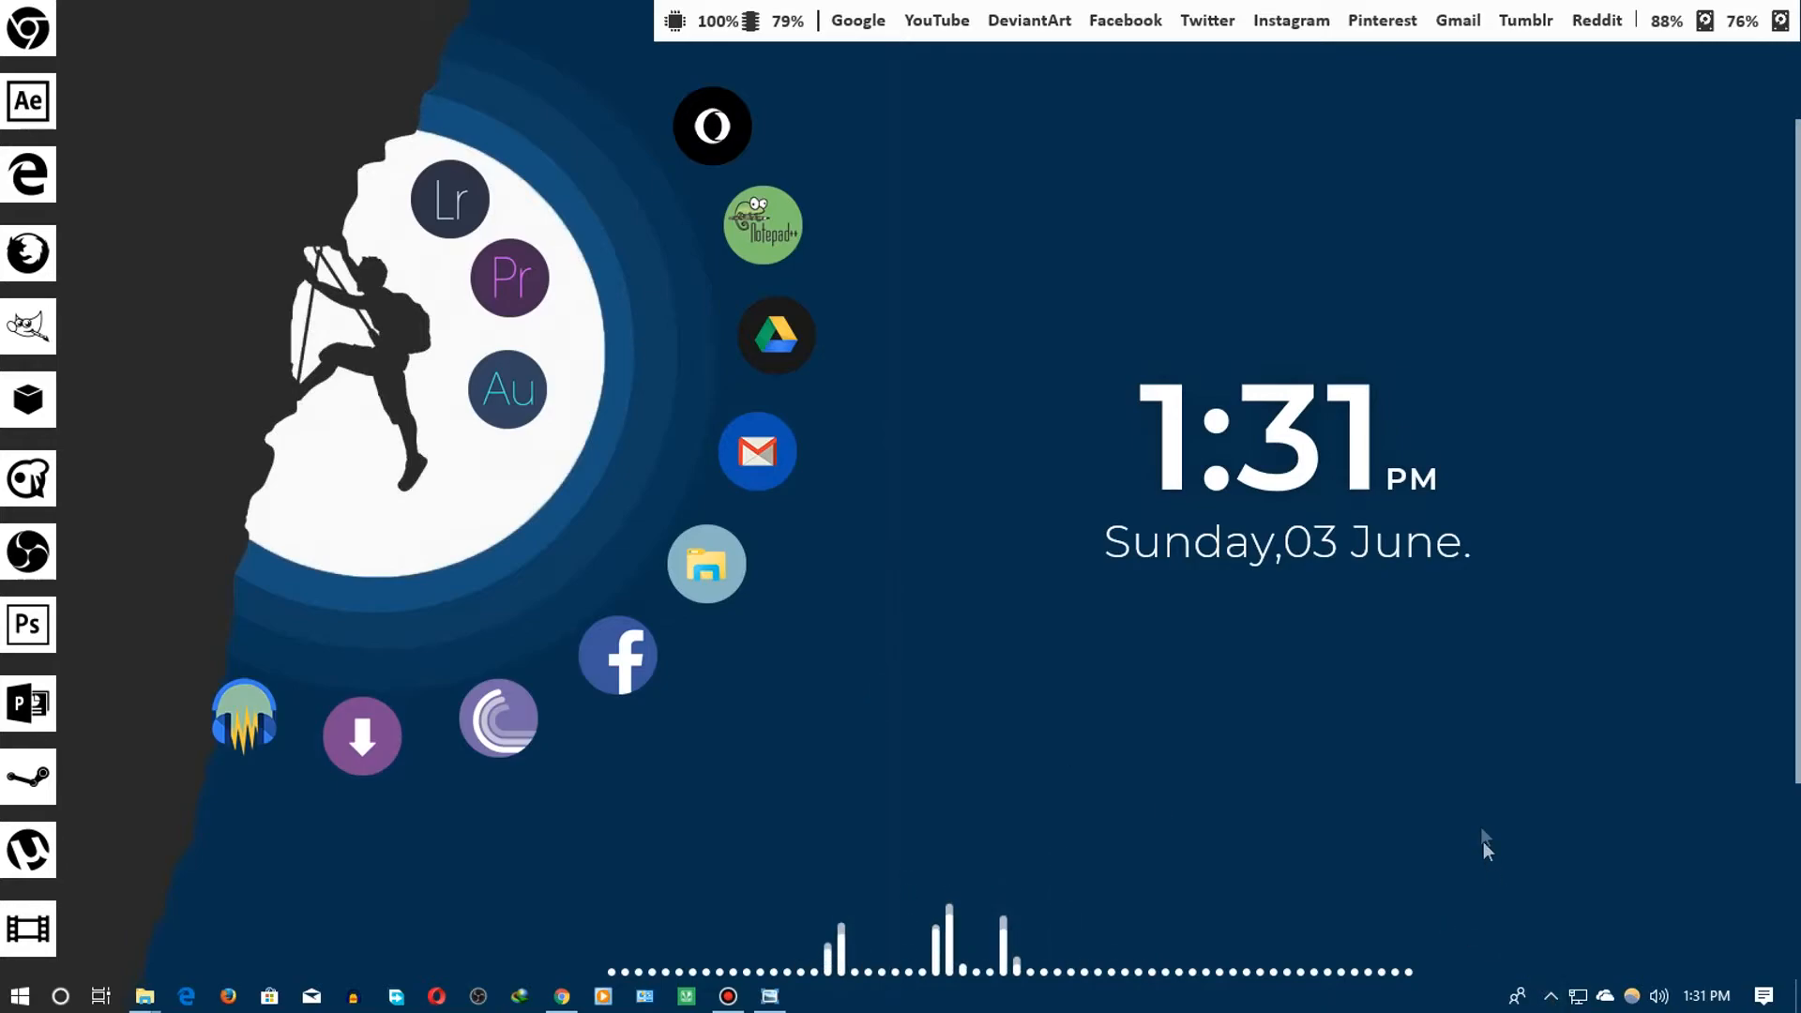
{"action": "mouse_move", "coordinate": [193, 50]}
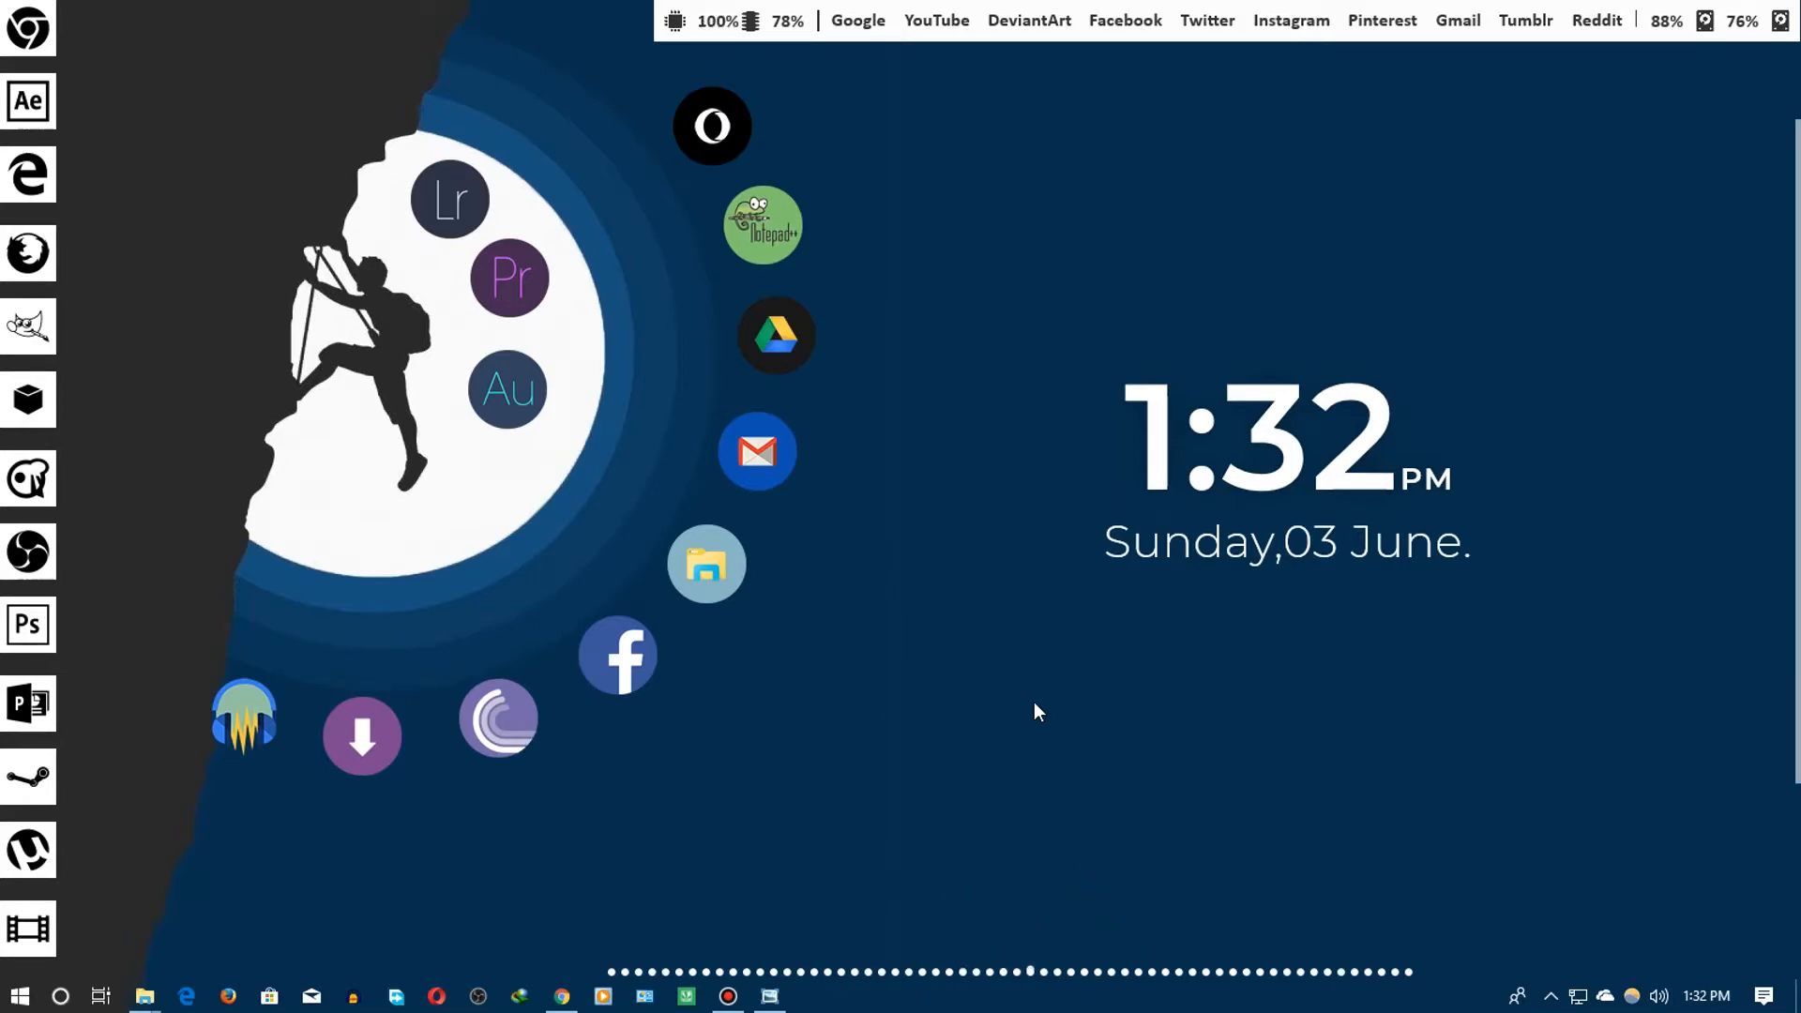
{"action": "mouse_move", "coordinate": [1445, 838]}
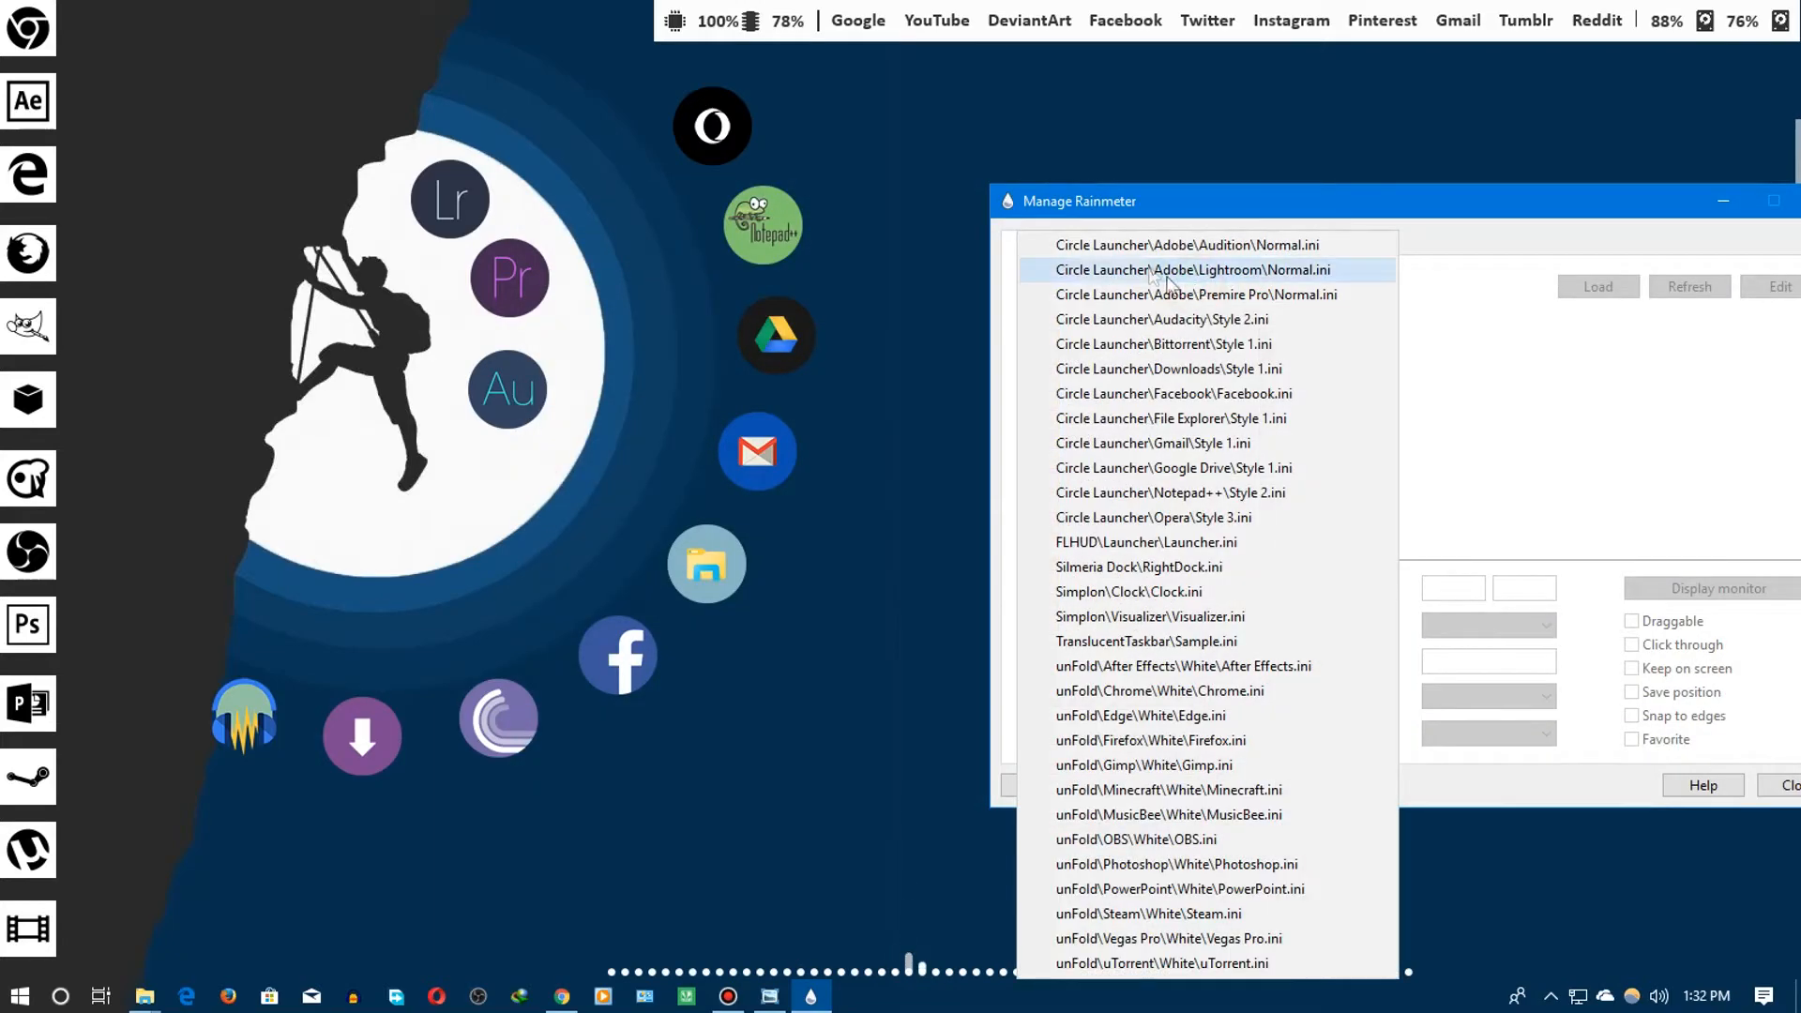
Browse entries in the Active skins dropdown and dismiss it, leaving the folder tree showing
{"action": "left_click", "coordinate": [1152, 518]}
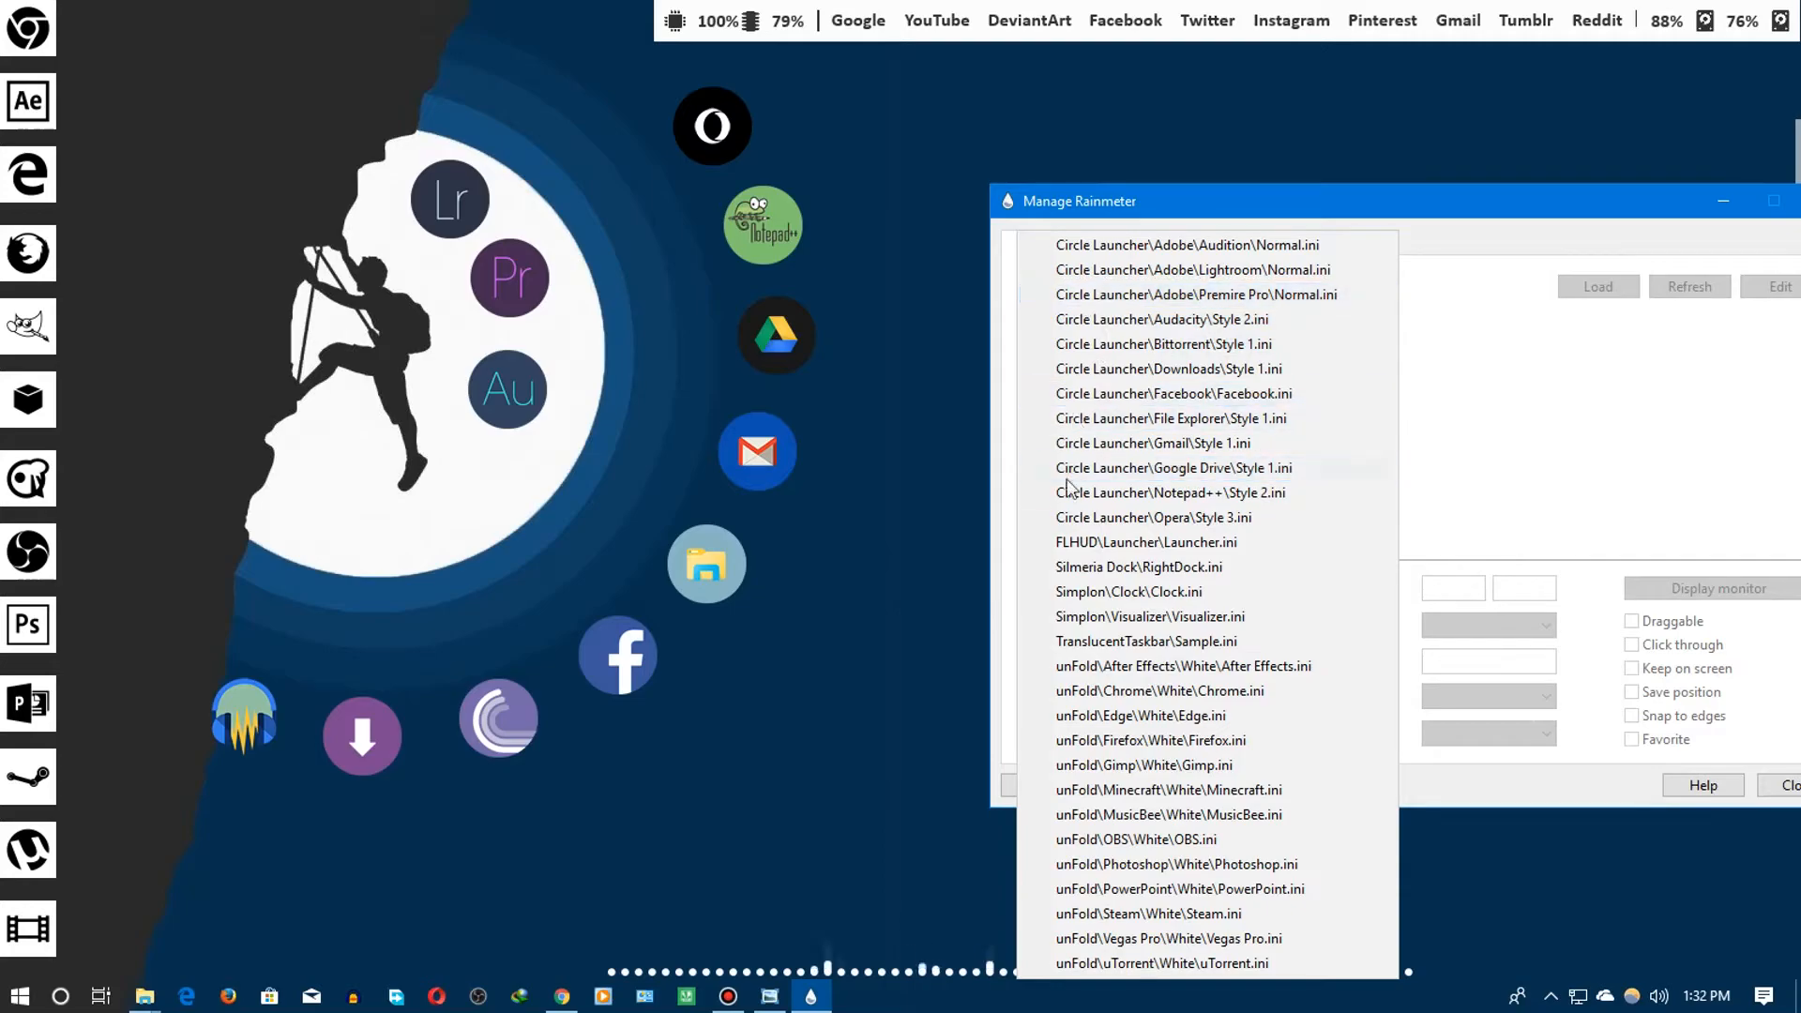
{"action": "left_click", "coordinate": [1144, 642]}
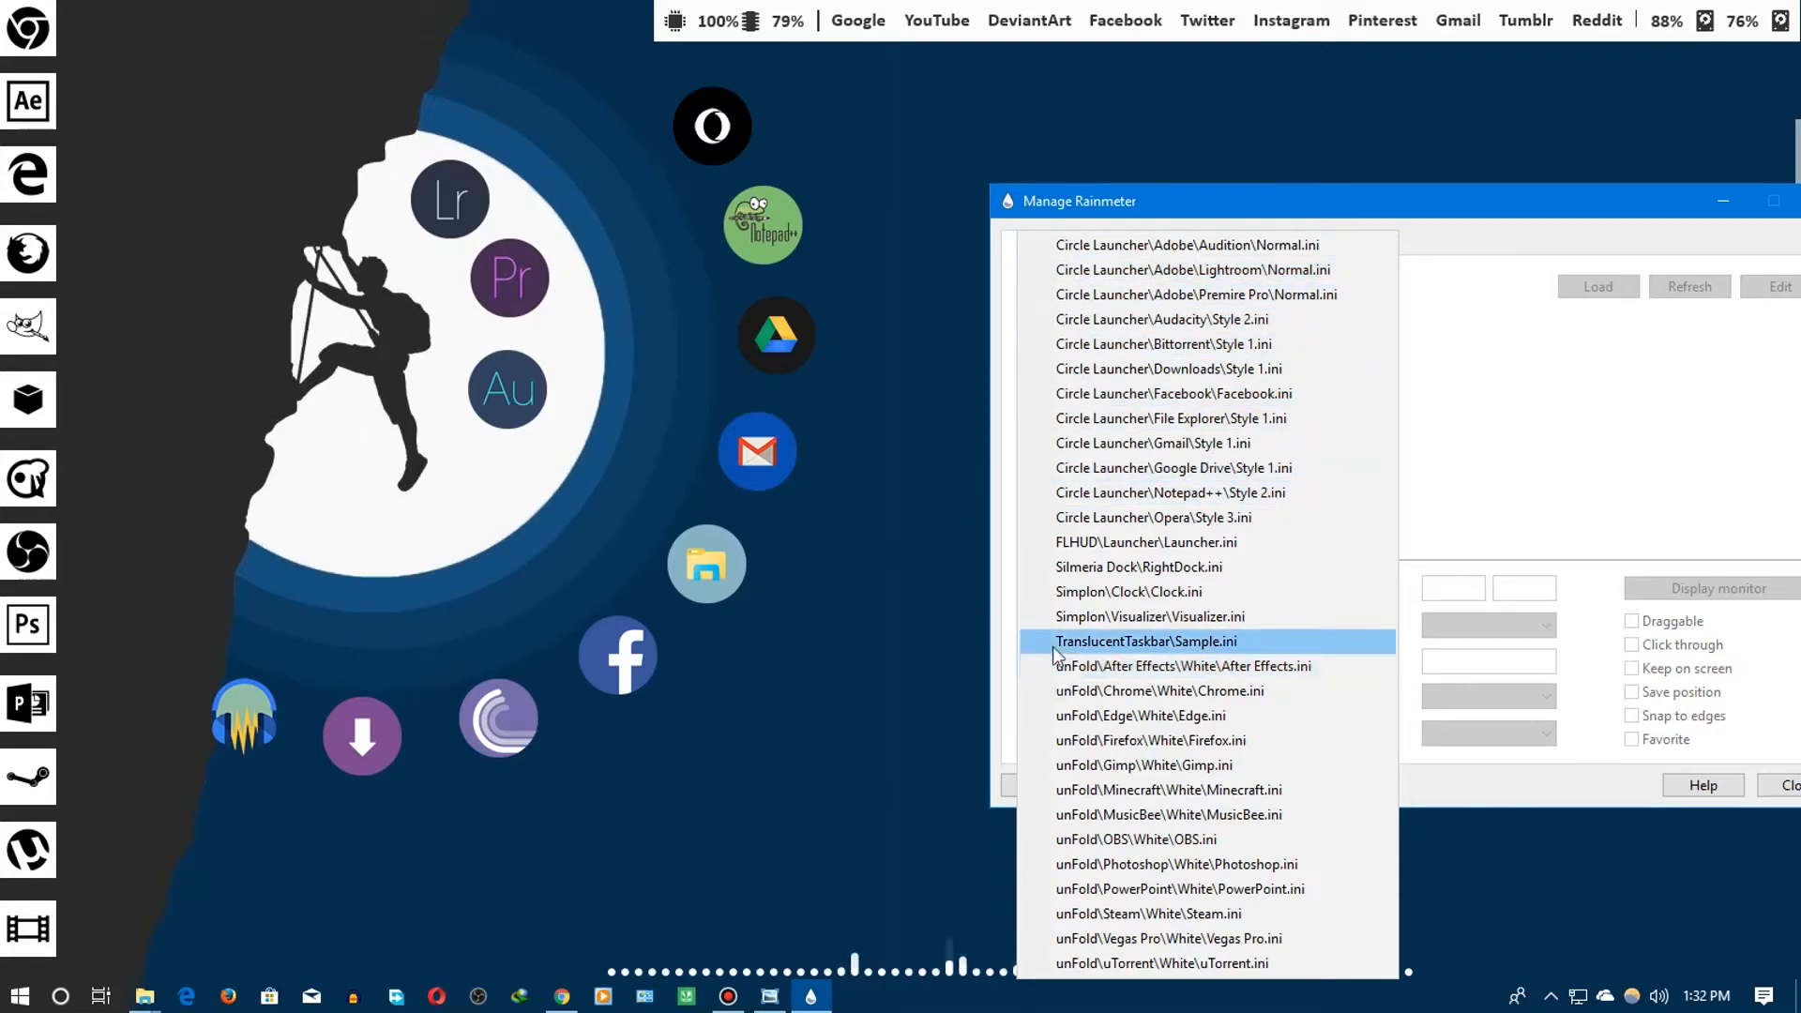
{"action": "left_click", "coordinate": [1159, 691]}
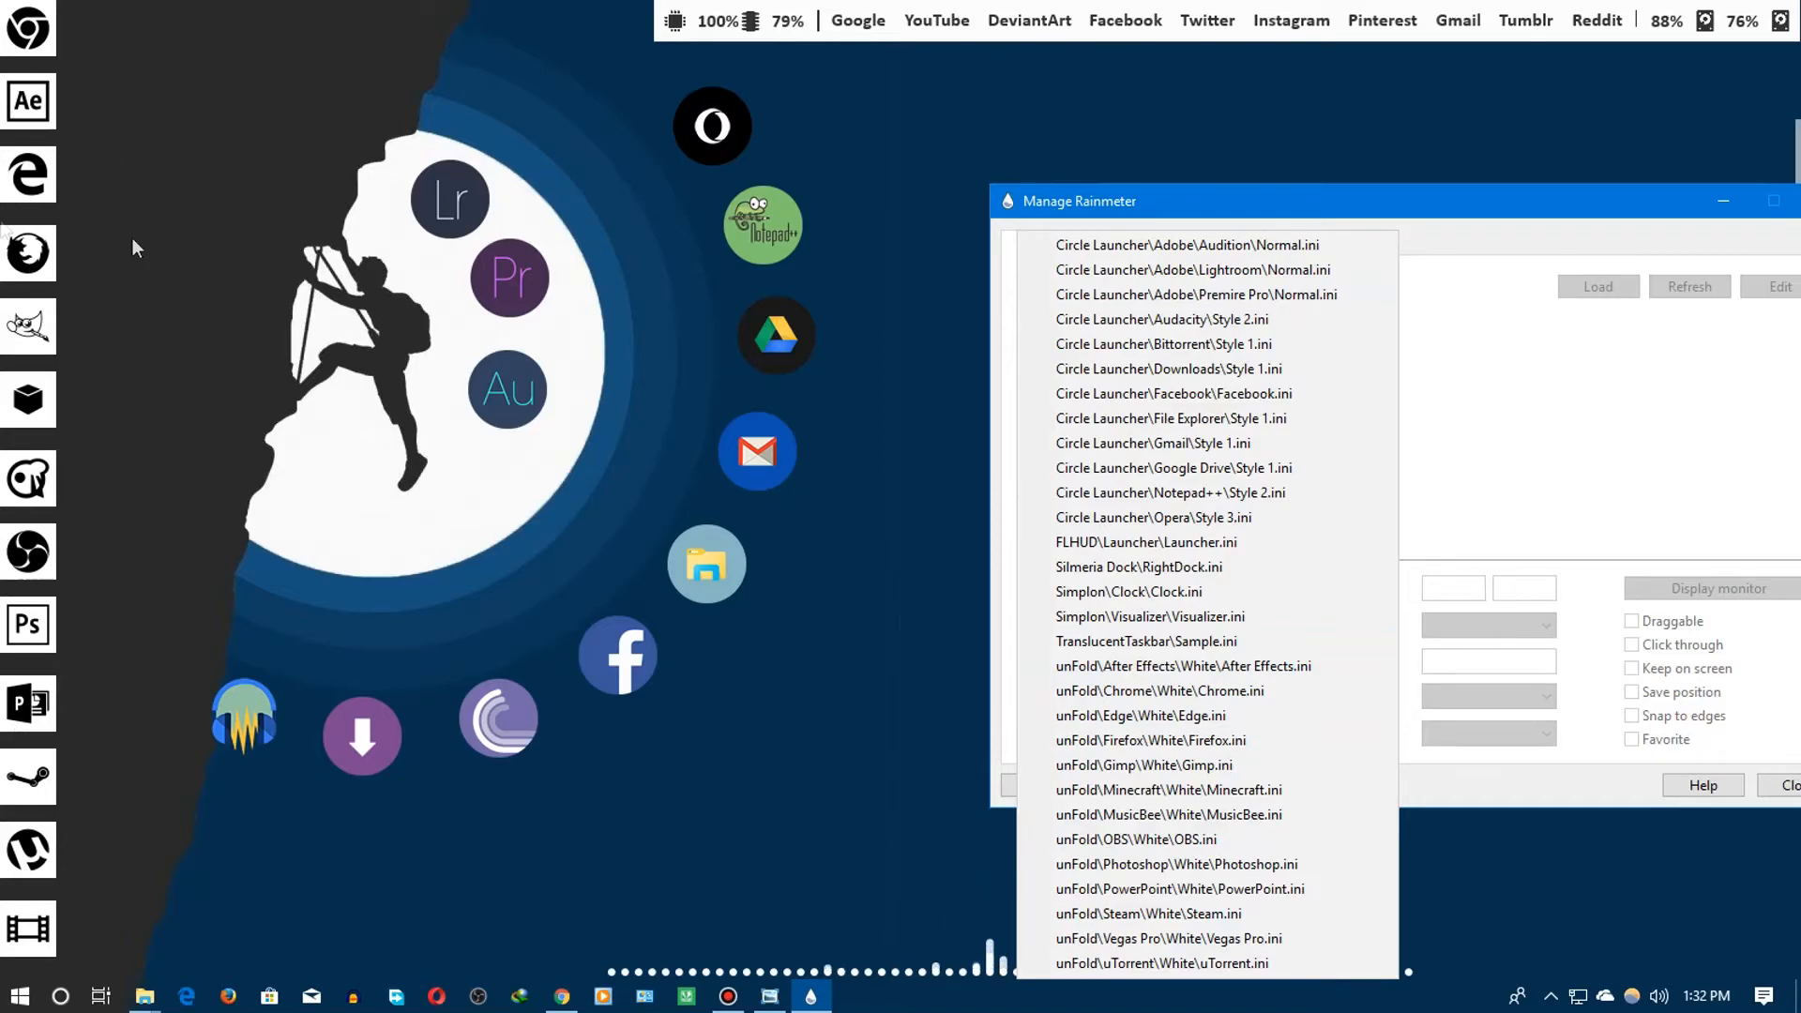
{"action": "left_click", "coordinate": [1145, 641]}
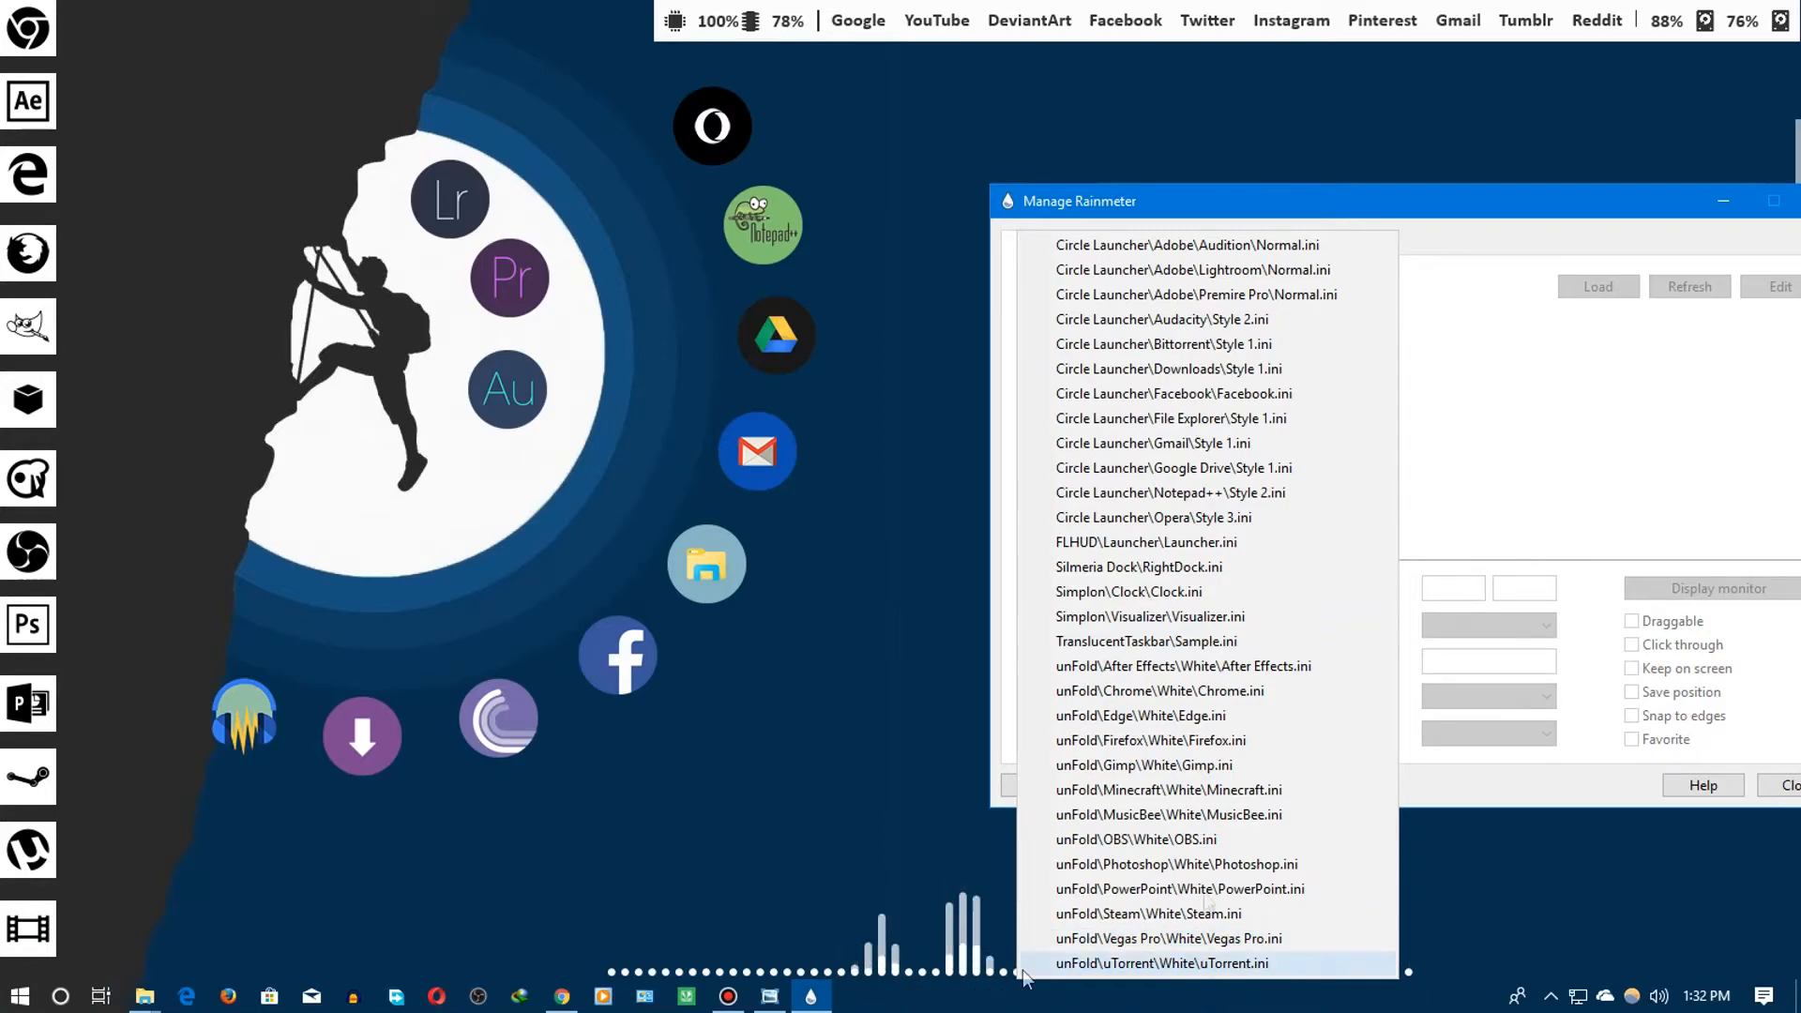
{"action": "left_click", "coordinate": [1145, 540]}
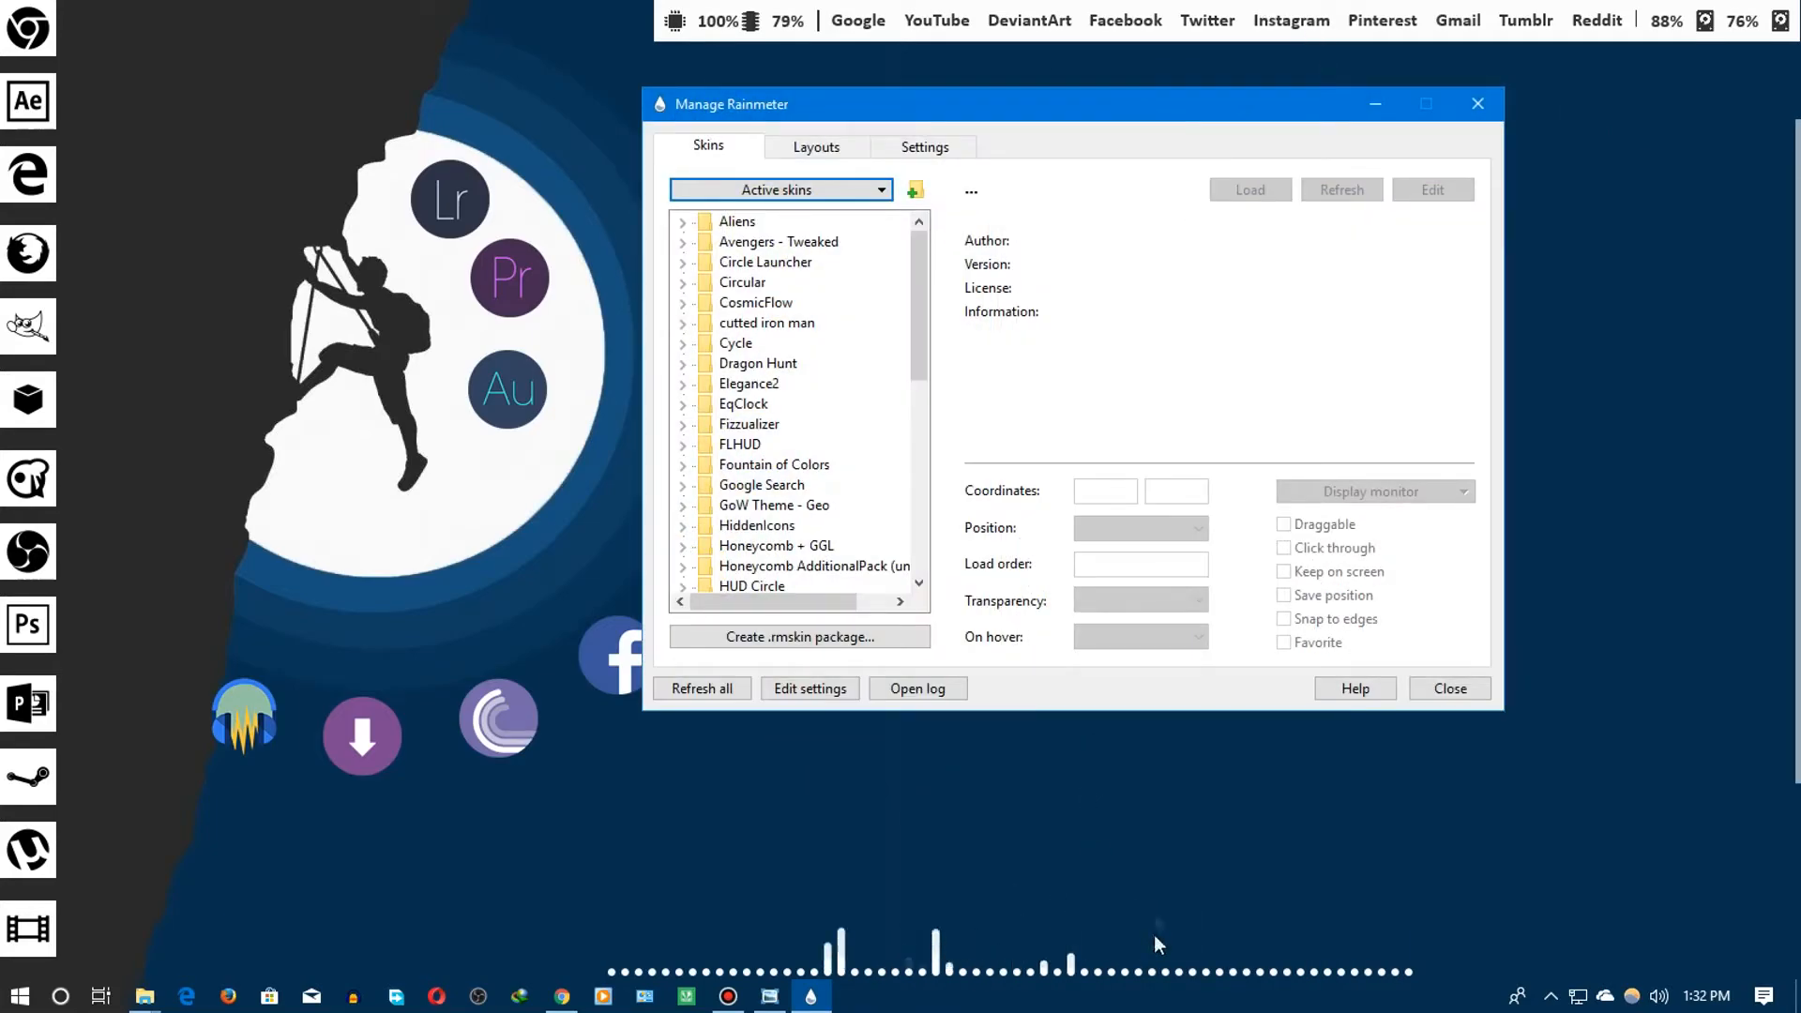
View FLHUD Launcher.ini's details, unload it and load it back
{"action": "left_click", "coordinate": [781, 189]}
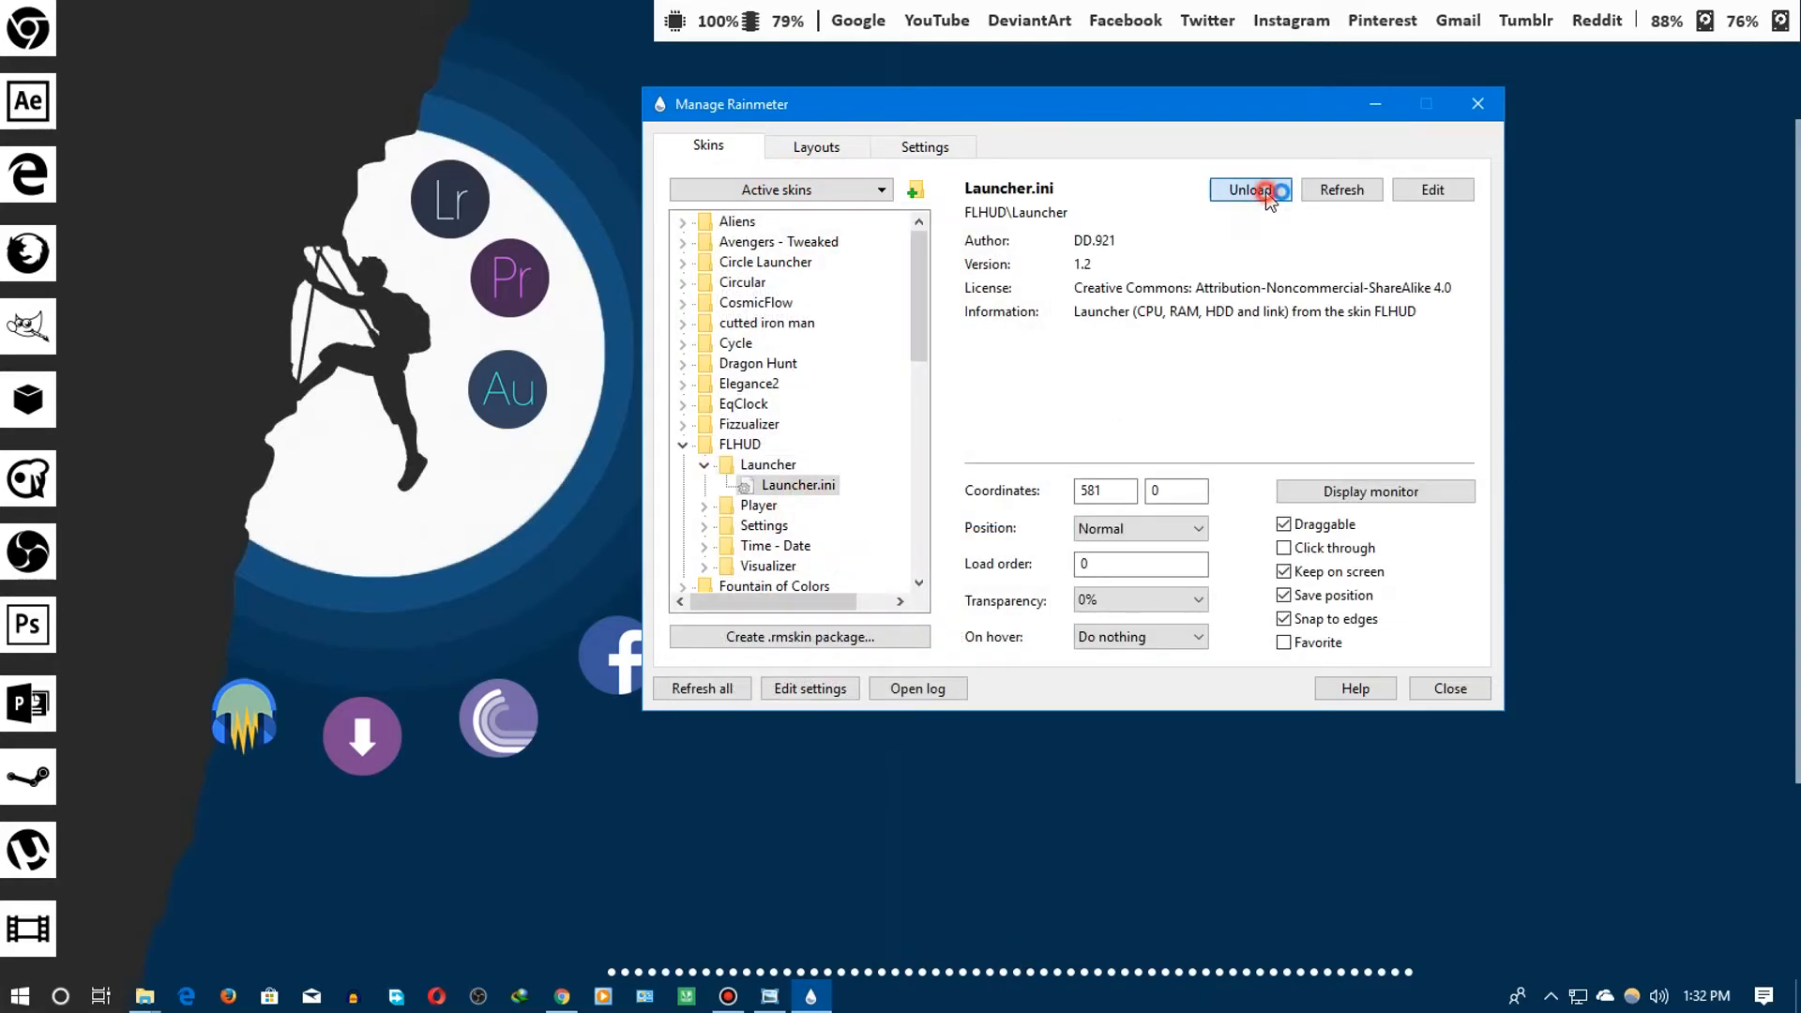
{"action": "left_click", "coordinate": [1249, 189]}
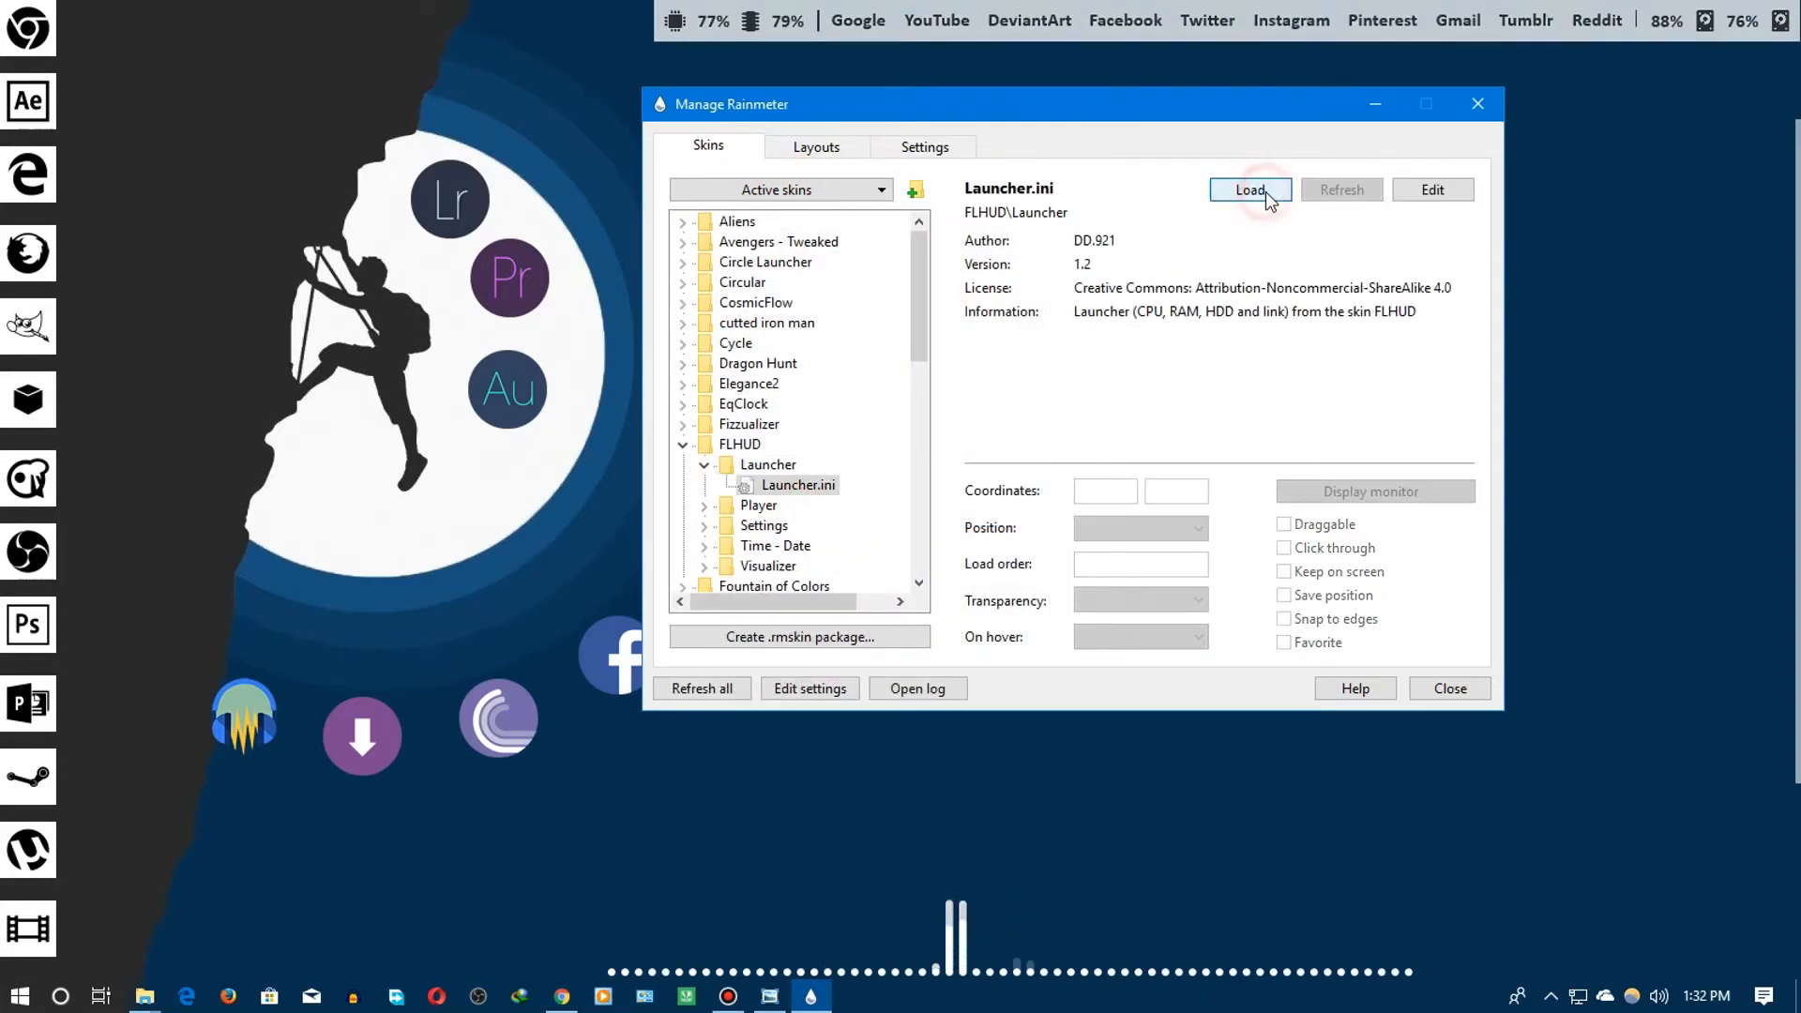
{"action": "left_click", "coordinate": [1250, 190]}
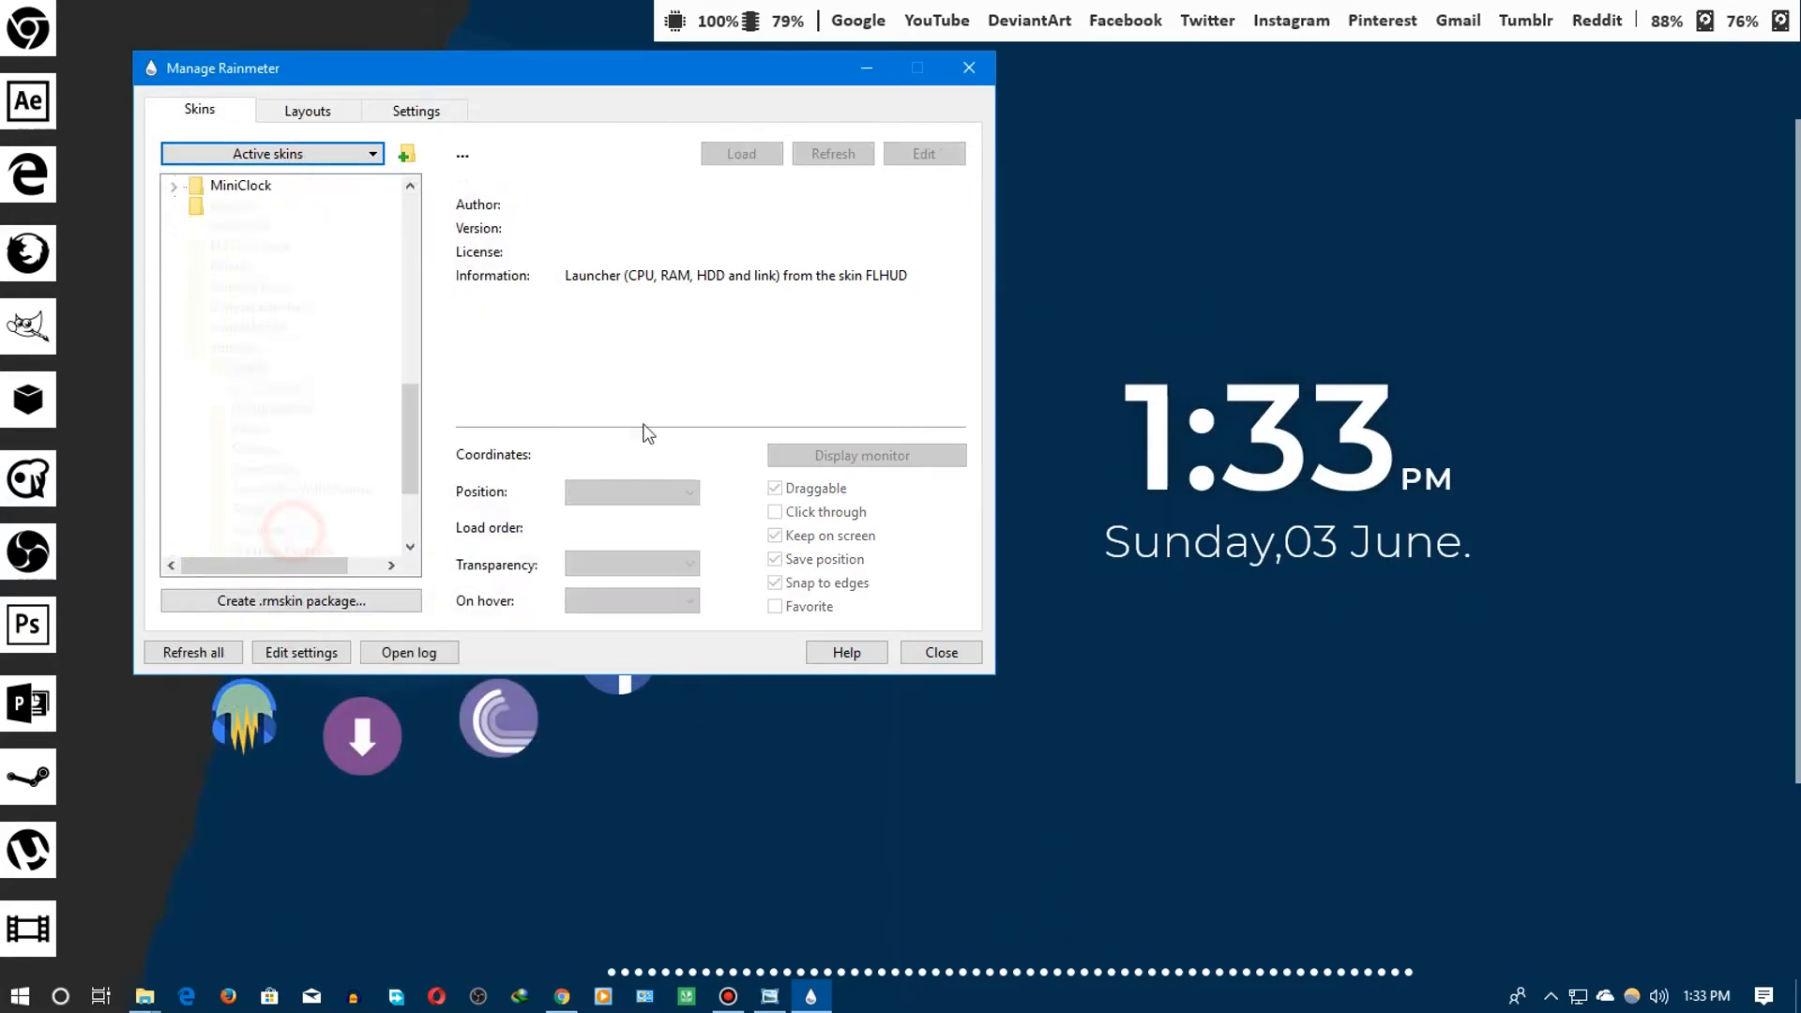
View Simplon Clock.ini then Silmeria Dock RightDock.ini details from the Active skins list
{"action": "left_click", "coordinate": [278, 386]}
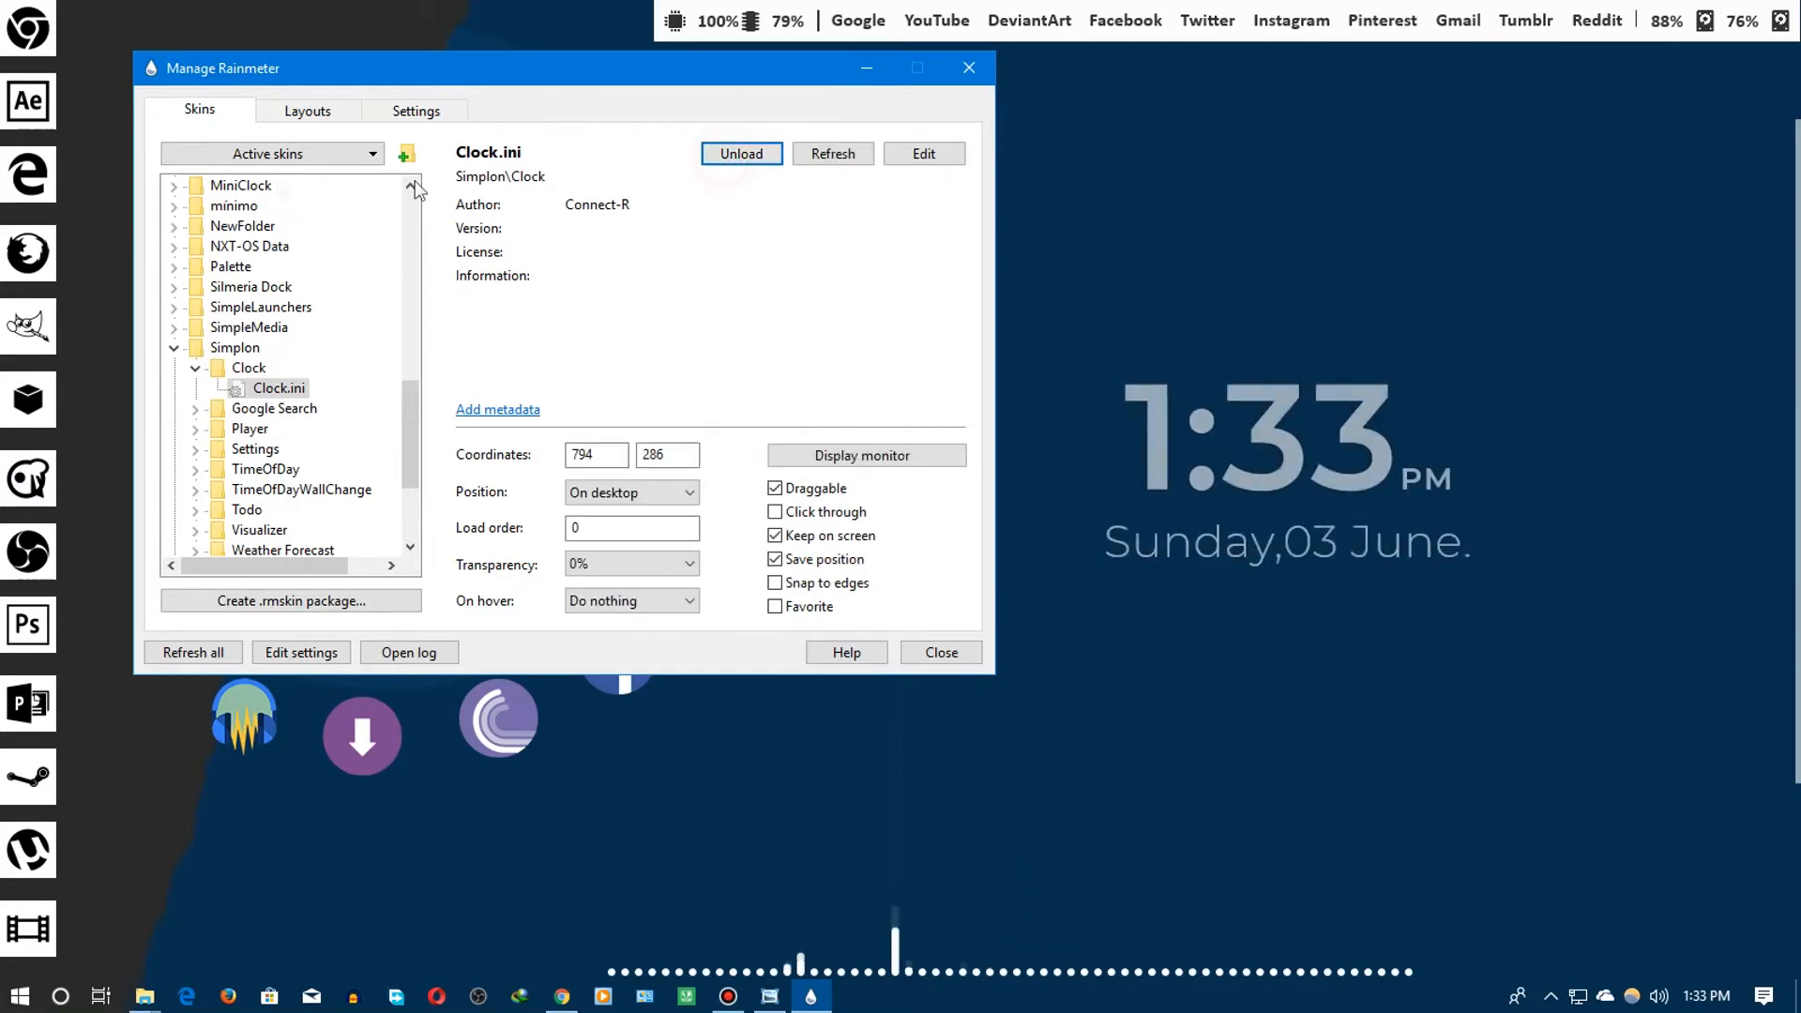
{"action": "left_click", "coordinate": [274, 152]}
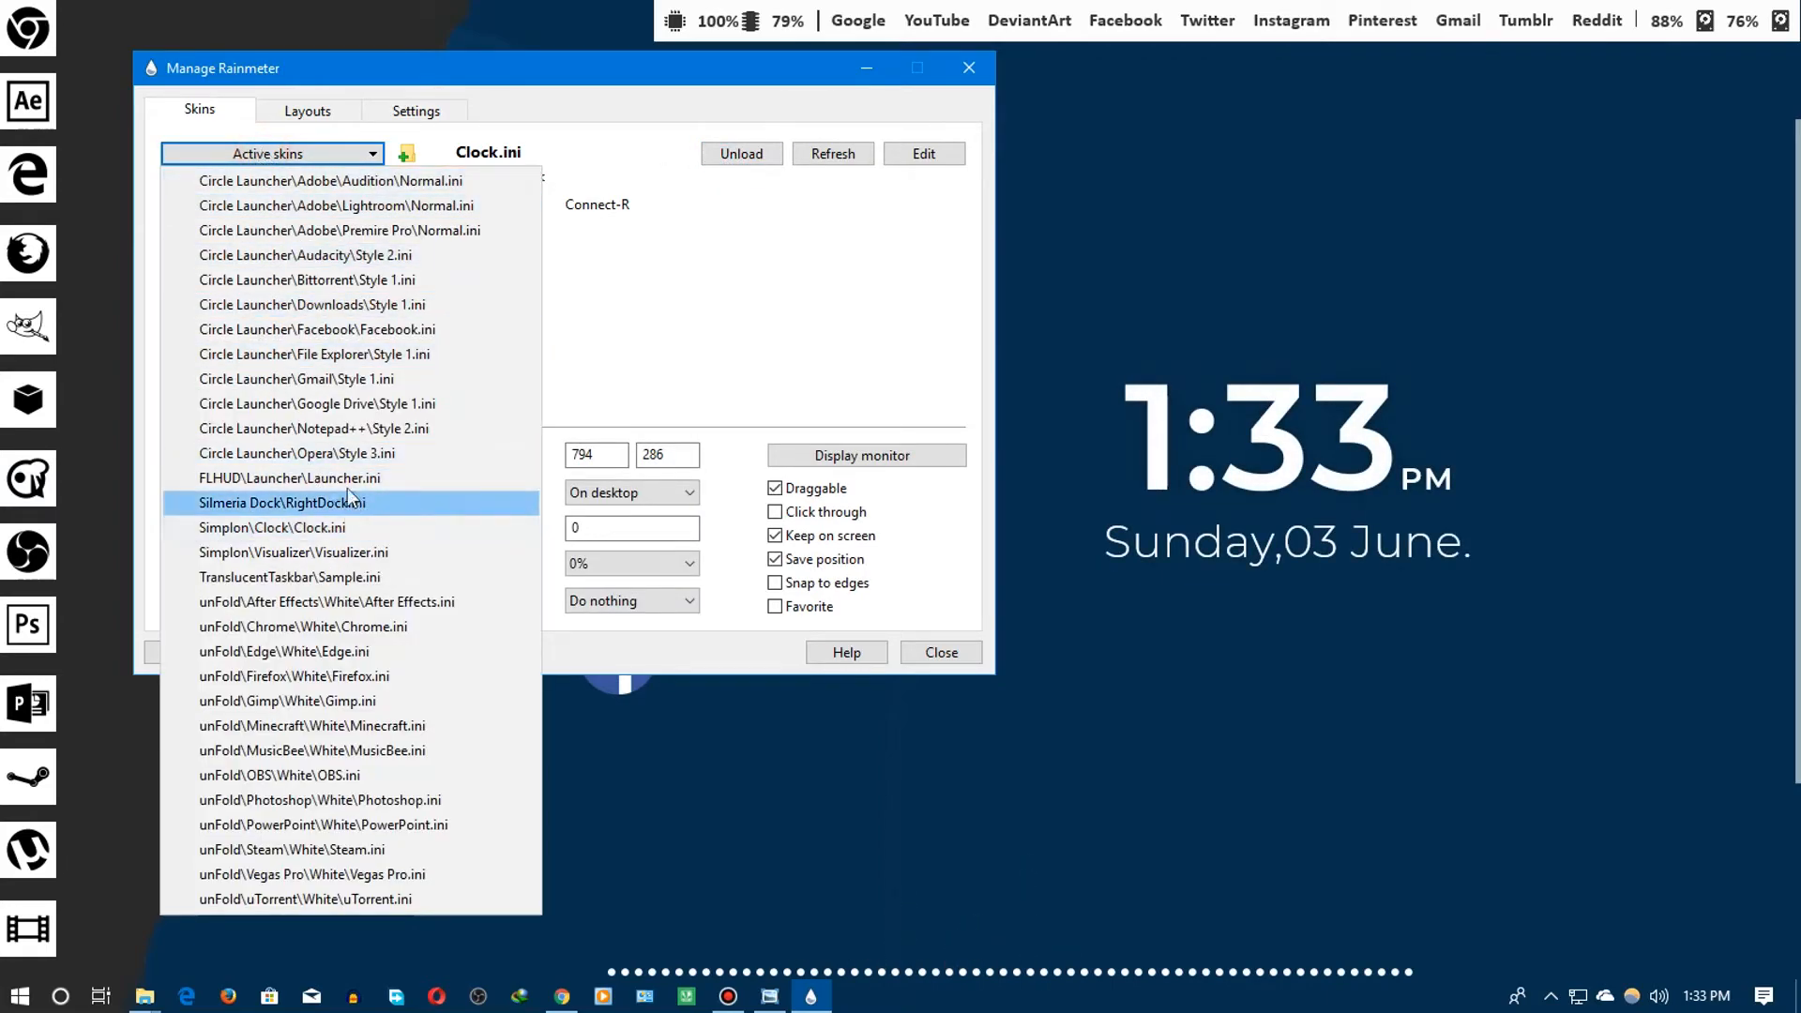
{"action": "left_click", "coordinate": [281, 503]}
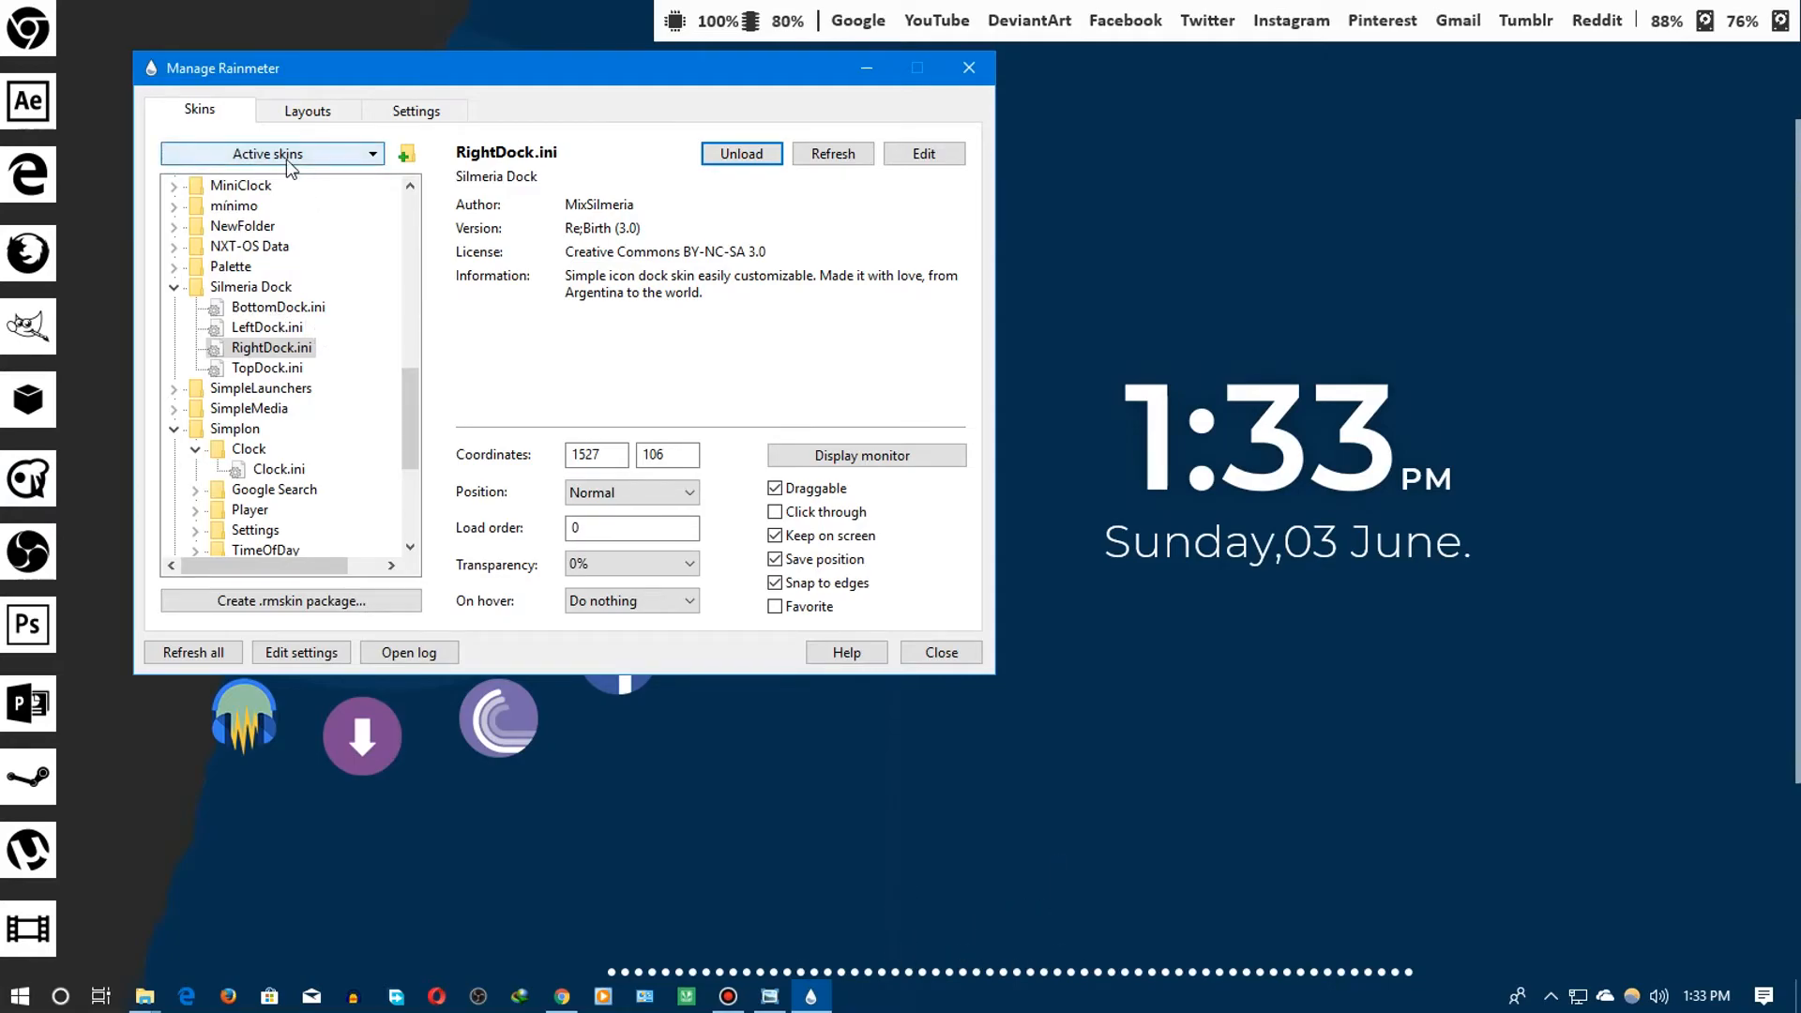
{"action": "left_click", "coordinate": [272, 152]}
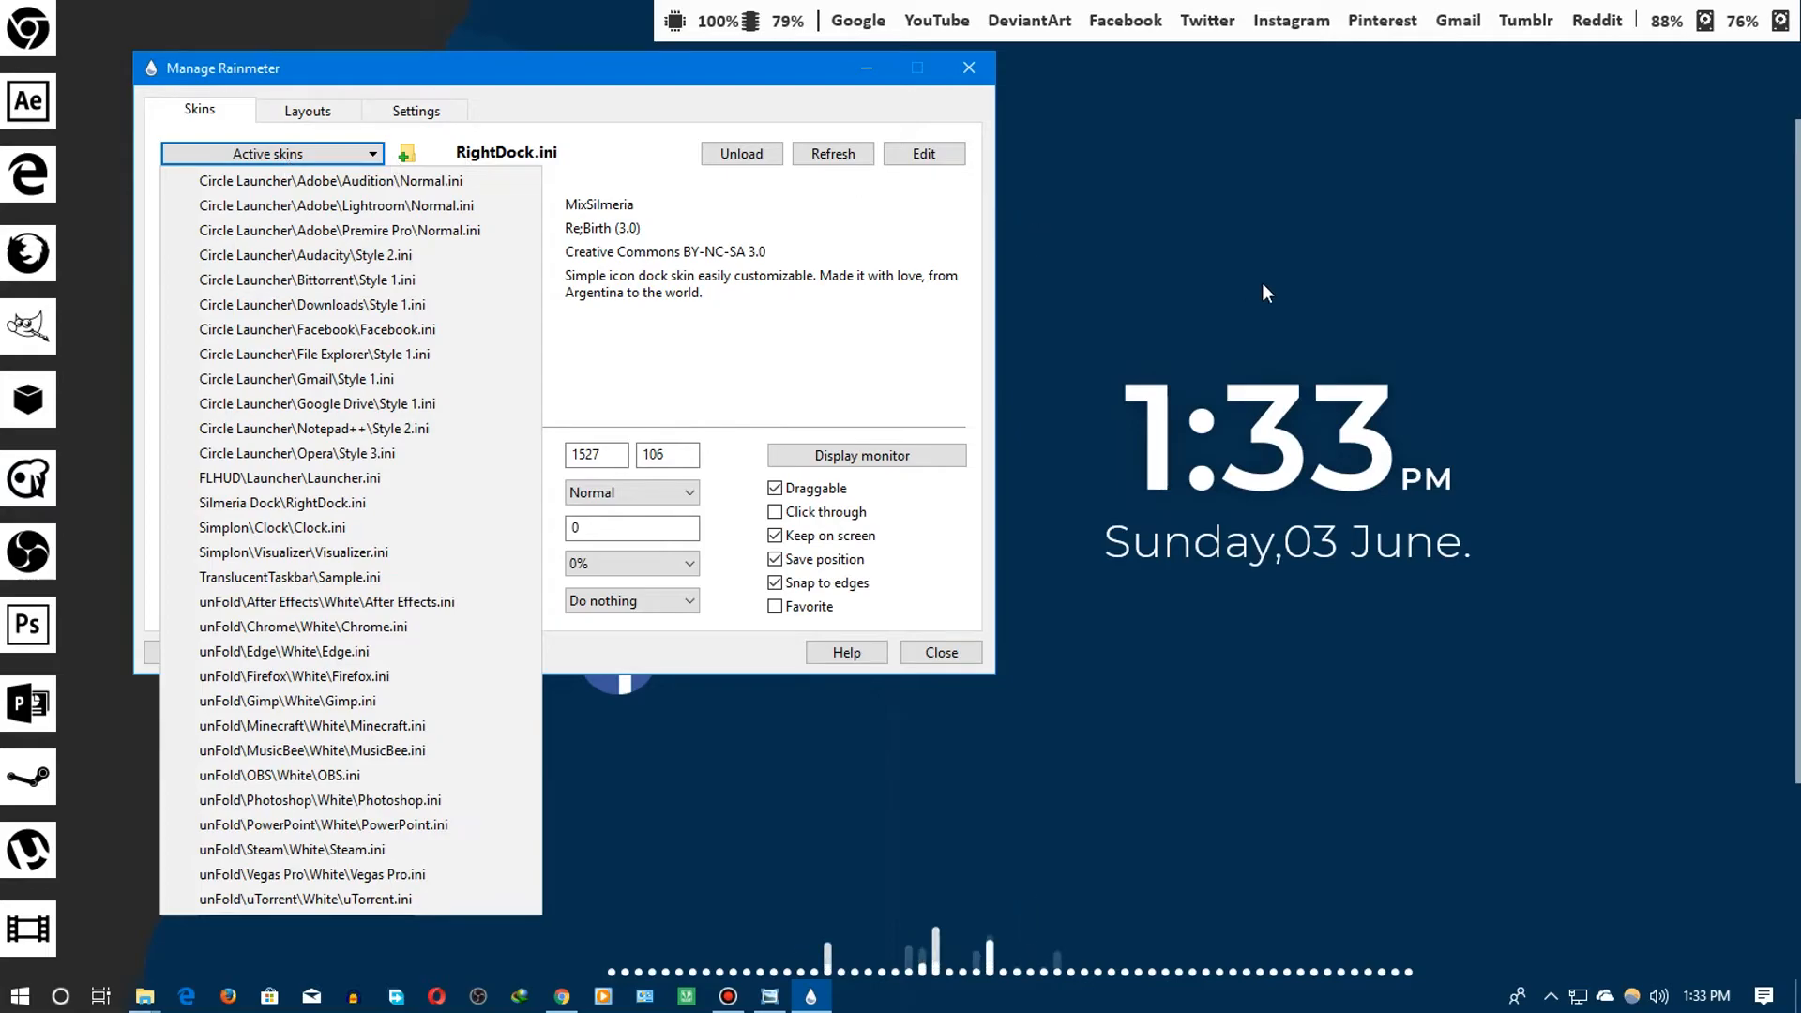
{"action": "mouse_move", "coordinate": [1236, 285]}
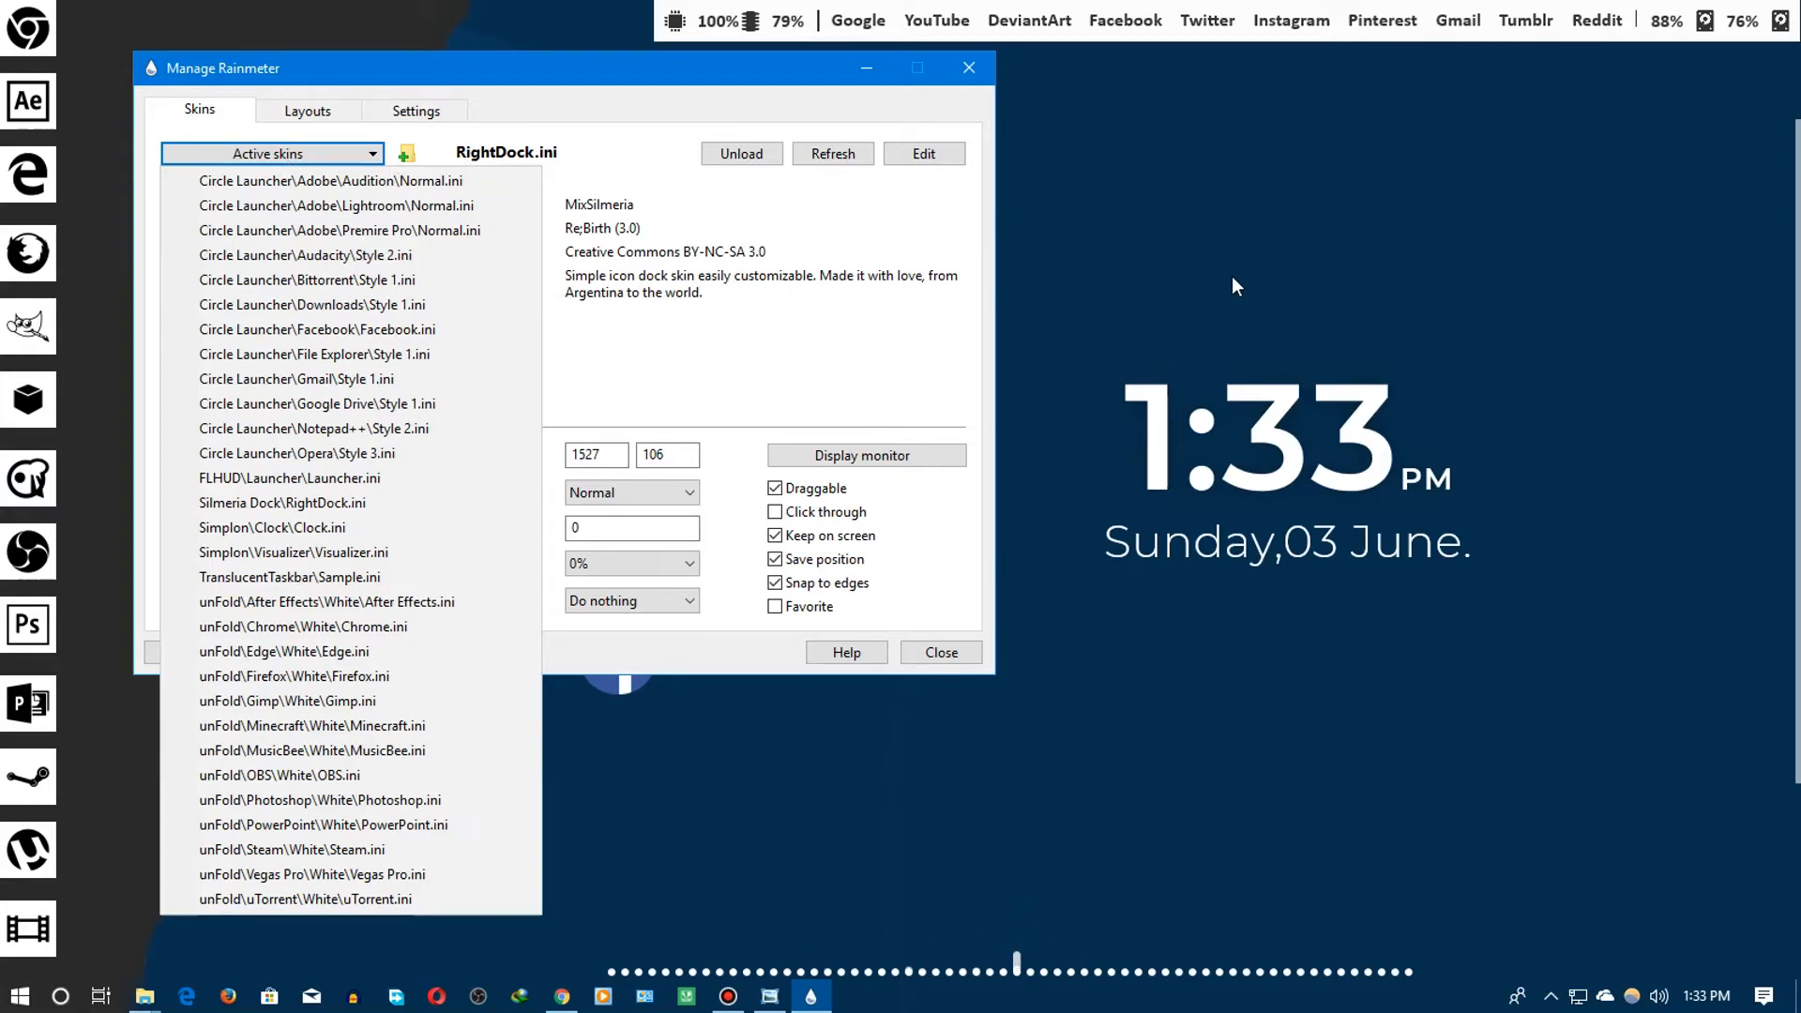
{"action": "left_click", "coordinate": [332, 180]}
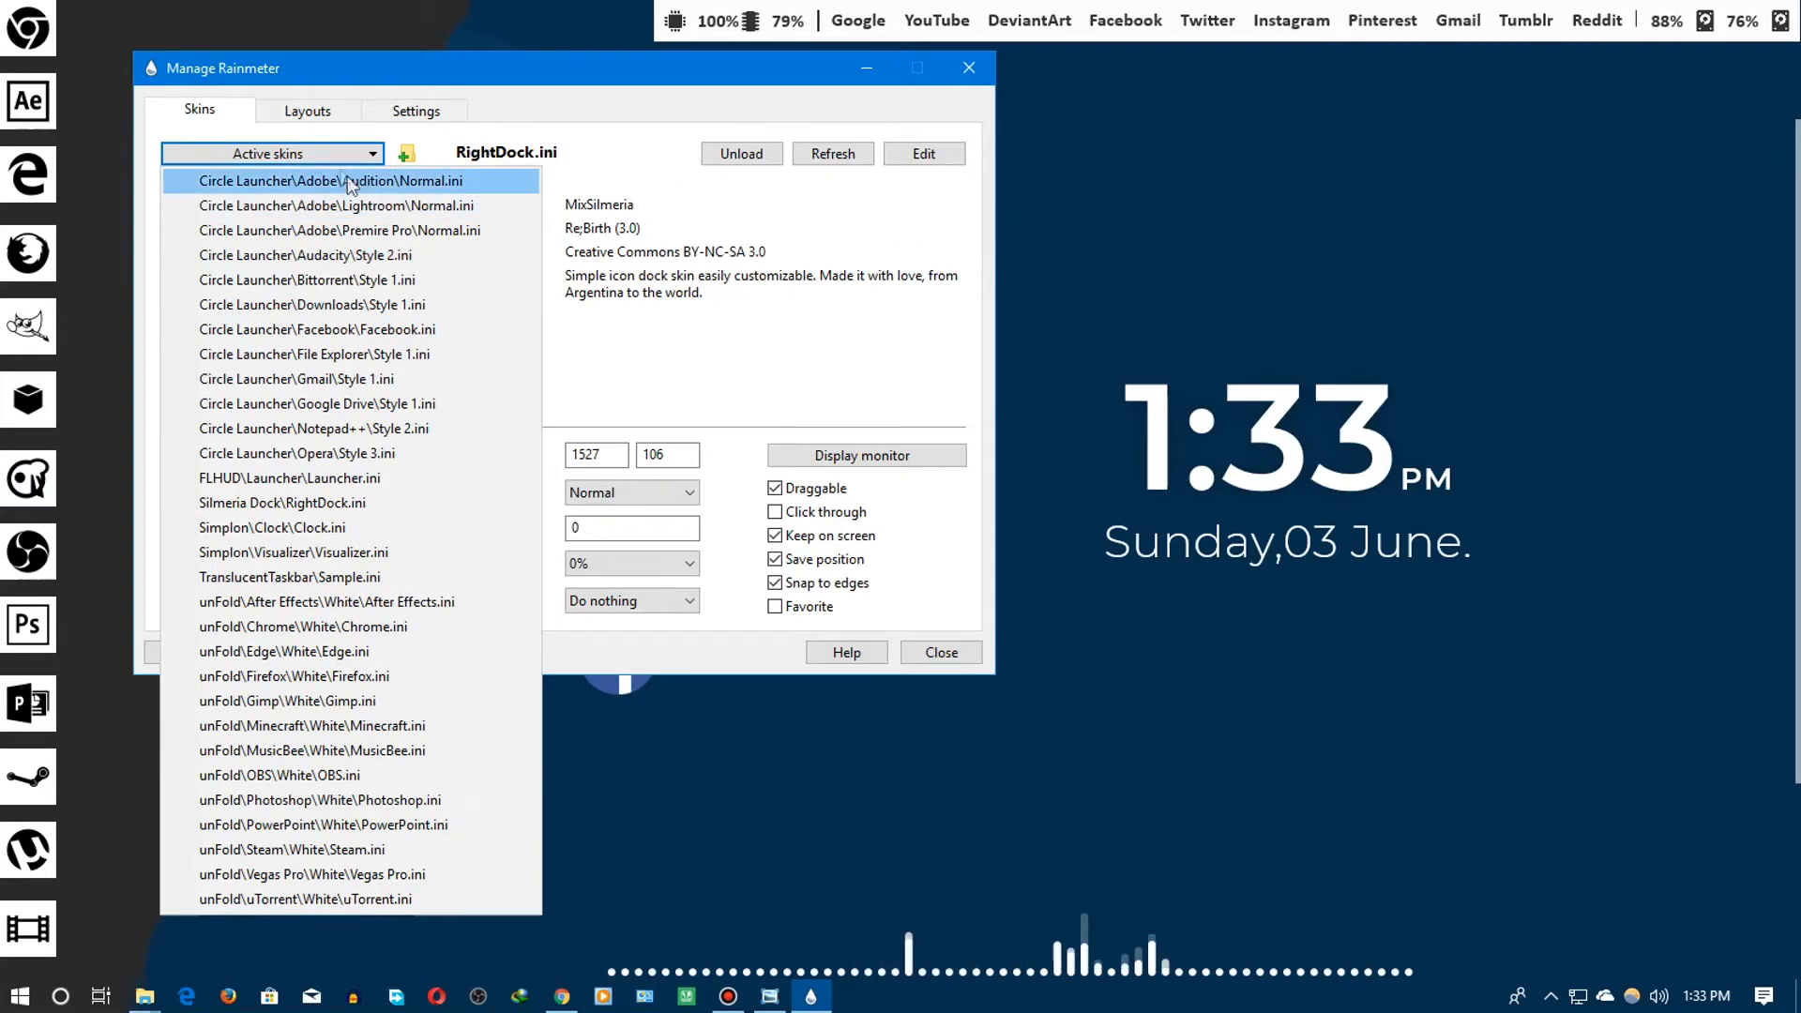